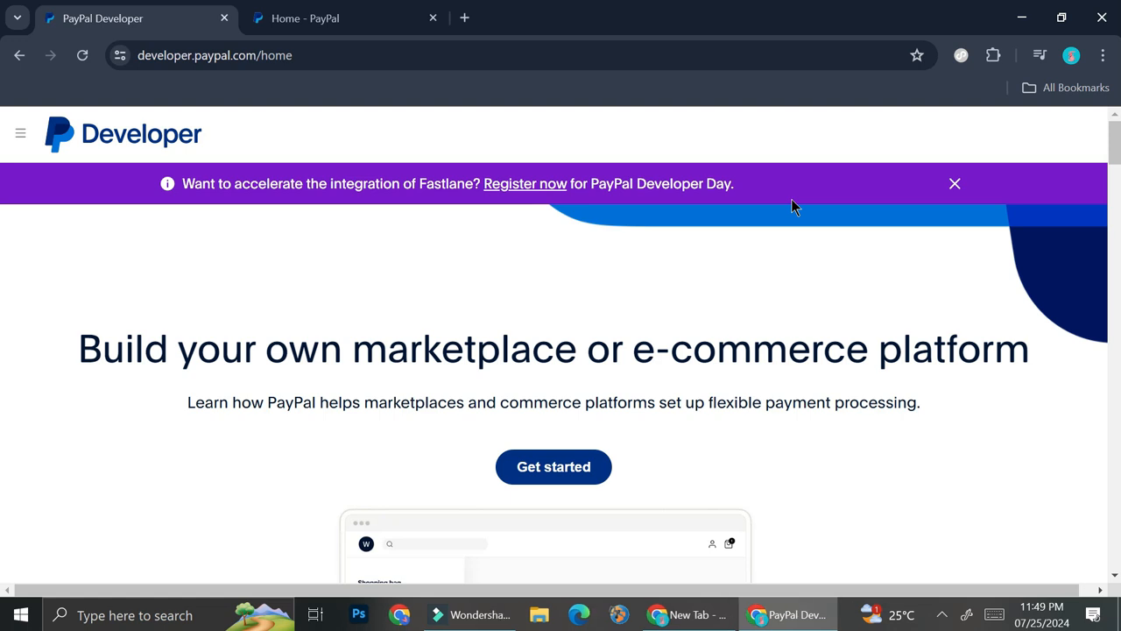
- Launch the PayPal Developer Dashboard in sandbox mode via Get started
click(553, 467)
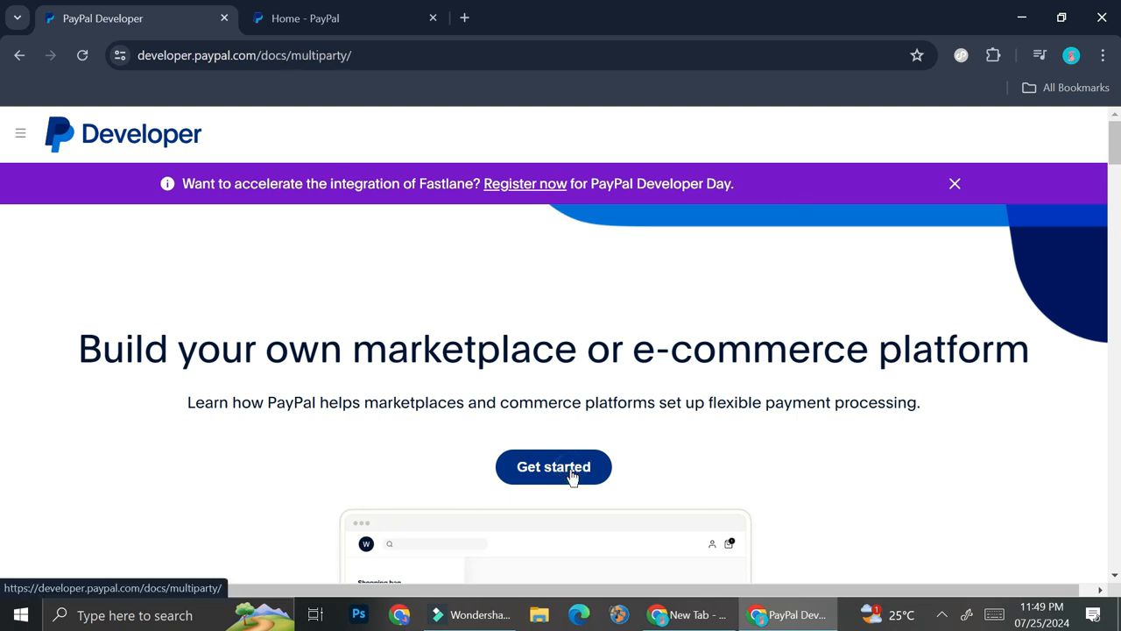
click(553, 467)
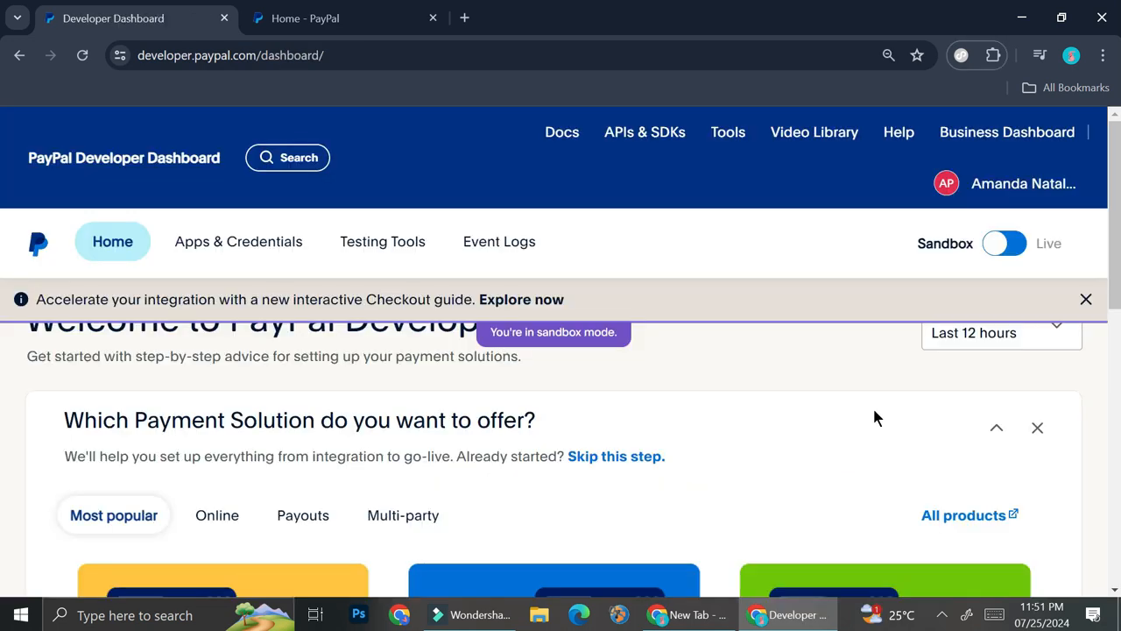
- Open Apps & Credentials and switch the Sandbox/Live toggle to Live mode
click(238, 241)
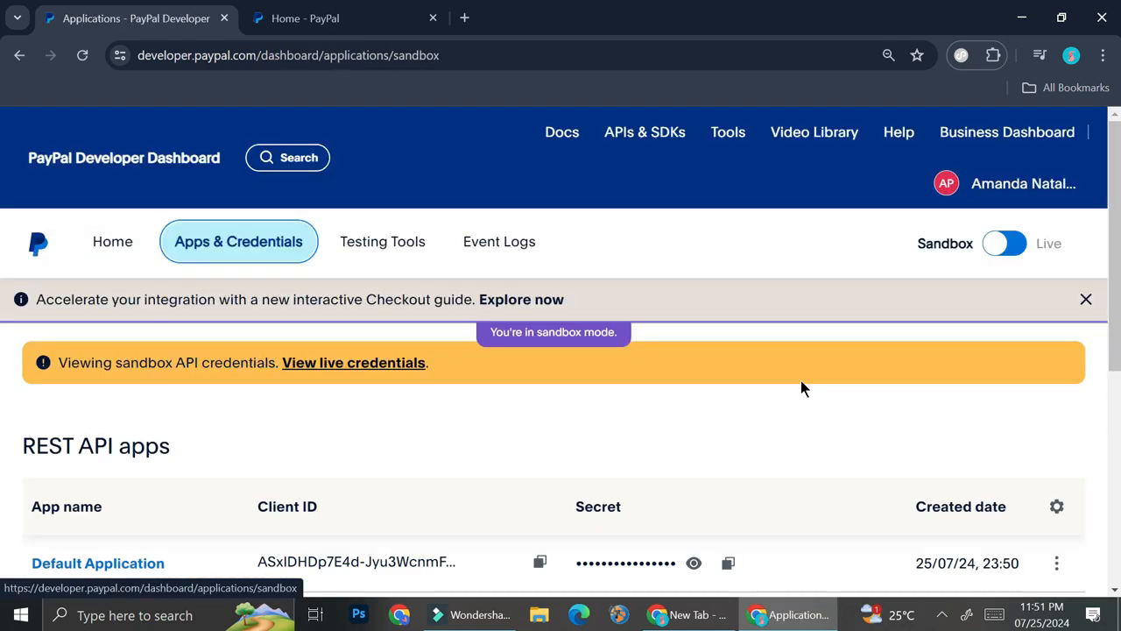
click(1023, 183)
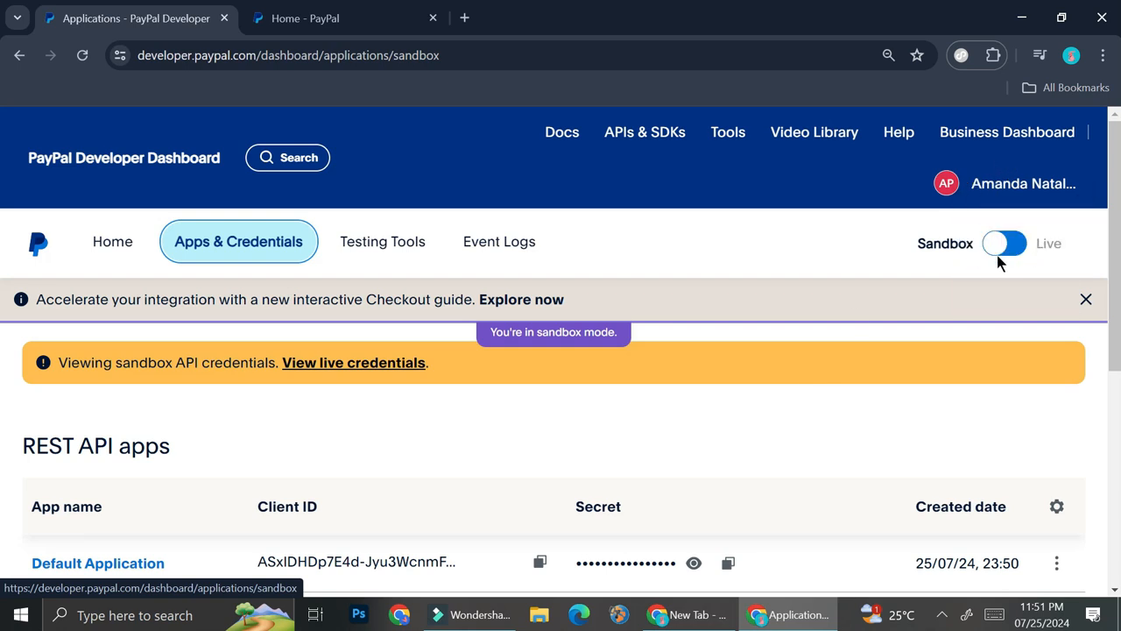
mouse_move(1030, 262)
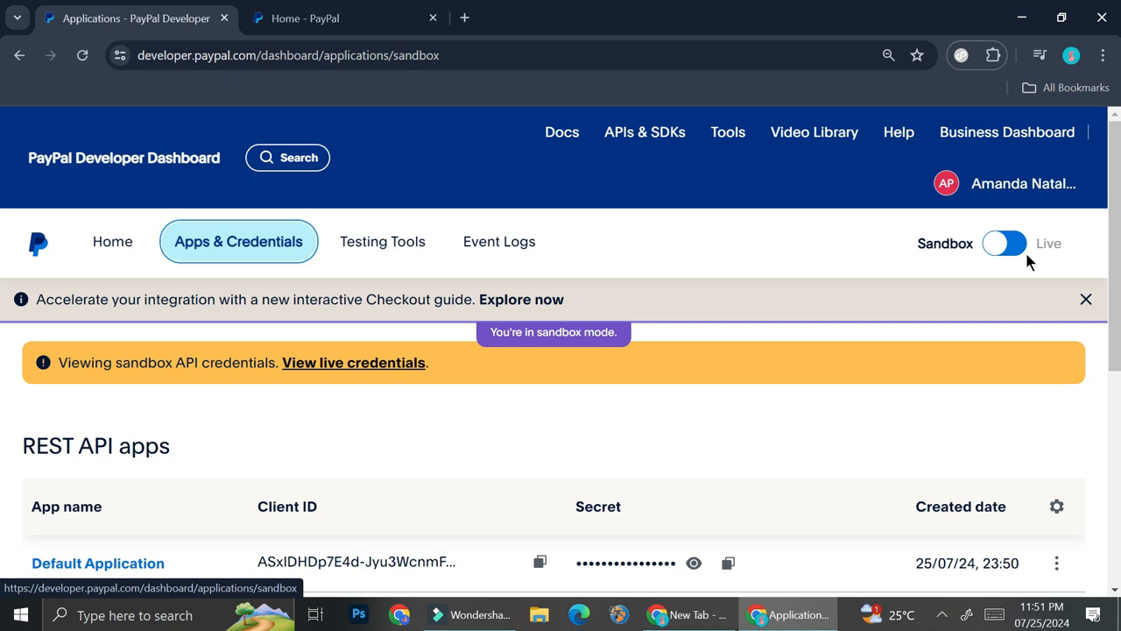
click(1009, 243)
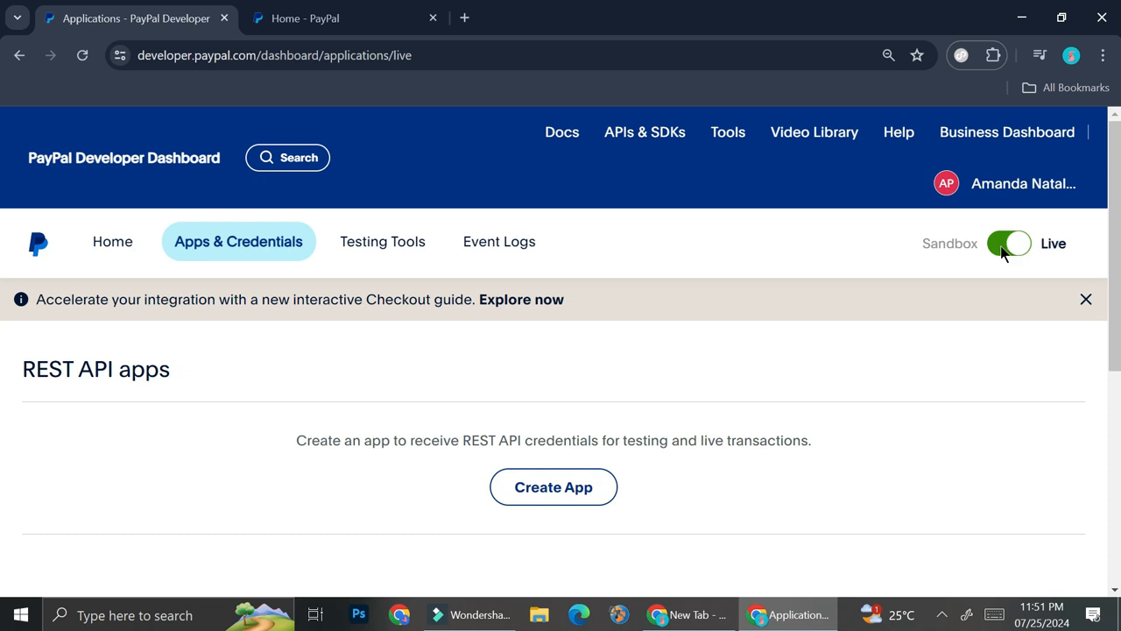
click(1011, 242)
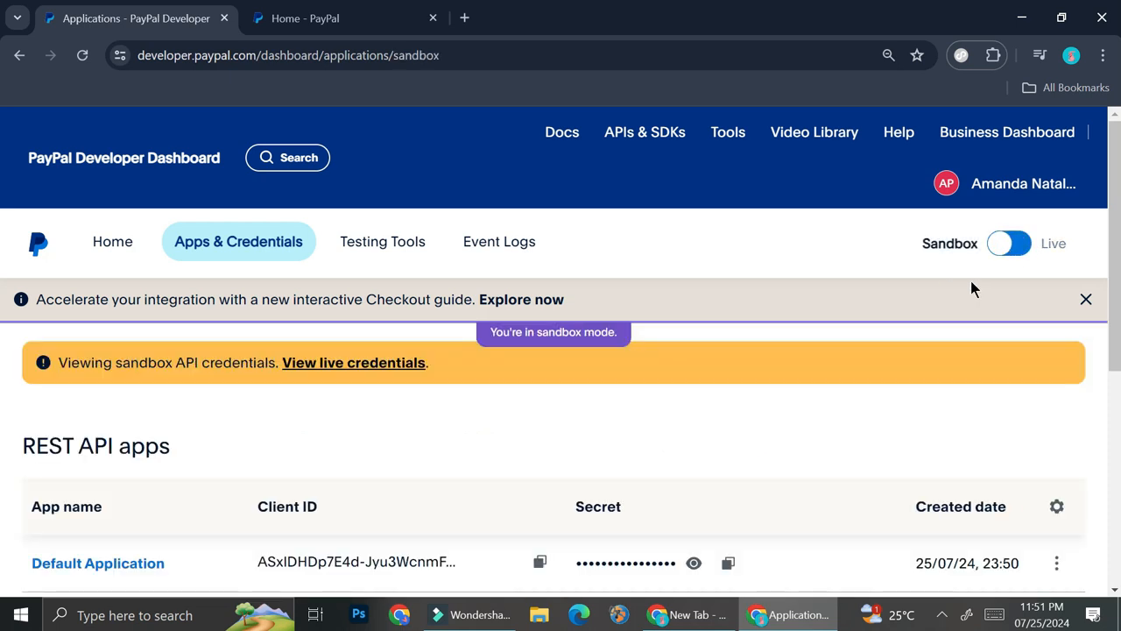
scroll(down, 3)
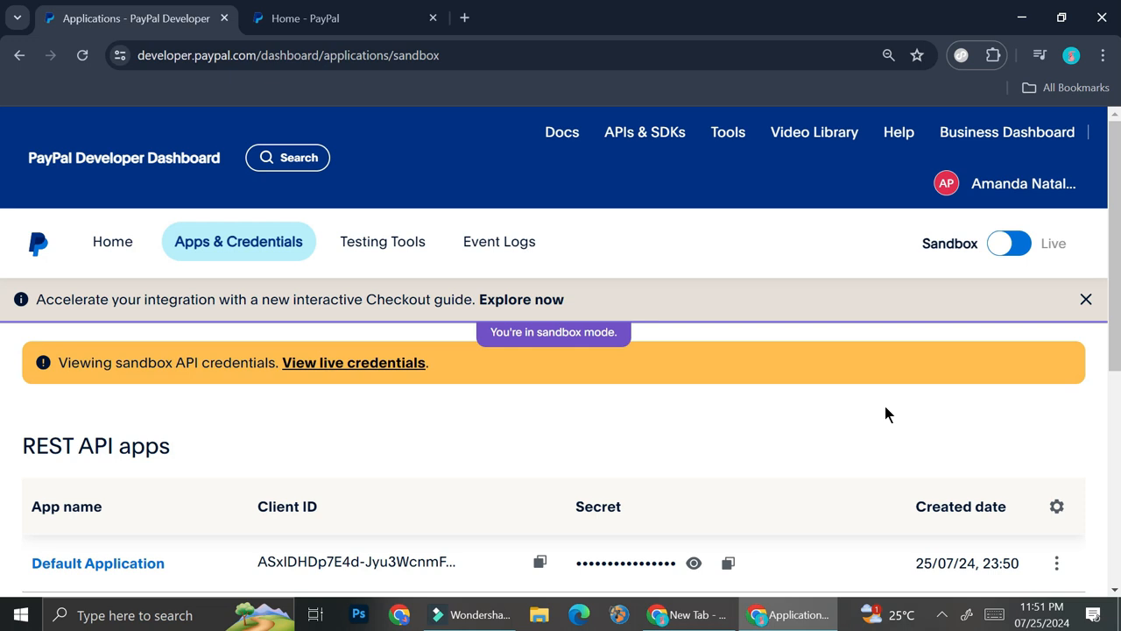
click(1015, 244)
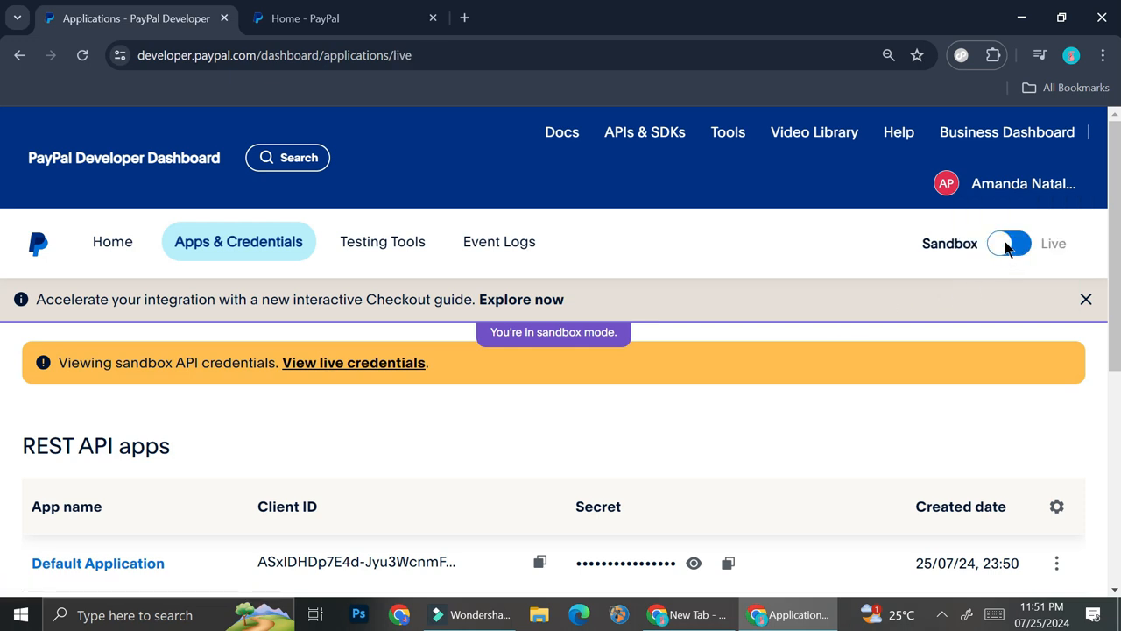
click(1012, 244)
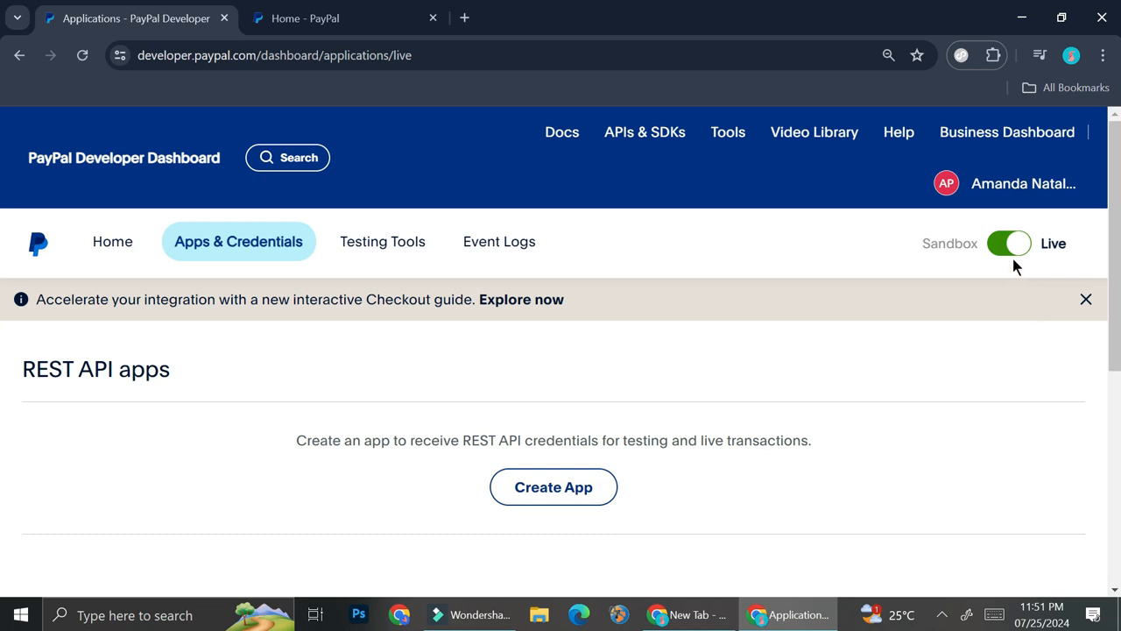
click(1010, 242)
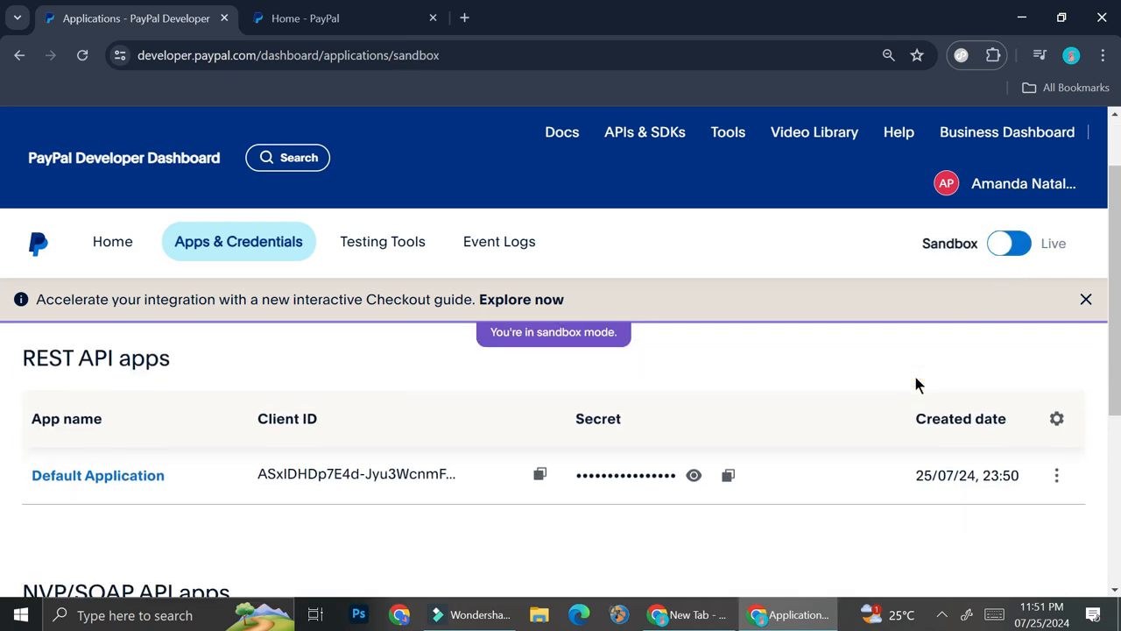
mouse_move(910, 445)
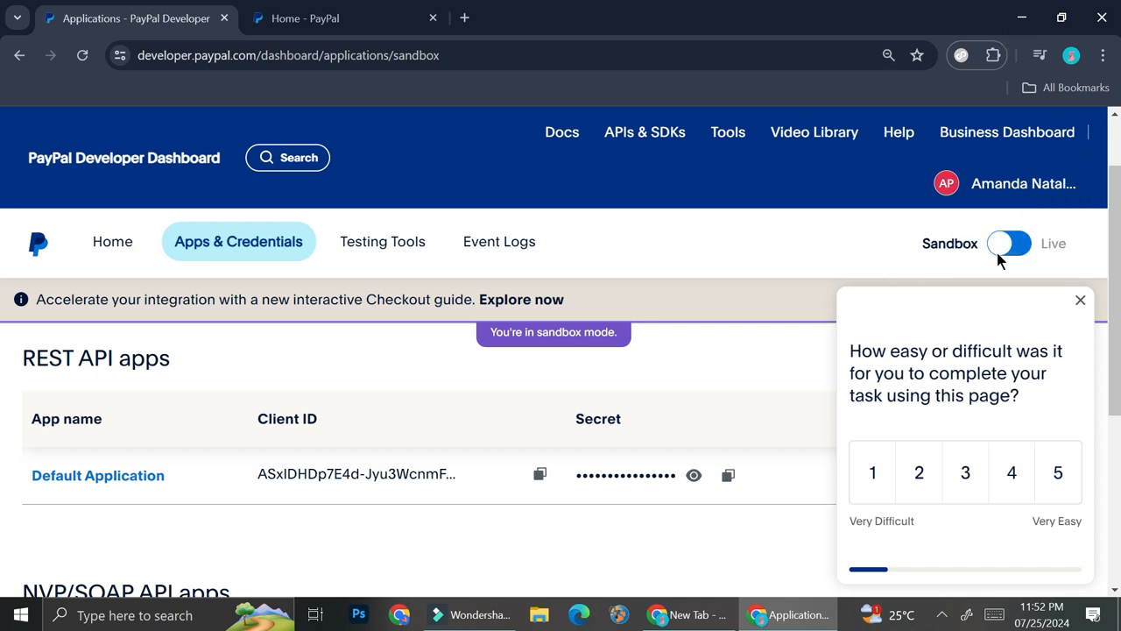
click(1017, 244)
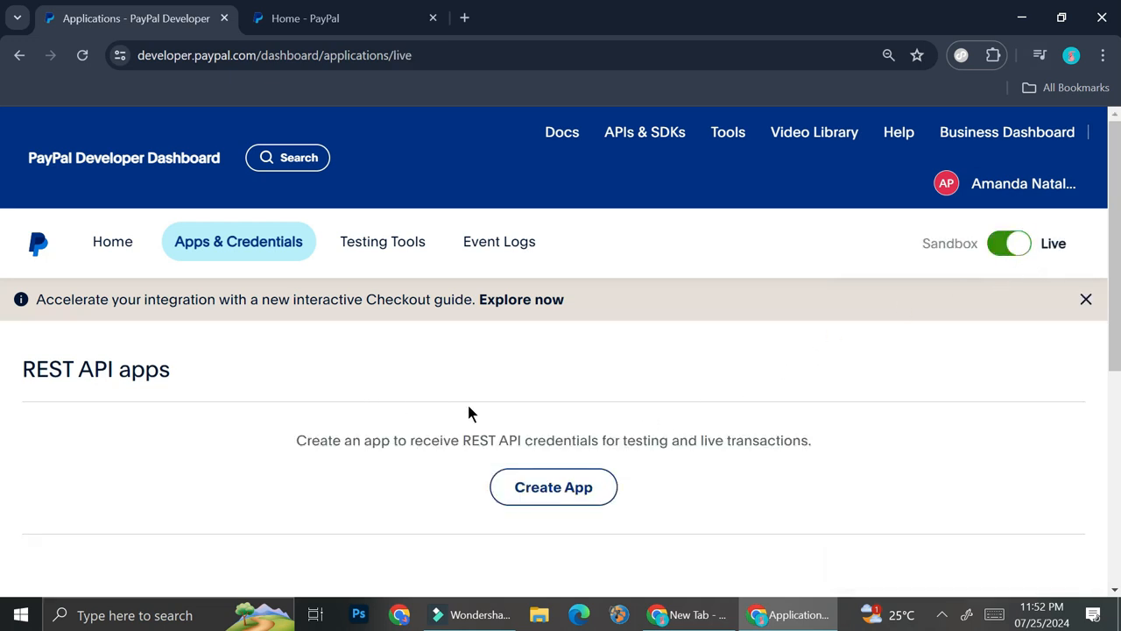
scroll(down, 3)
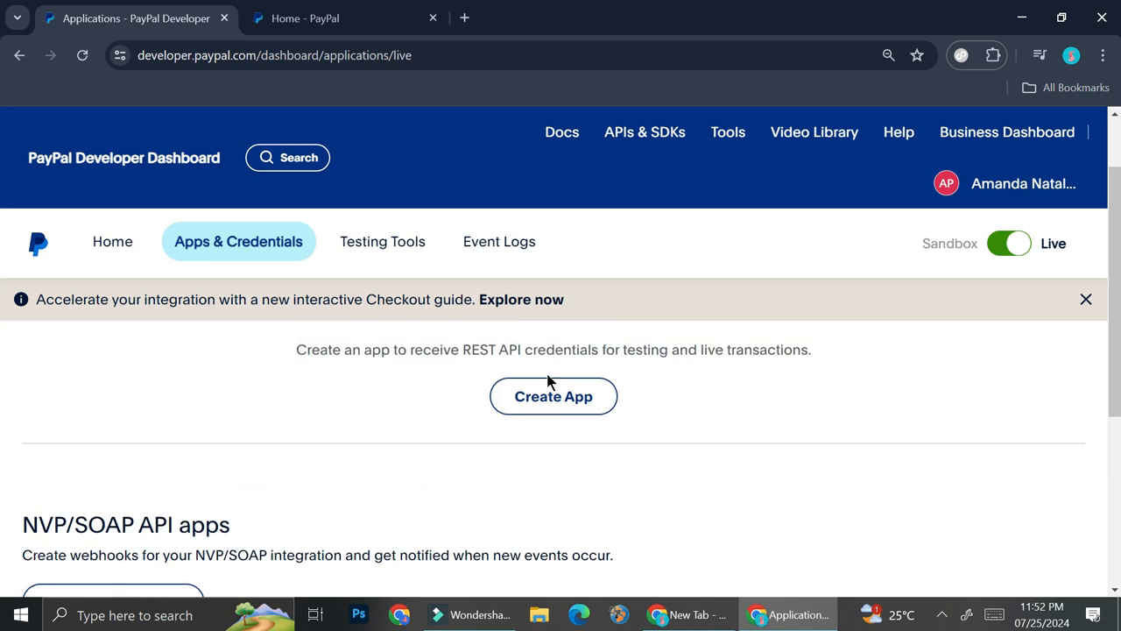
- Create a live REST API app named 'Payment Test 1'
click(553, 396)
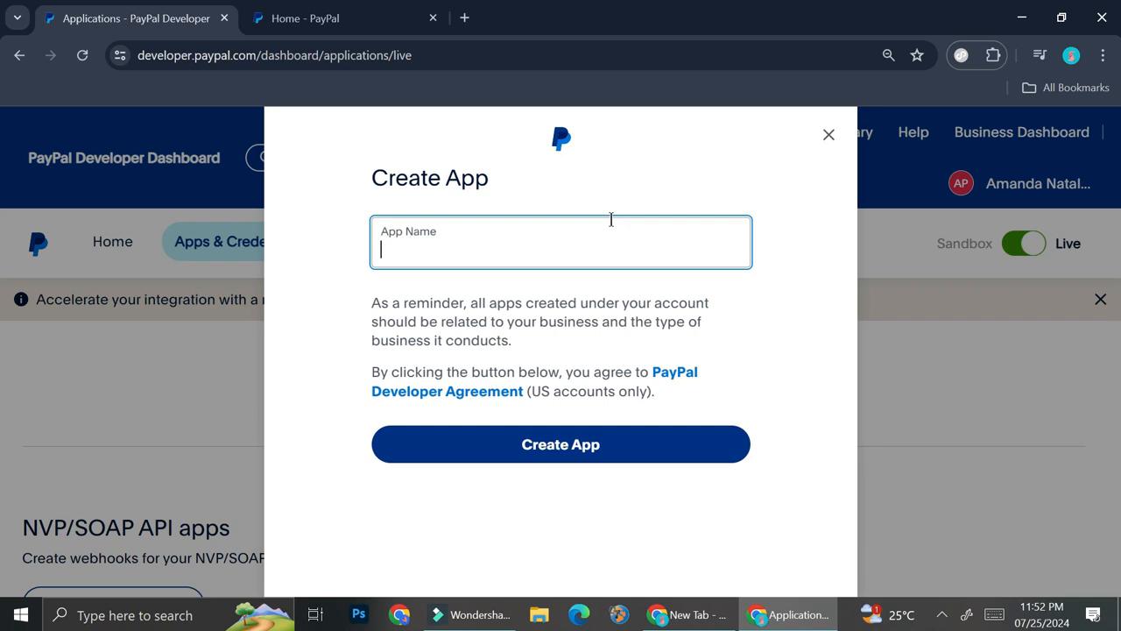
text(Payment)
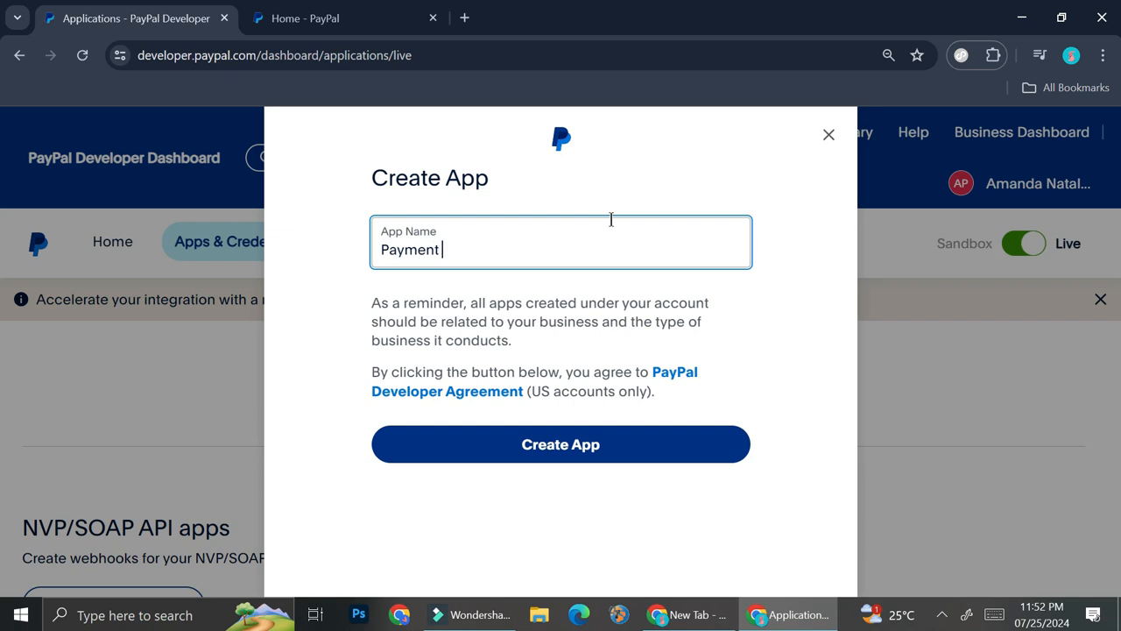
text(Test 1)
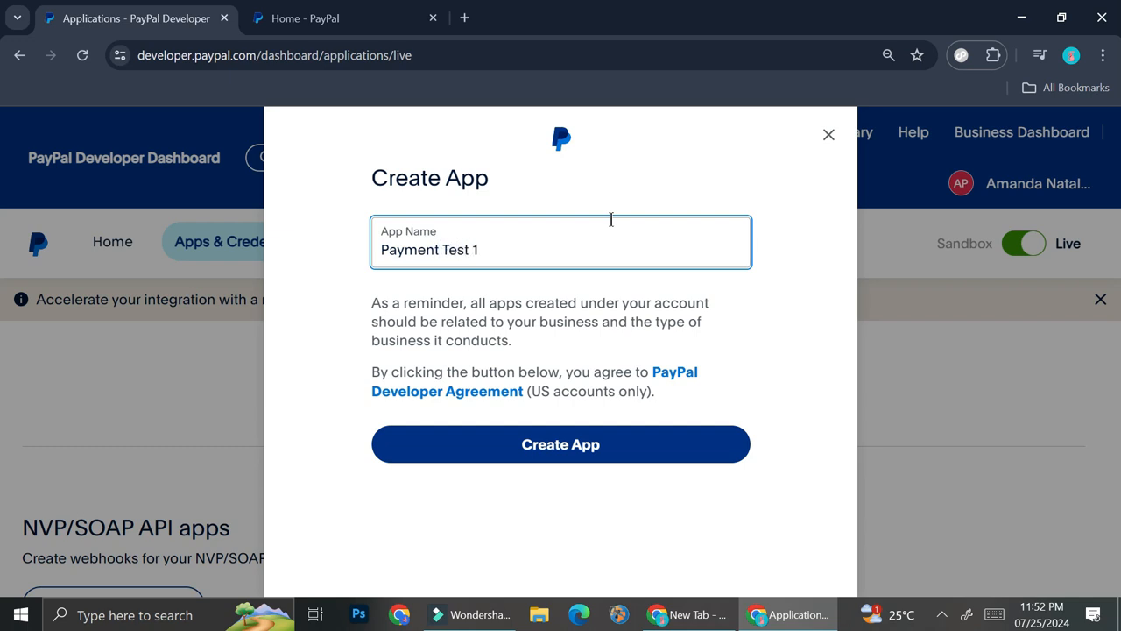
click(560, 444)
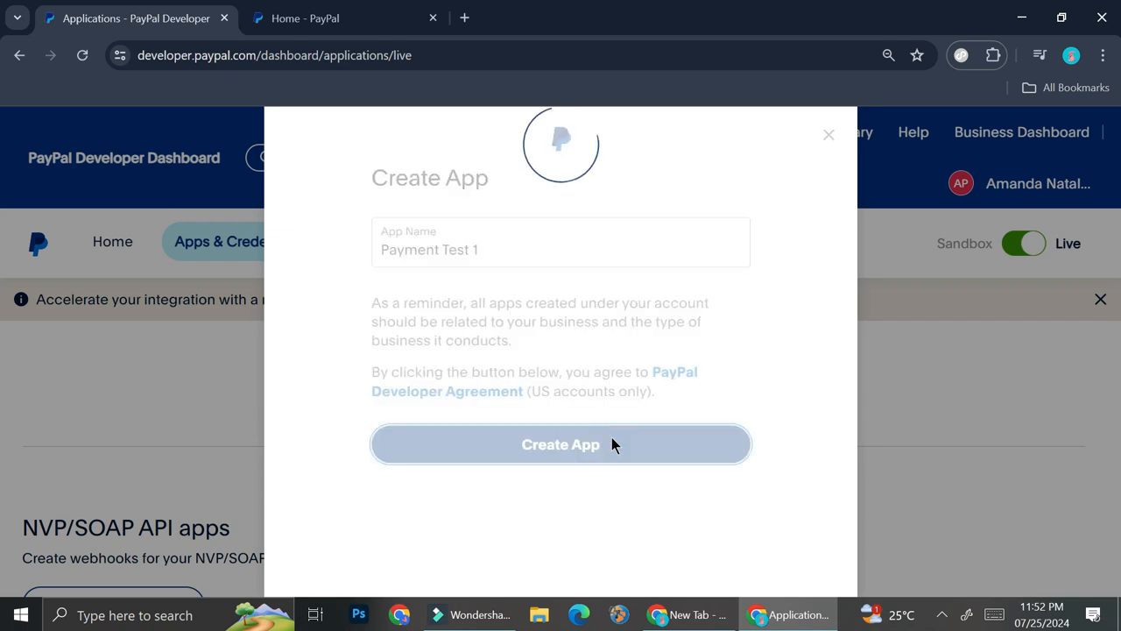
click(561, 444)
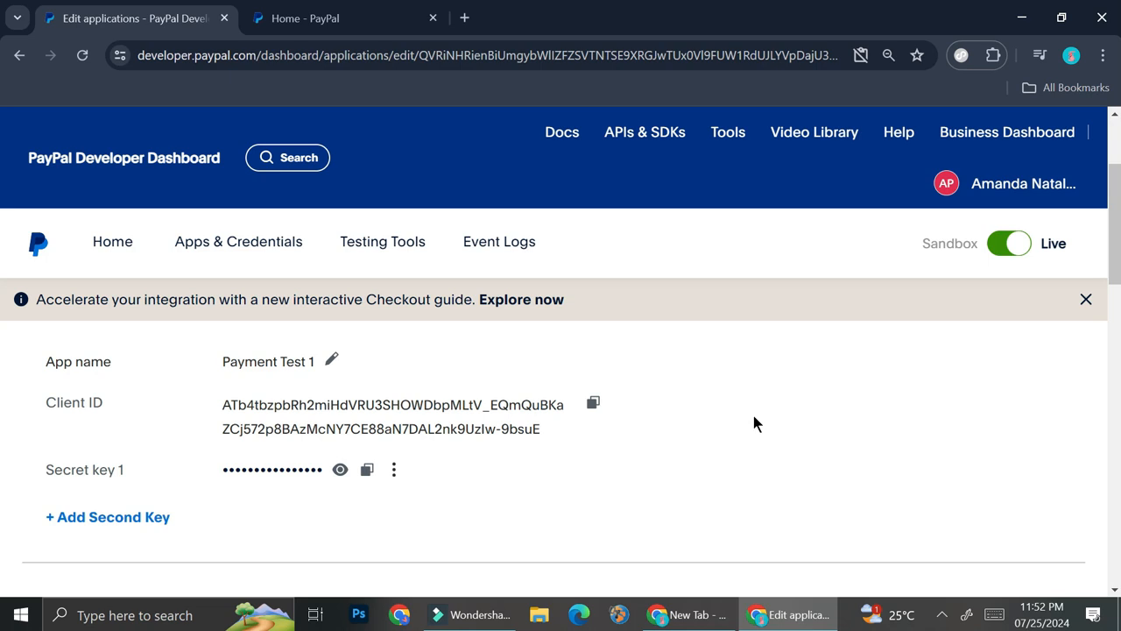
mouse_move(753, 416)
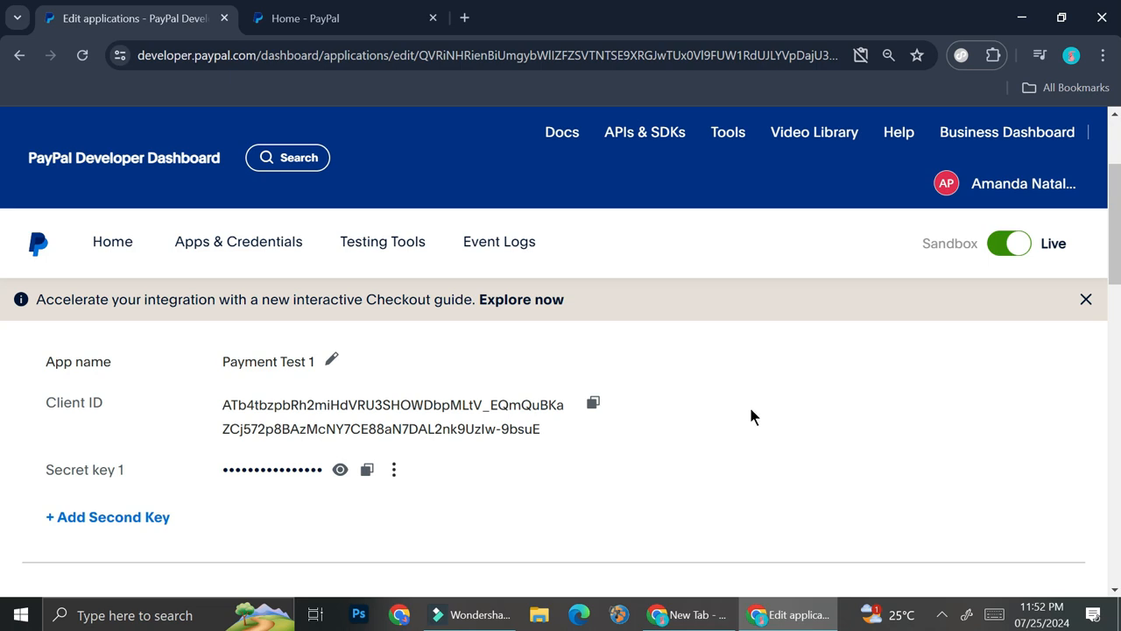
mouse_move(811, 405)
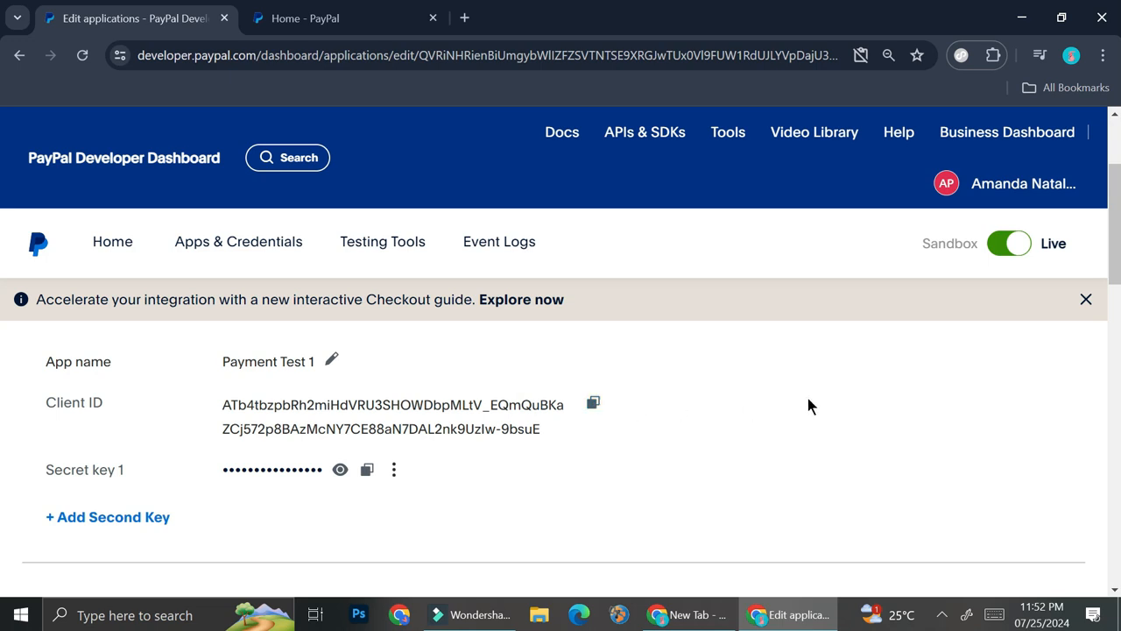
mouse_move(818, 468)
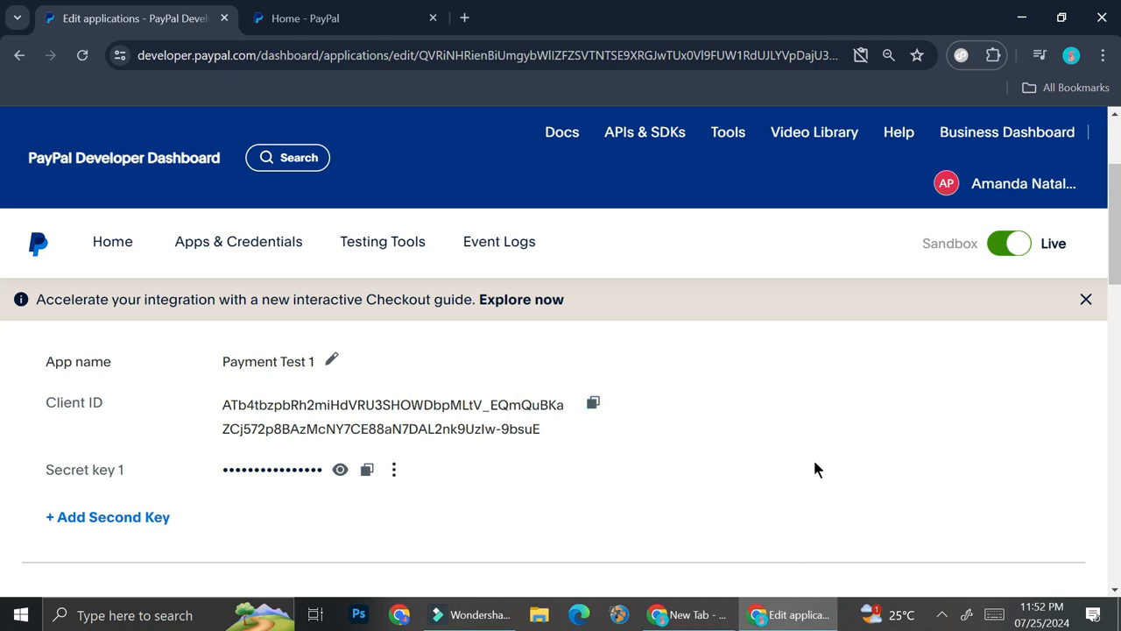
mouse_move(816, 483)
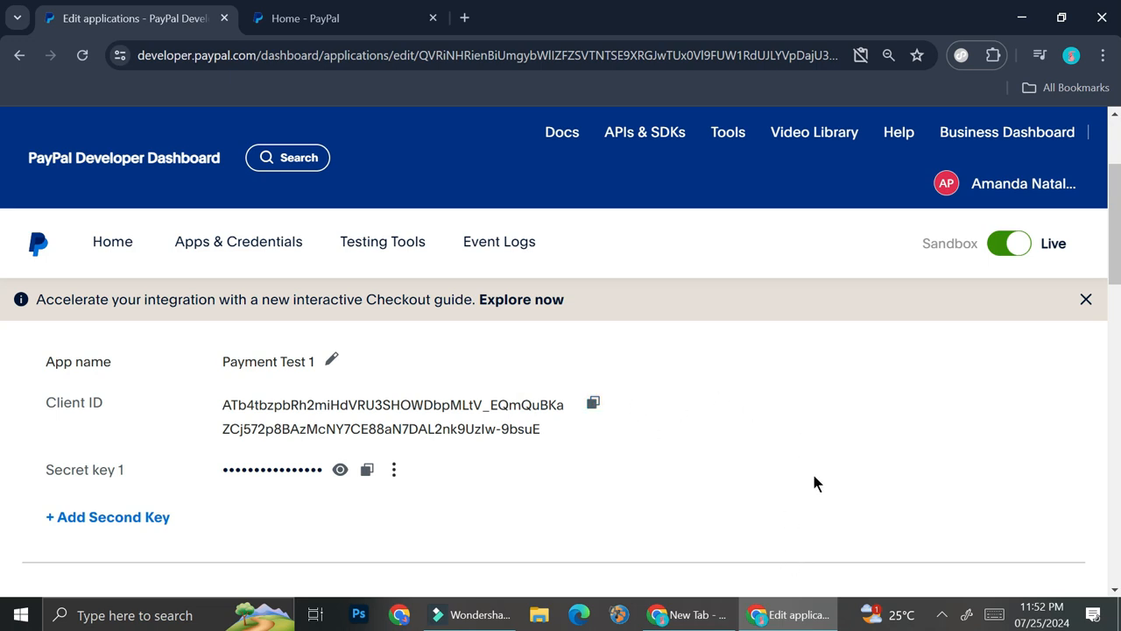
mouse_move(670, 328)
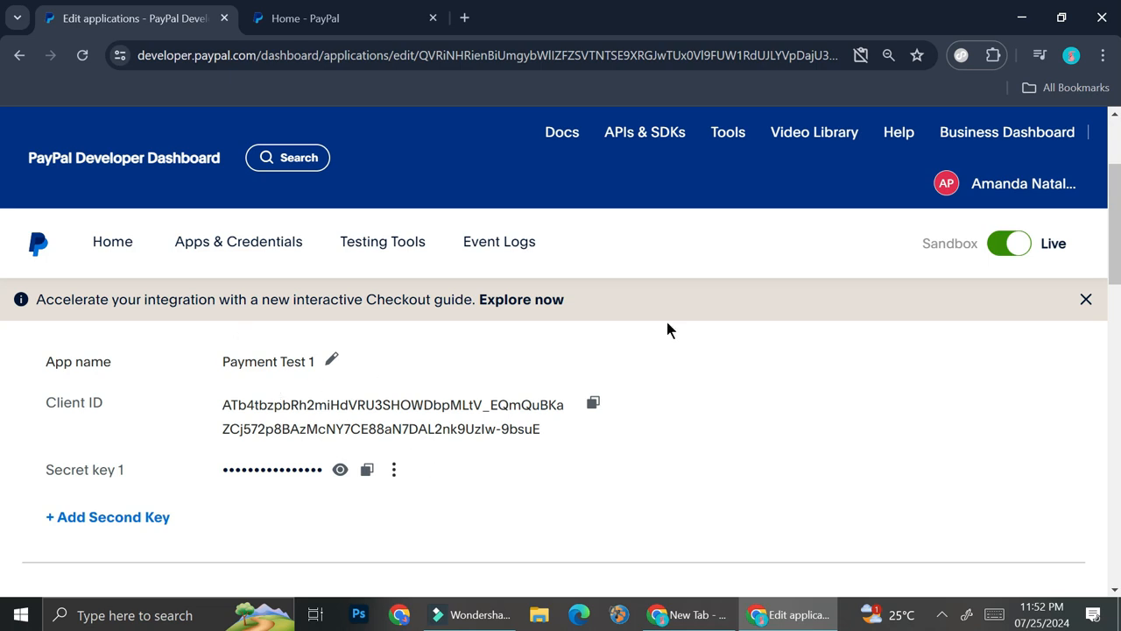
- Return to the PayPal Business home and open the tools for getting paid
click(333, 17)
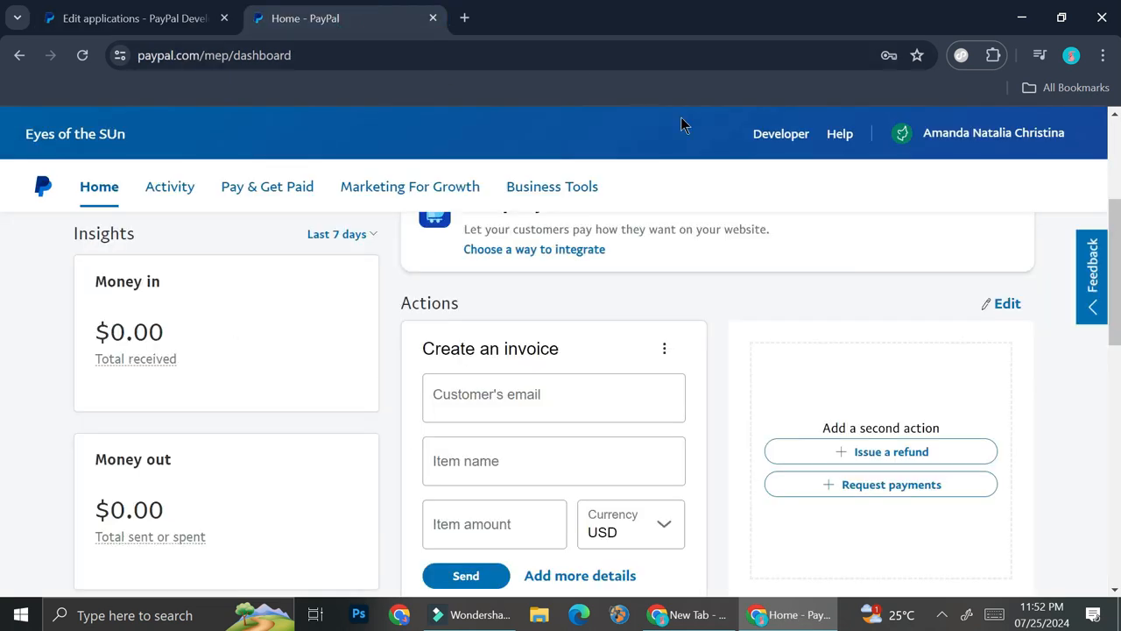
mouse_move(731, 308)
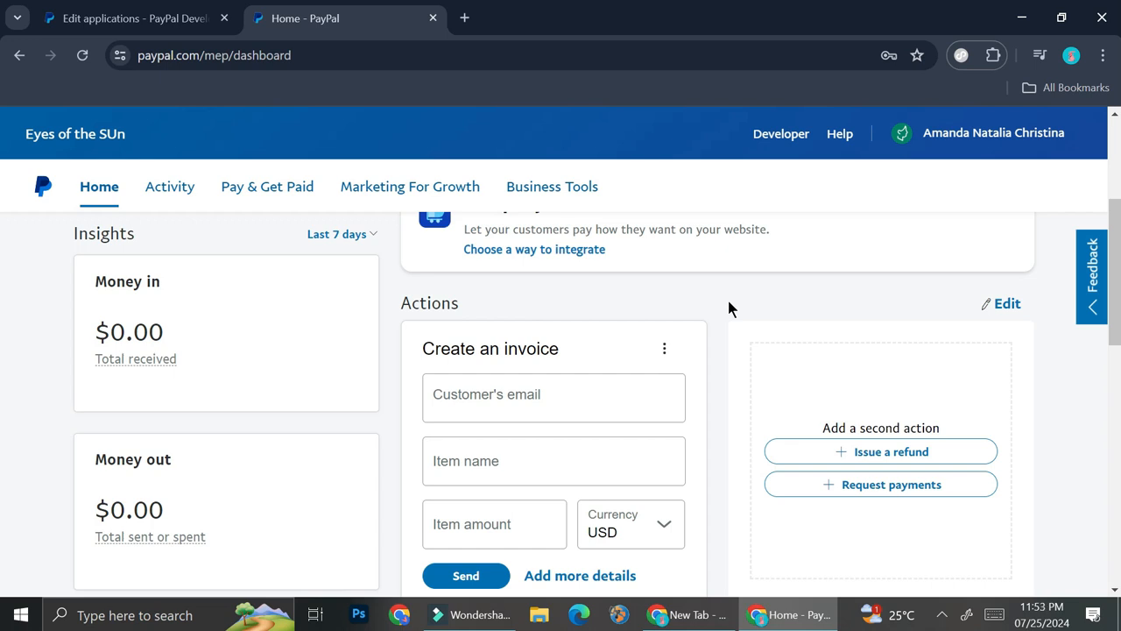
mouse_move(644, 348)
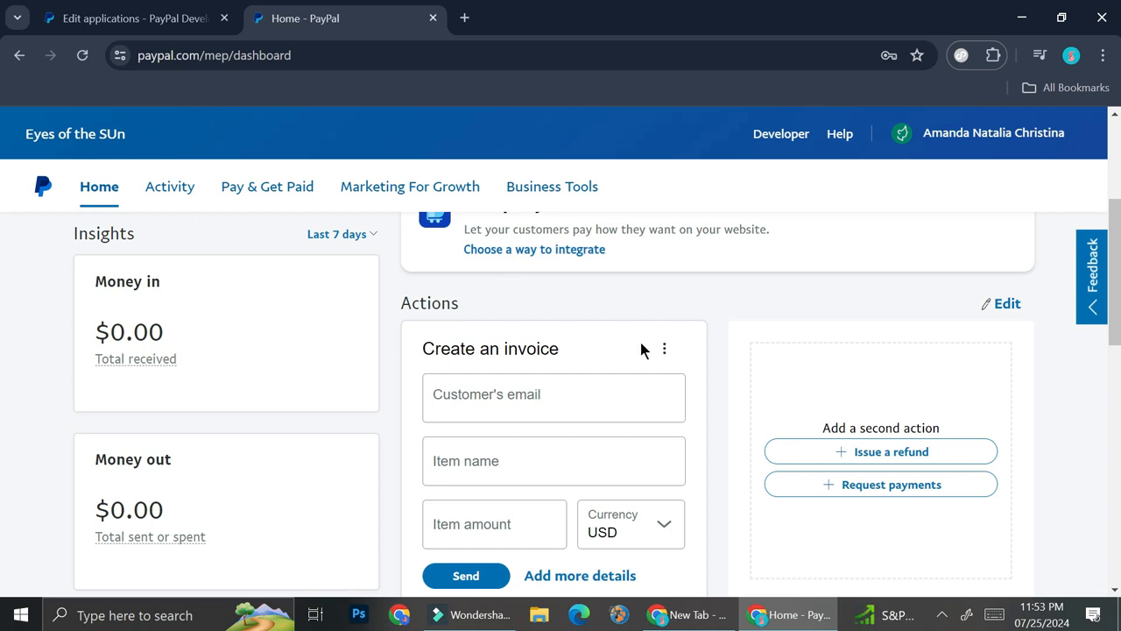
mouse_move(275, 203)
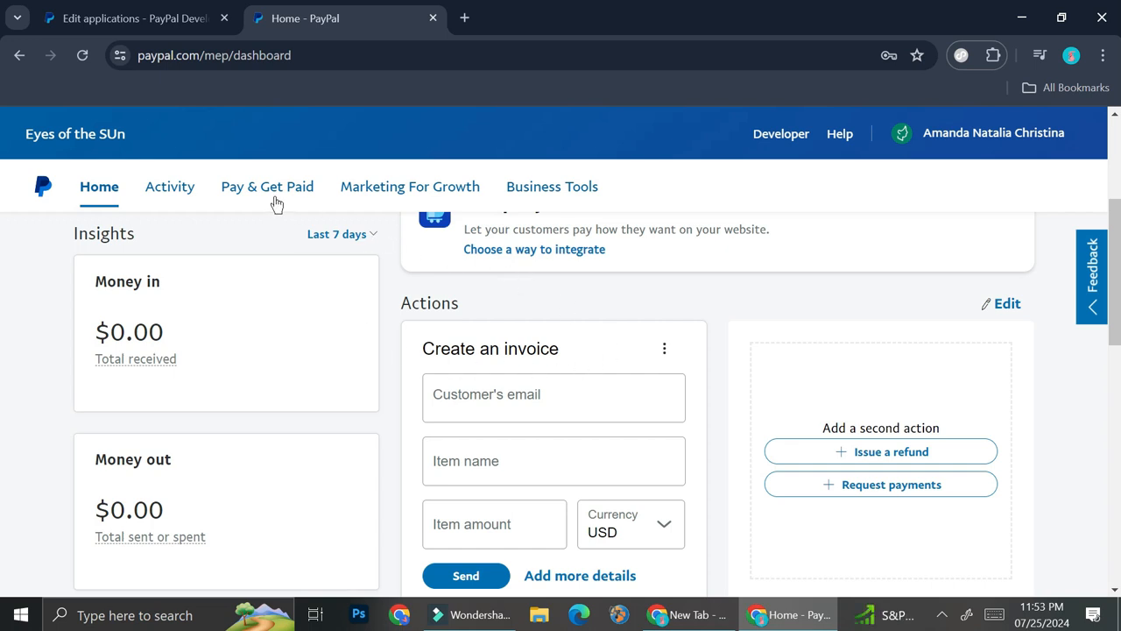
click(267, 187)
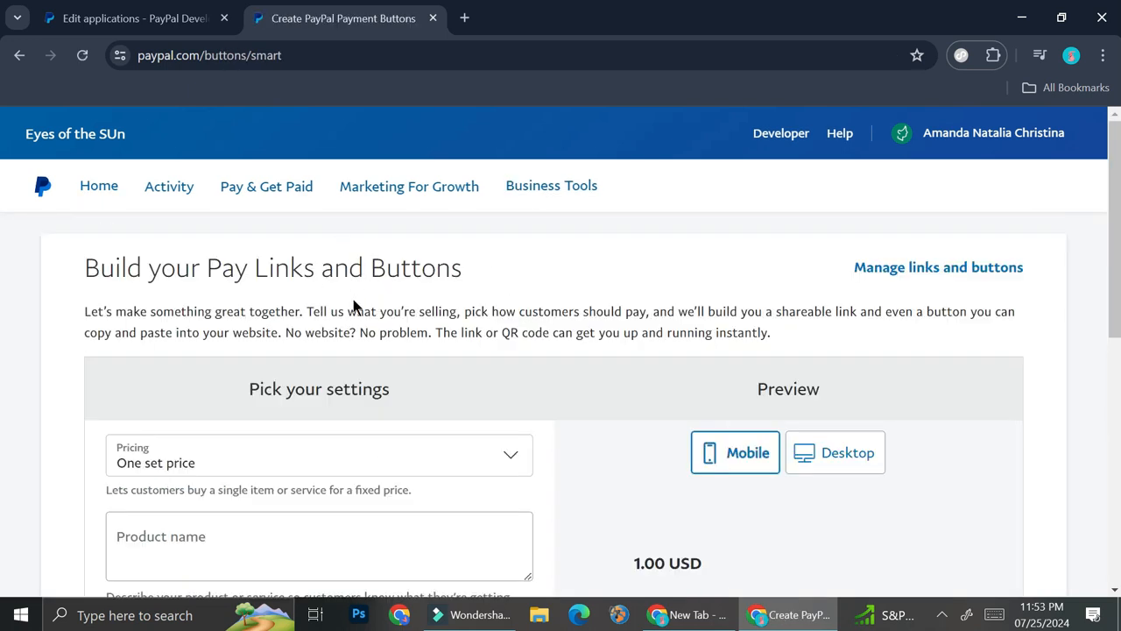
mouse_move(594, 287)
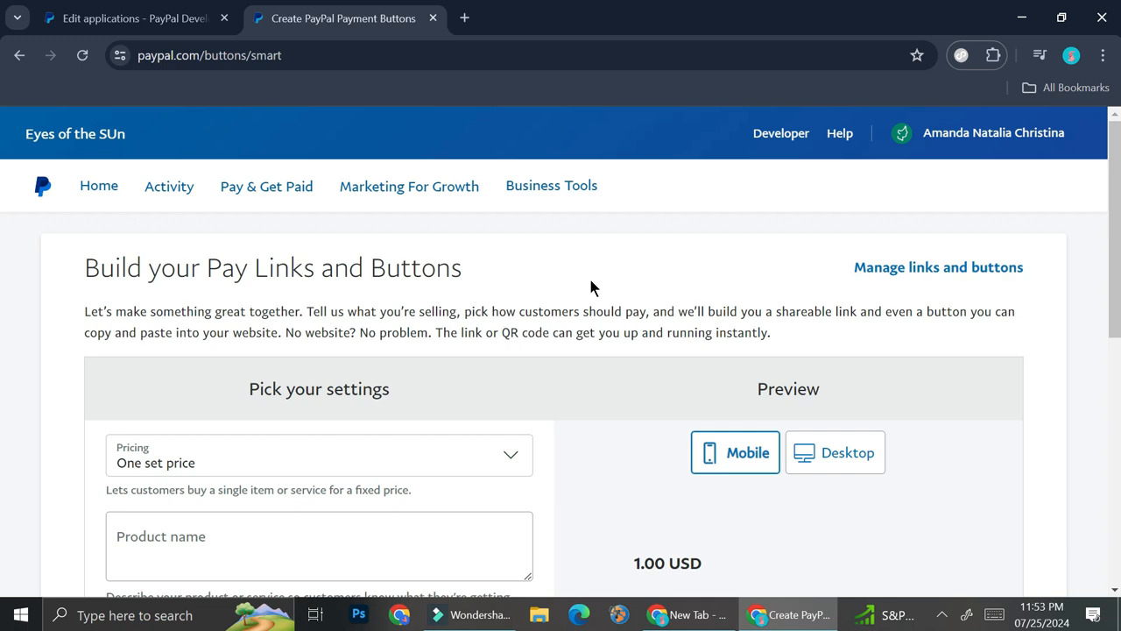
scroll(down, 3)
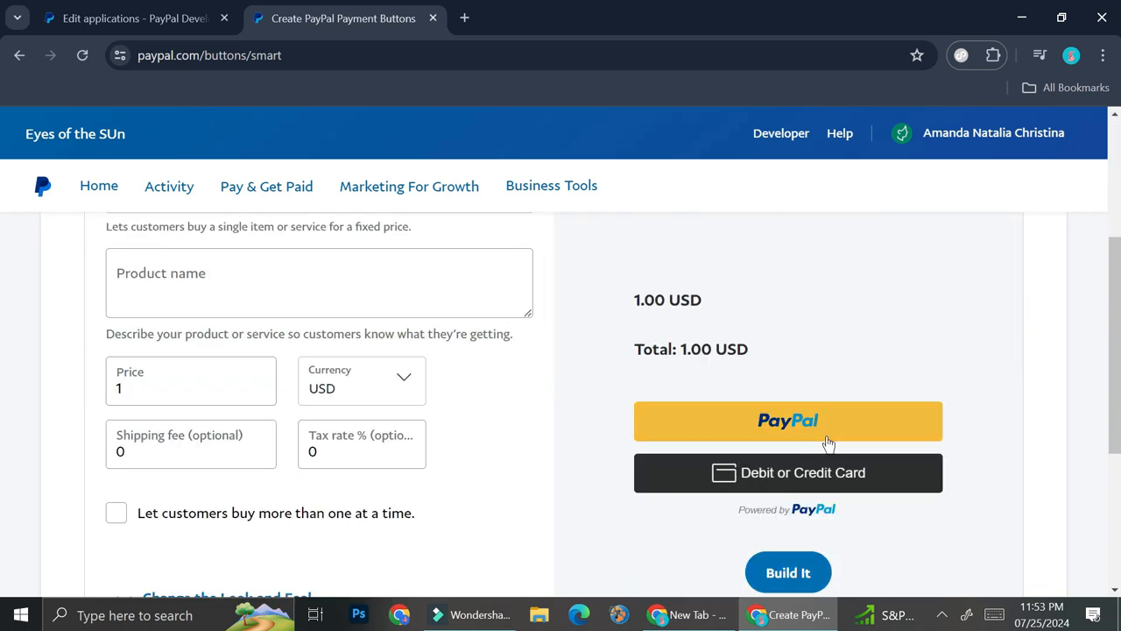
mouse_move(865, 420)
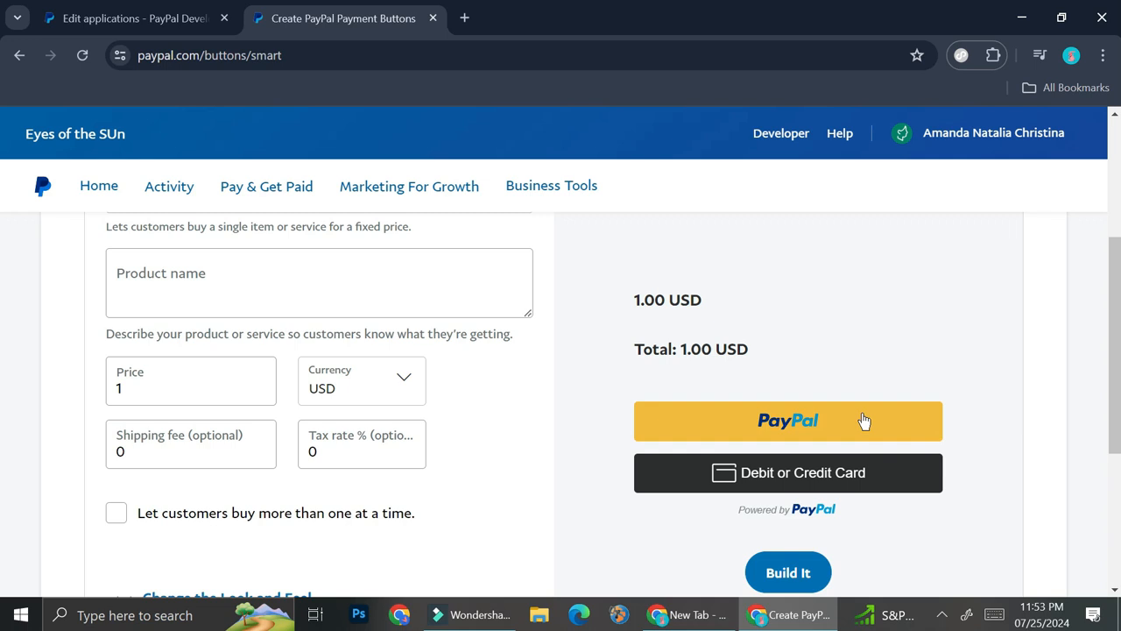
mouse_move(848, 425)
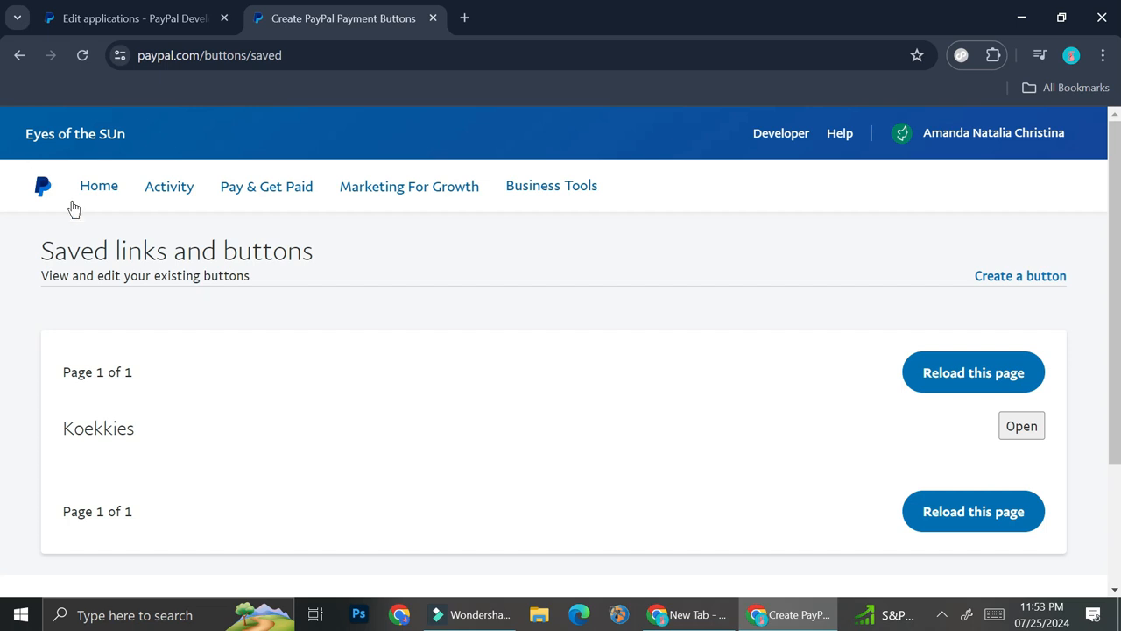
mouse_move(993, 281)
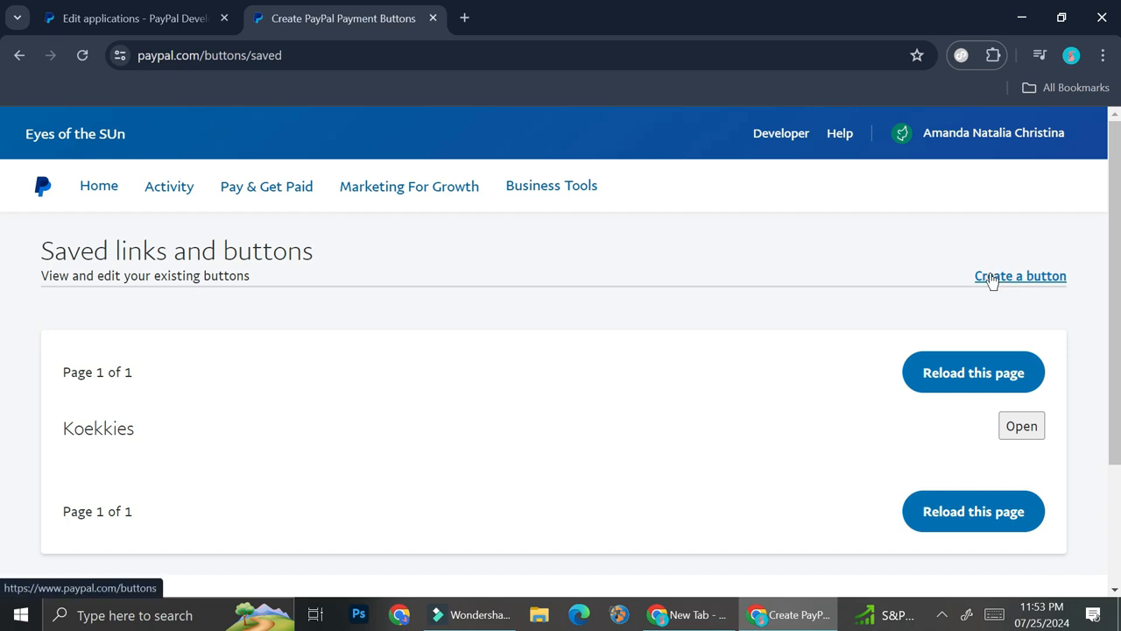
- Start a new payment button and pick the Smart Subscribe button type
click(1021, 276)
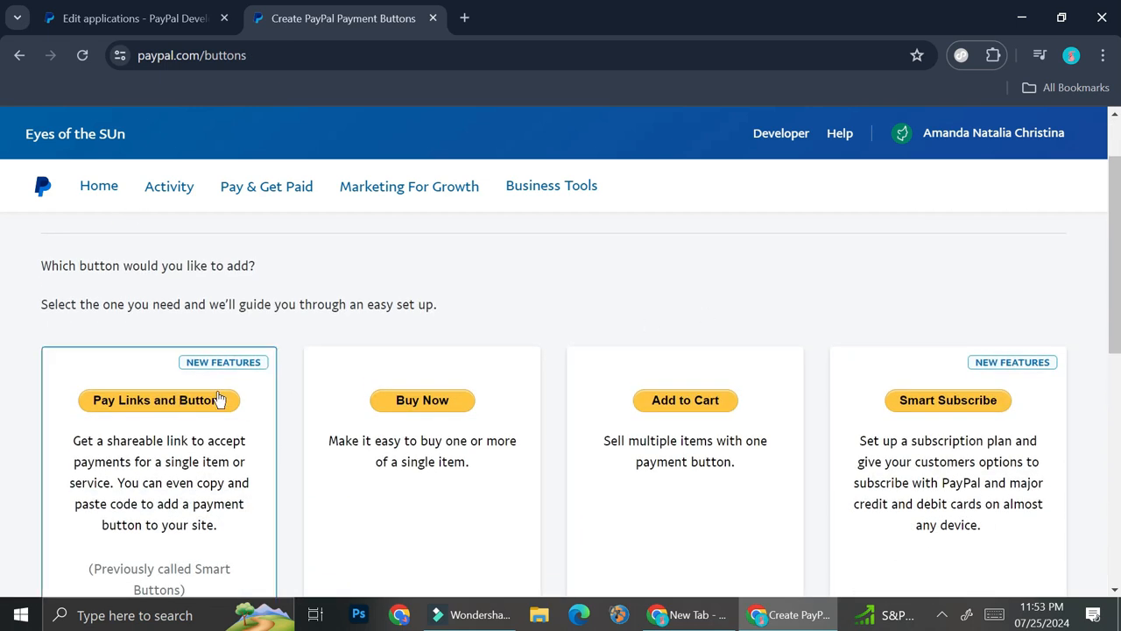
scroll(down, 3)
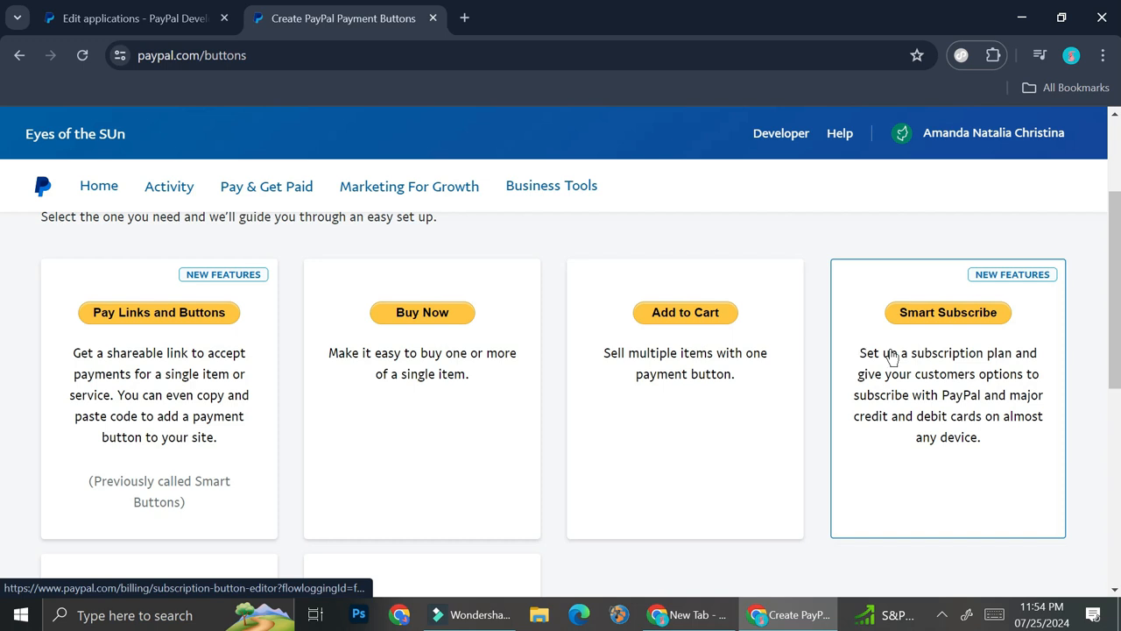
mouse_move(905, 409)
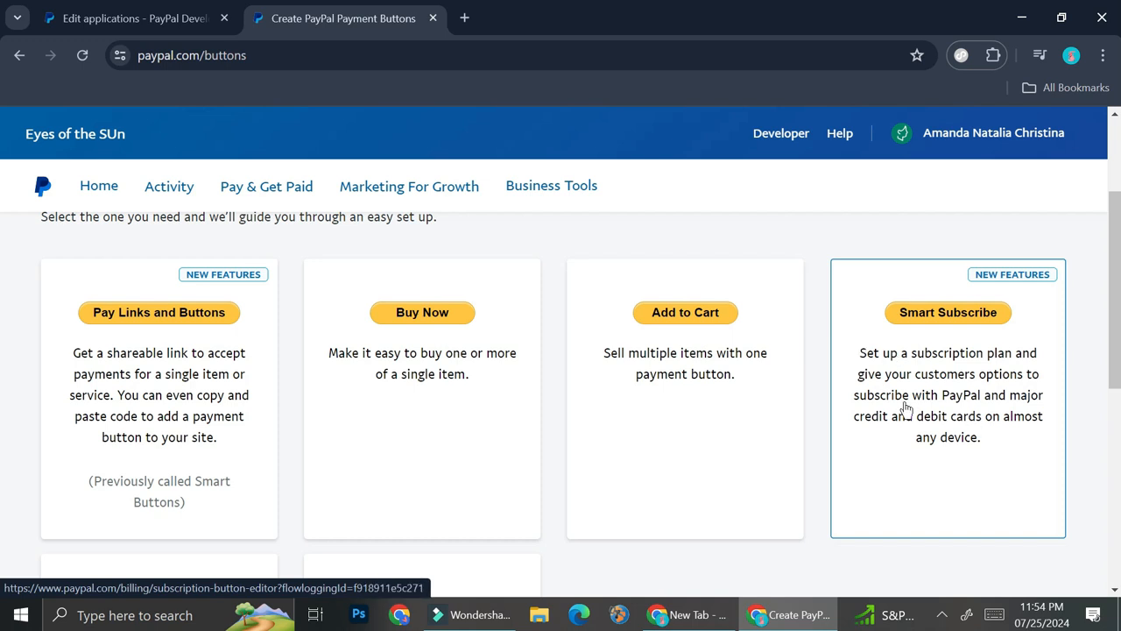
scroll(down, 3)
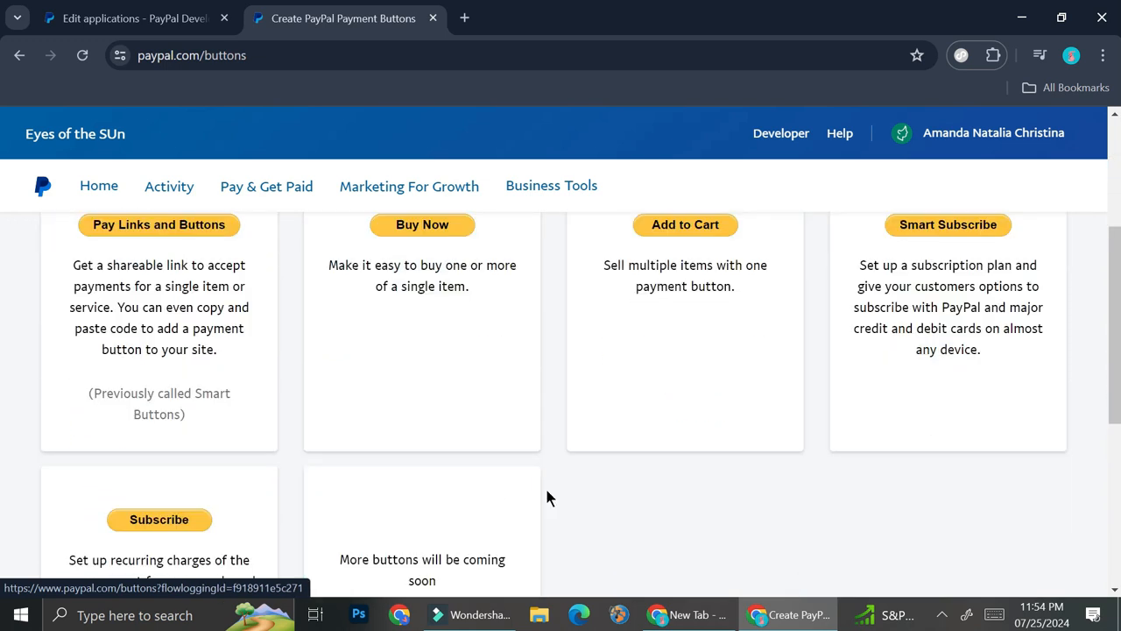
mouse_move(583, 446)
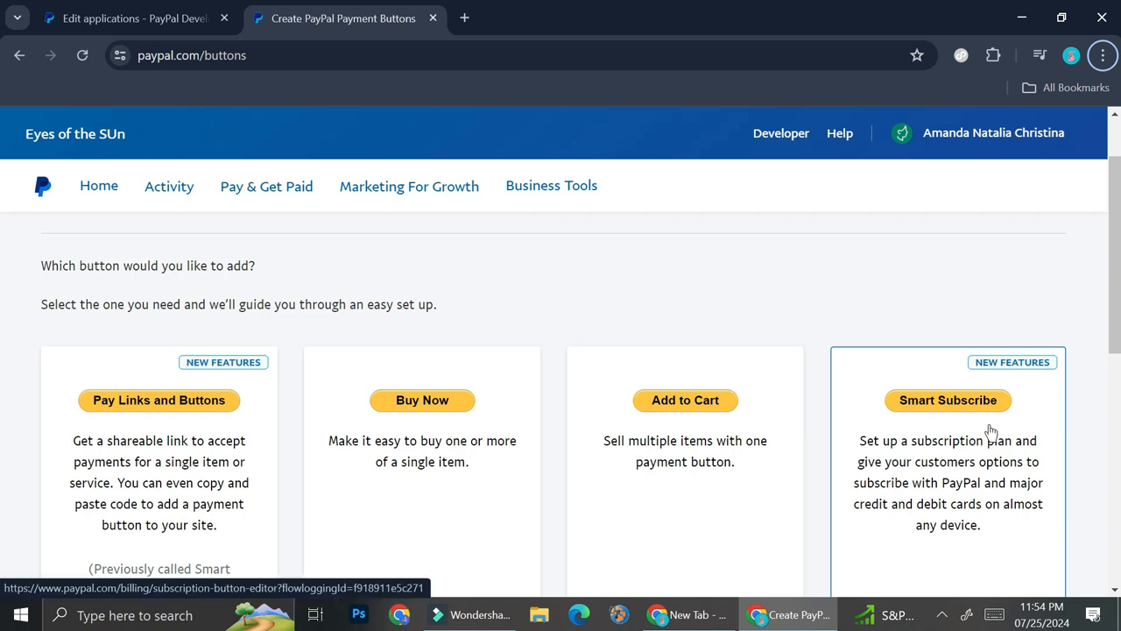
click(948, 400)
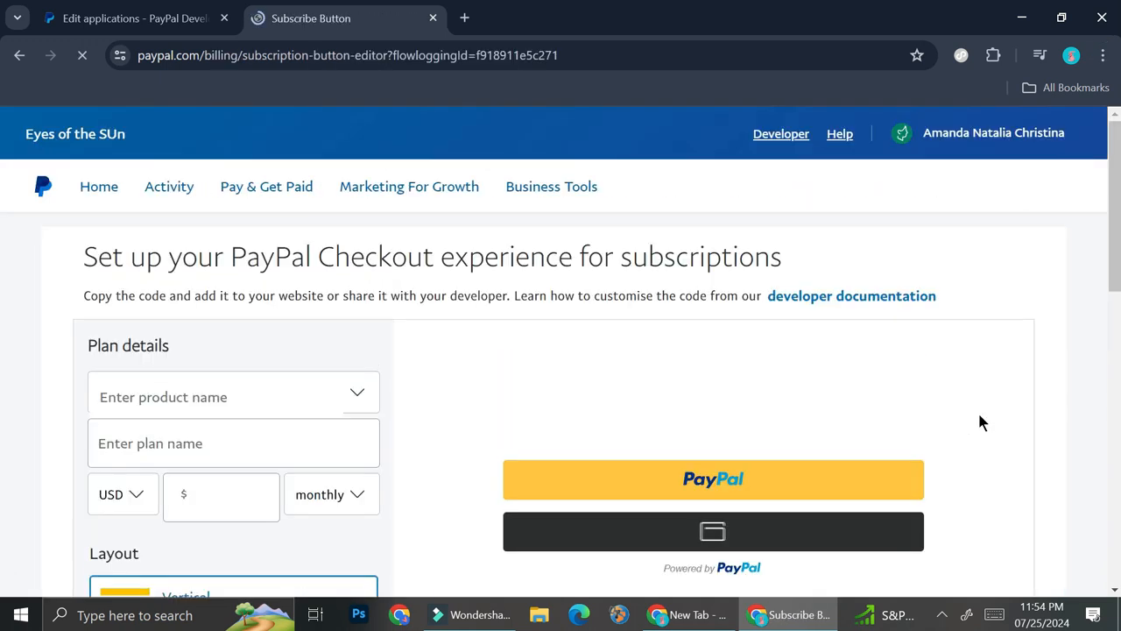
scroll(down, 3)
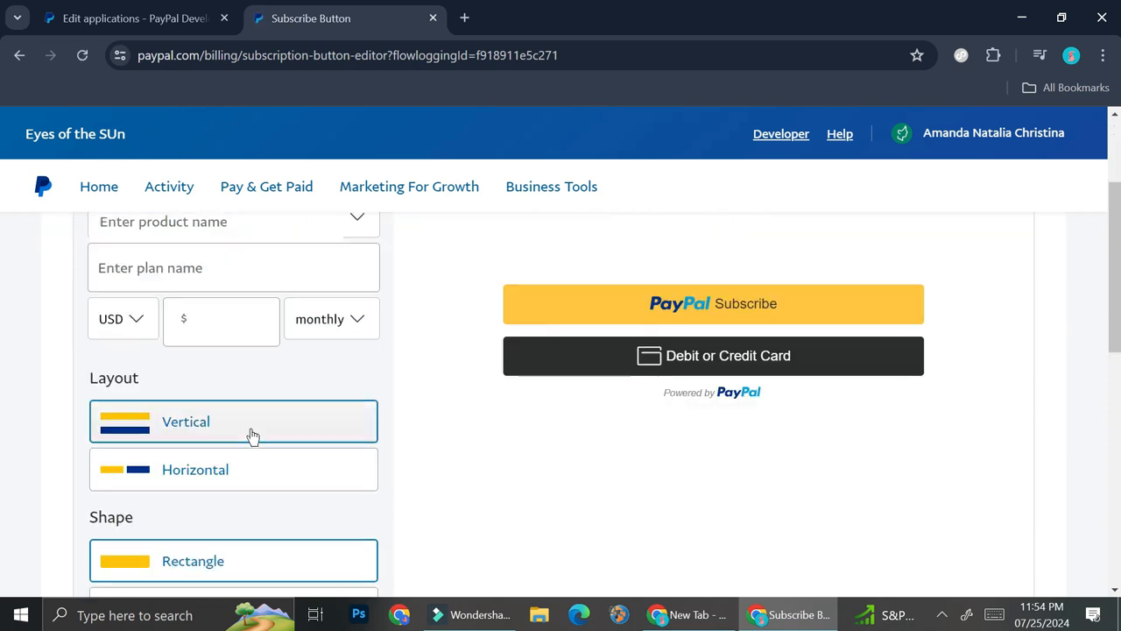
scroll(down, 3)
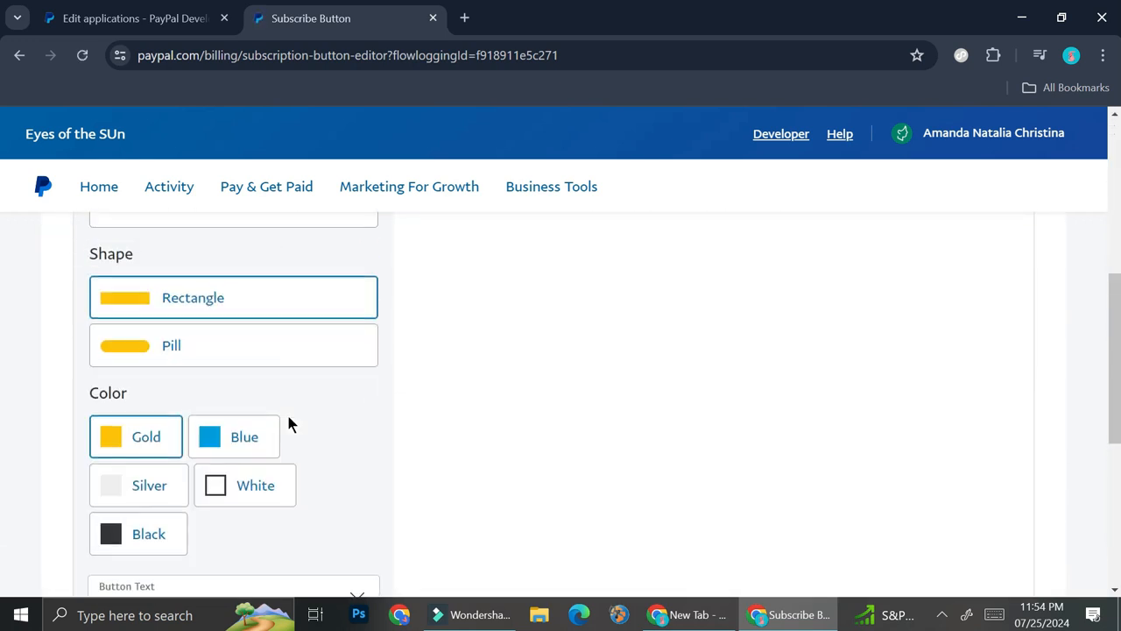
scroll(up, 3)
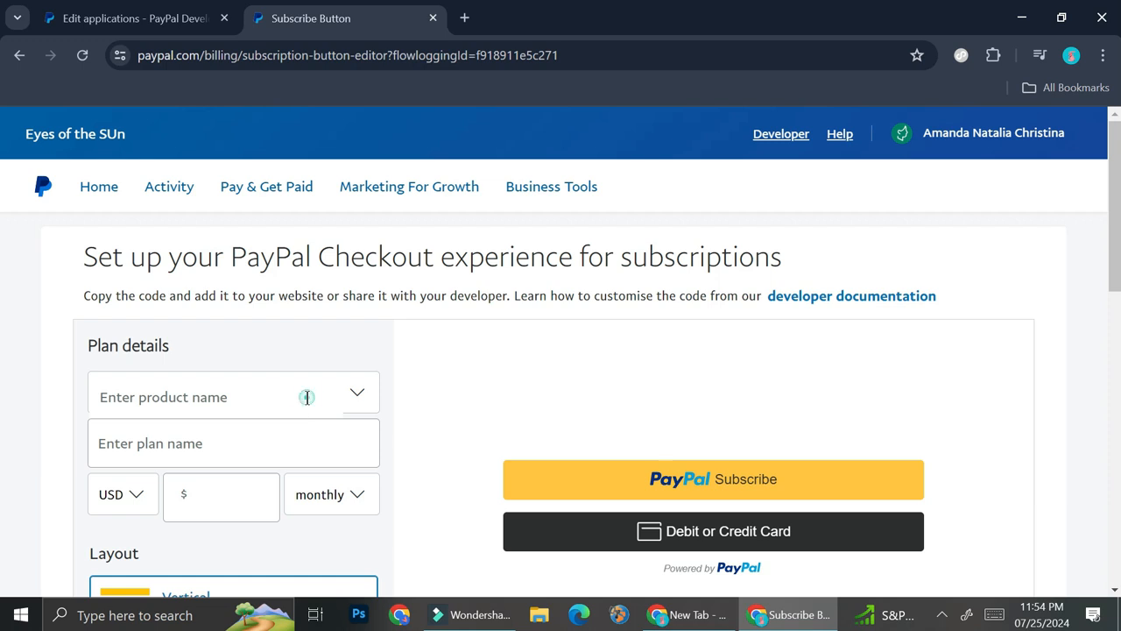
- Enter product 'Yearly Subscription', plan name 'Gold' and a $50 monthly price
click(359, 393)
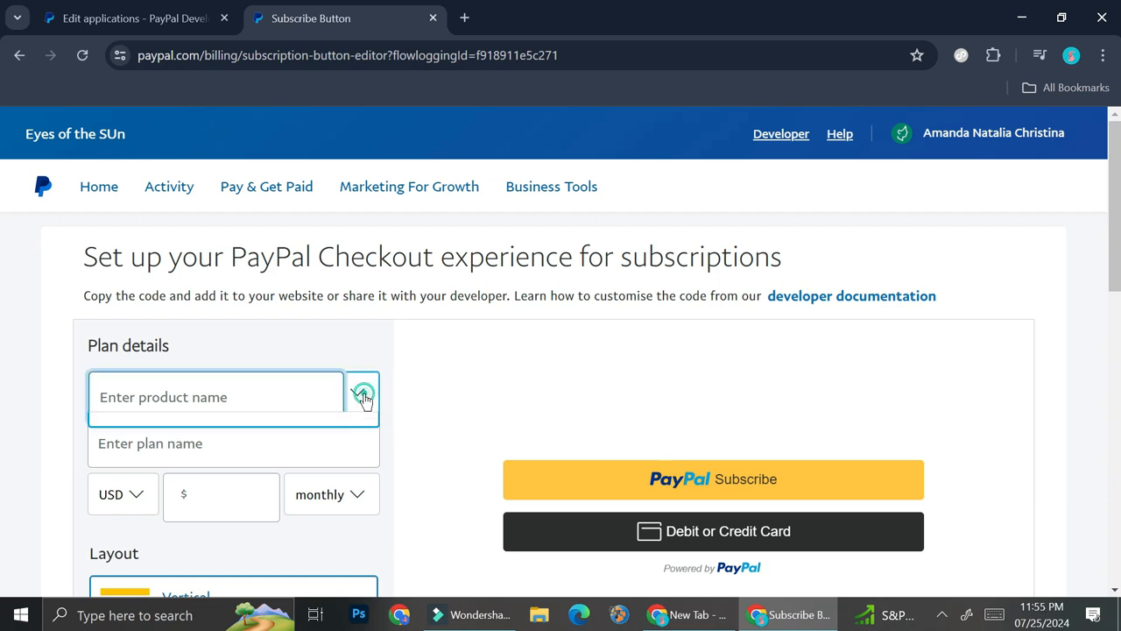
scroll(down, 3)
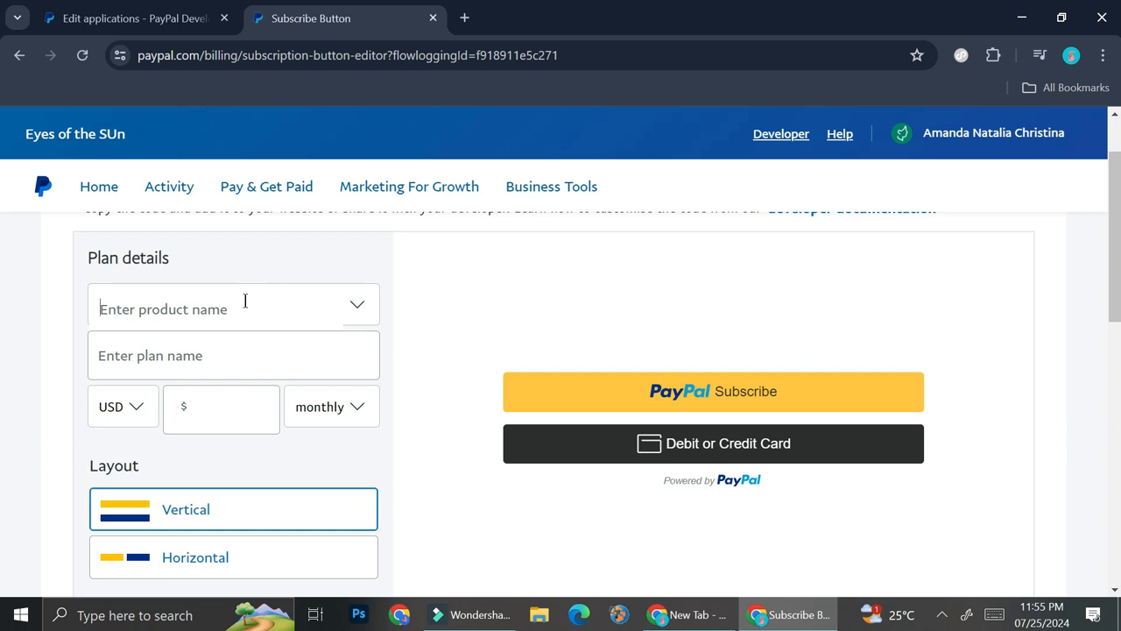
text(Yearly Subscription)
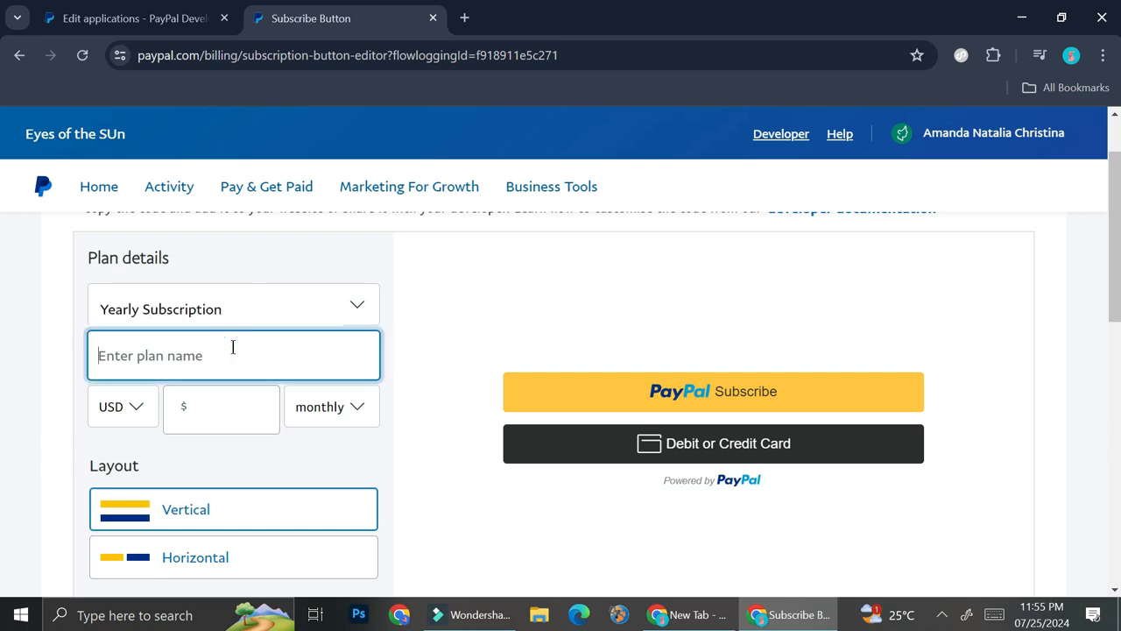
text(Gold)
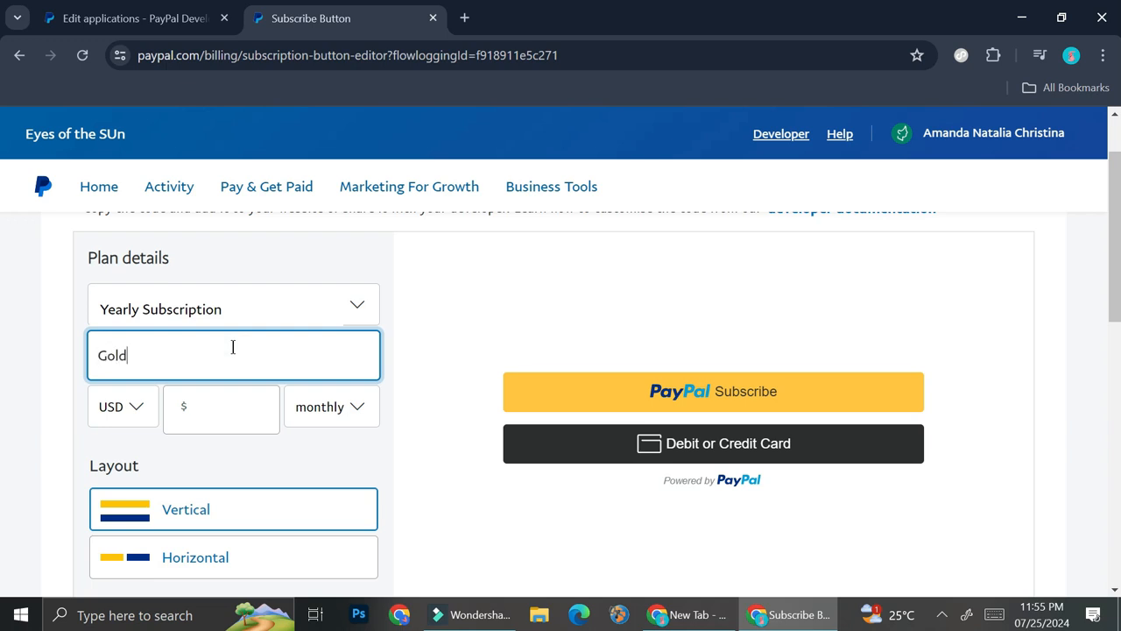
click(226, 408)
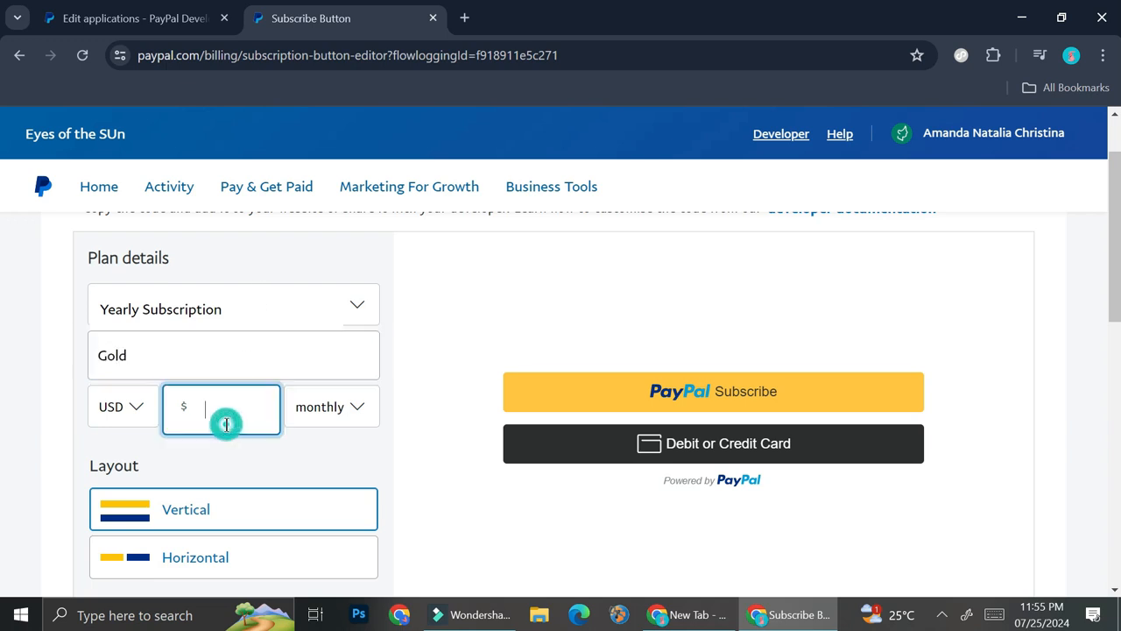
text(50)
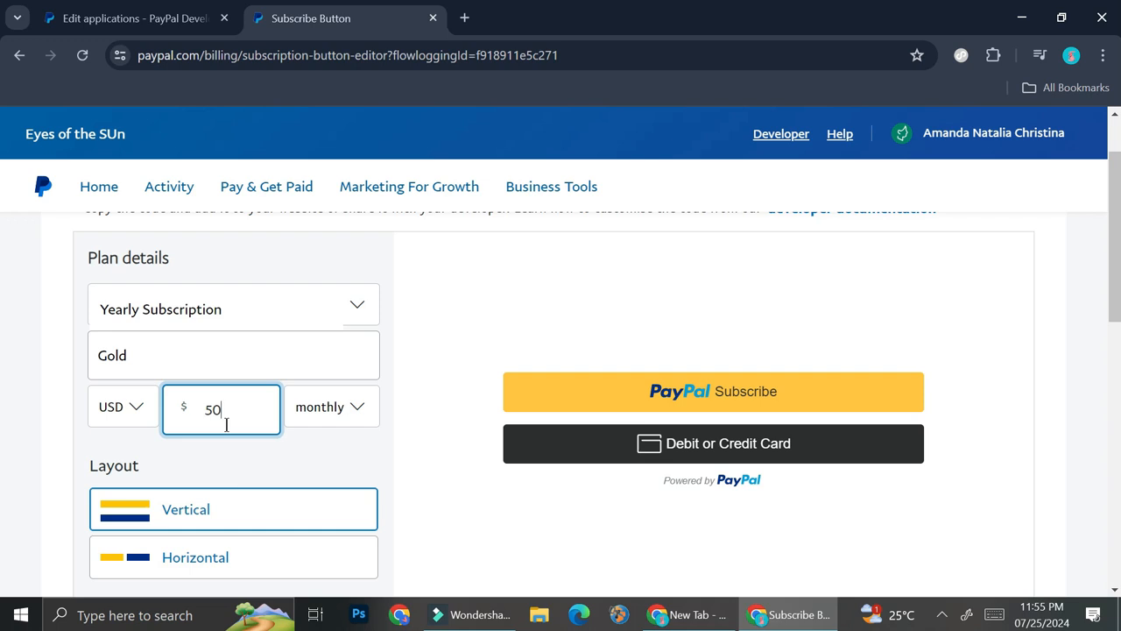
click(361, 407)
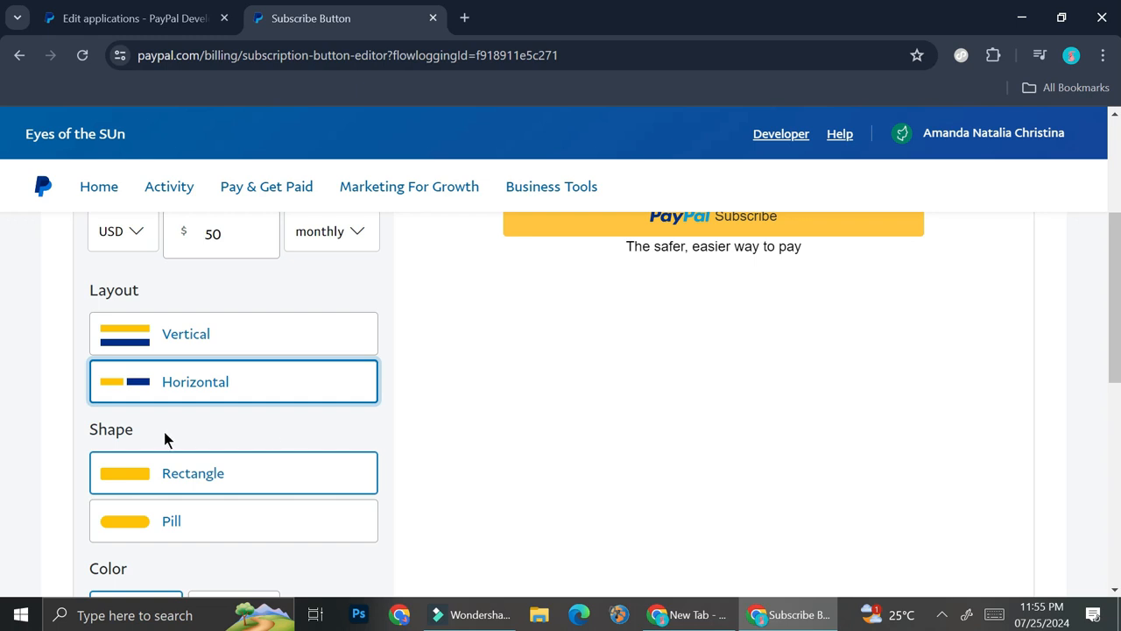
mouse_move(226, 520)
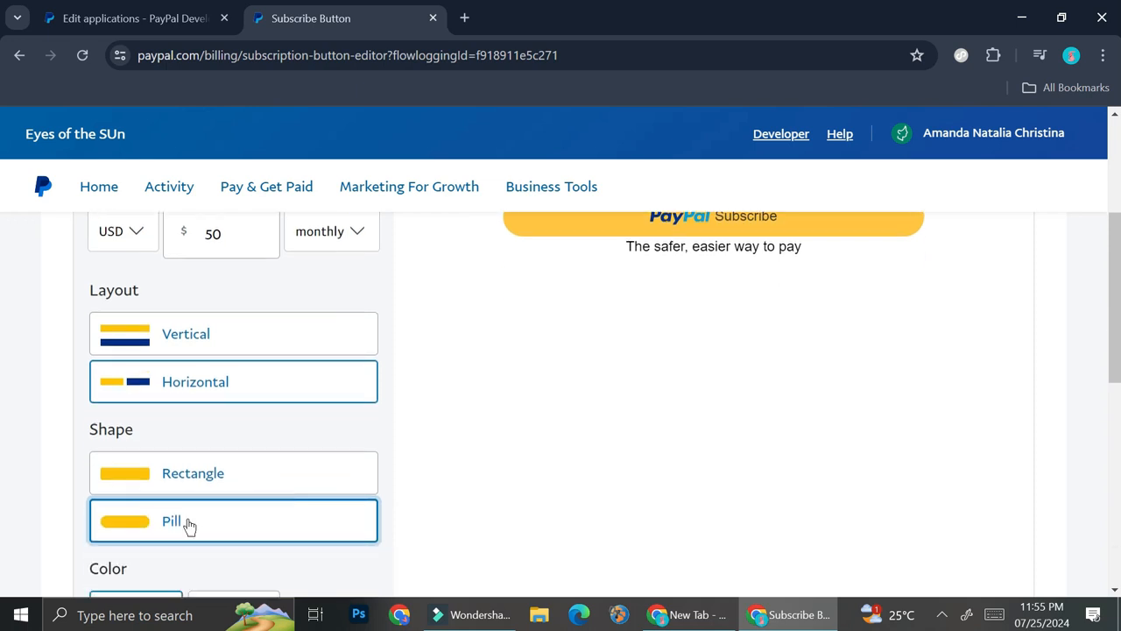
mouse_move(223, 527)
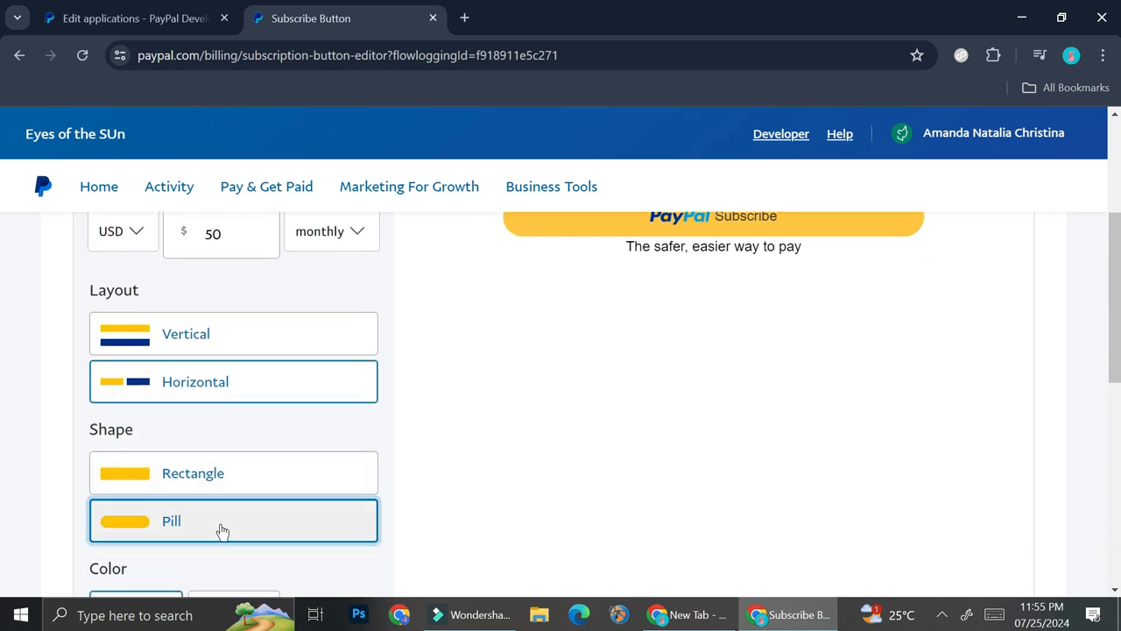
- Set the subscribe button colour to Black
scroll(down, 3)
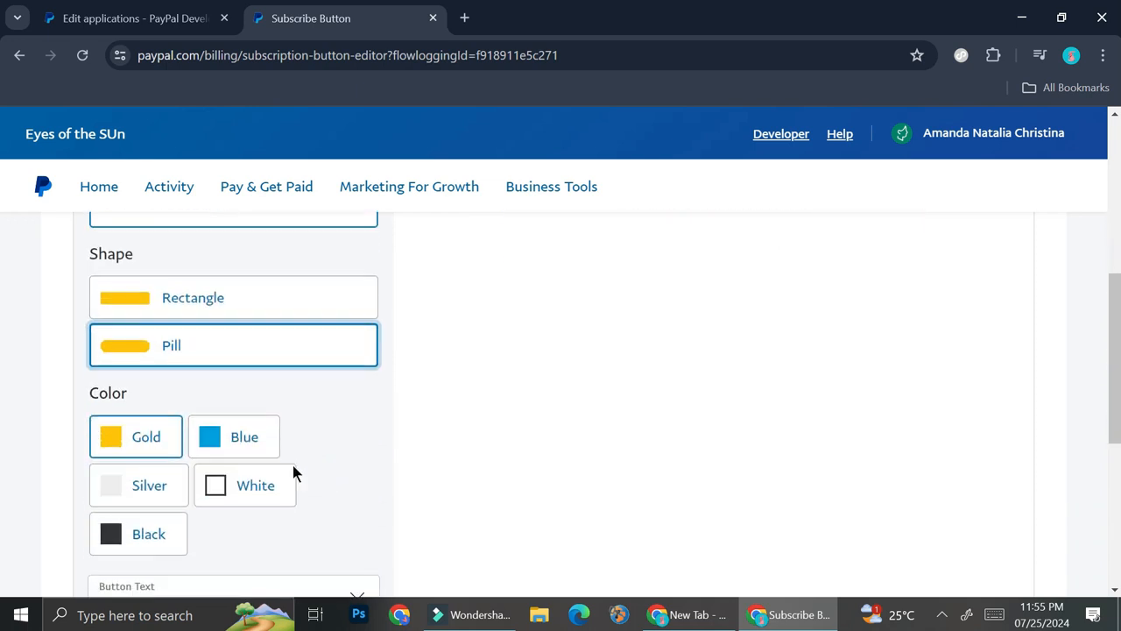
click(138, 533)
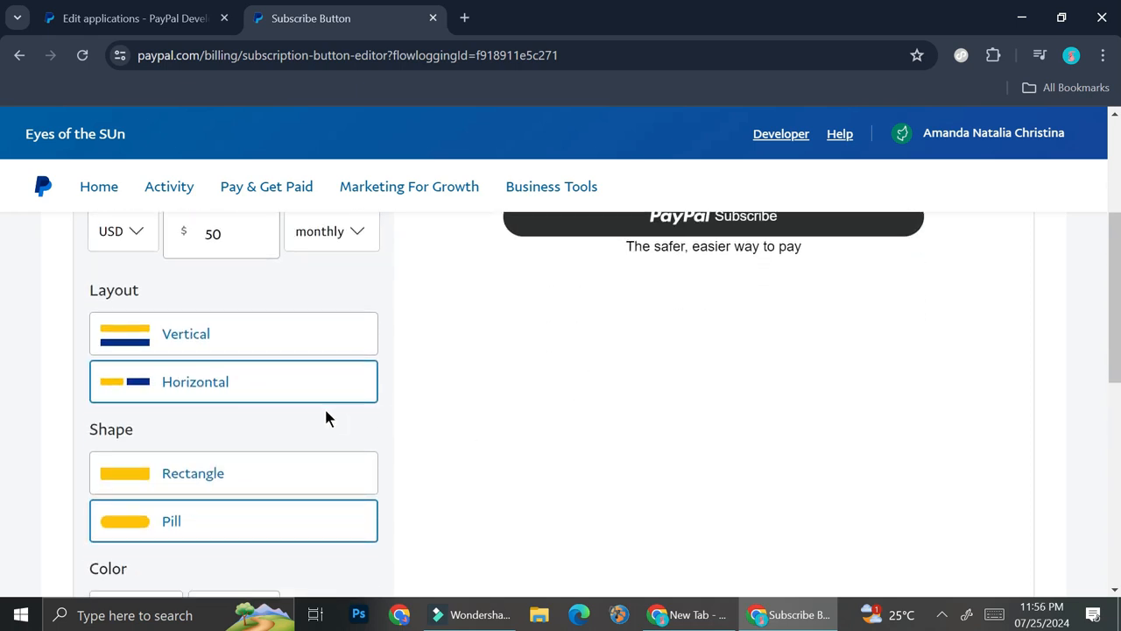
scroll(down, 3)
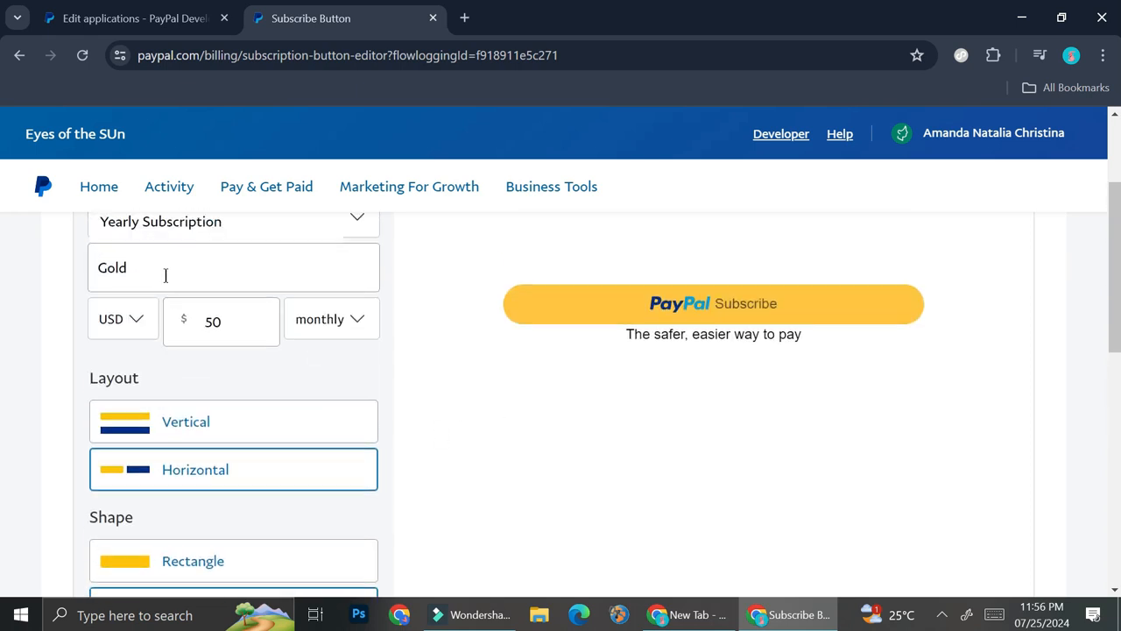
scroll(down, 3)
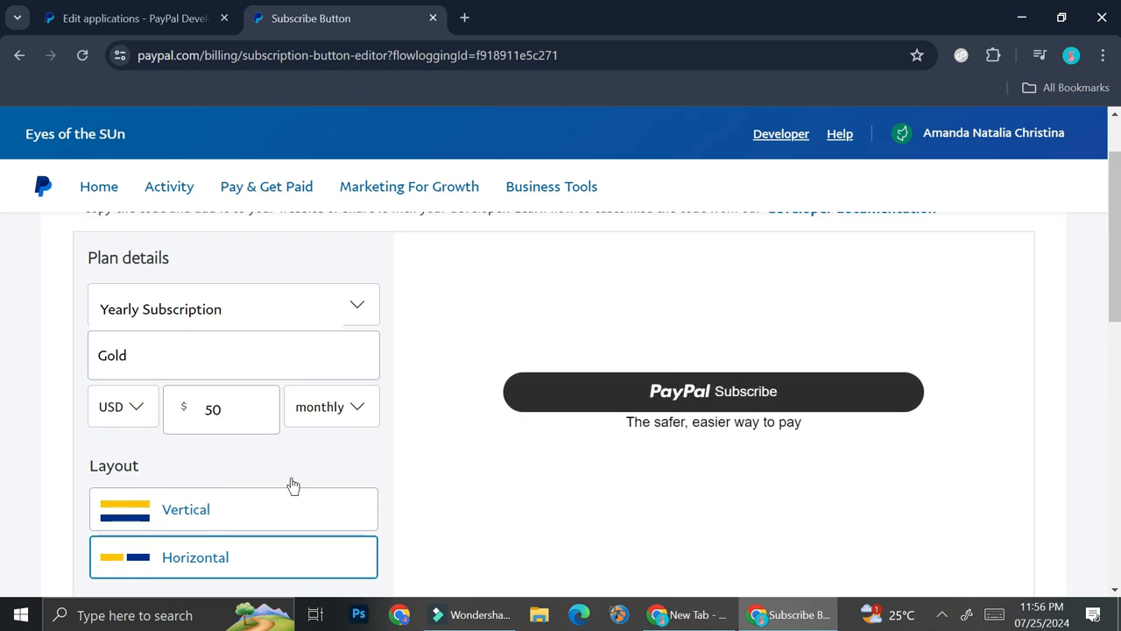
scroll(down, 3)
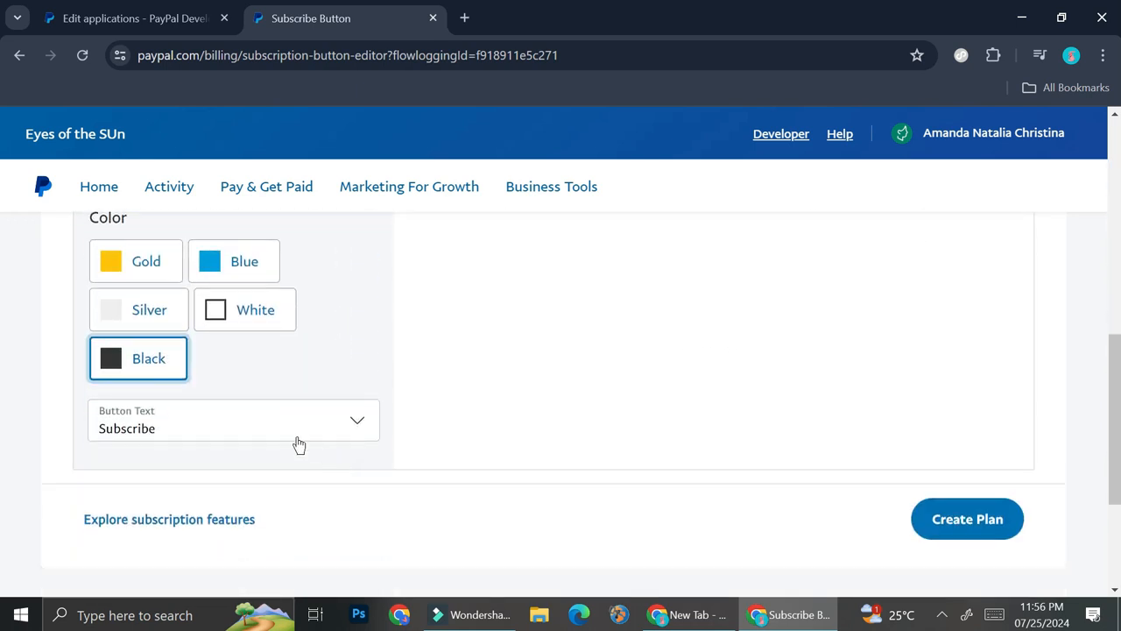
- Change the button text to PayPal
click(234, 421)
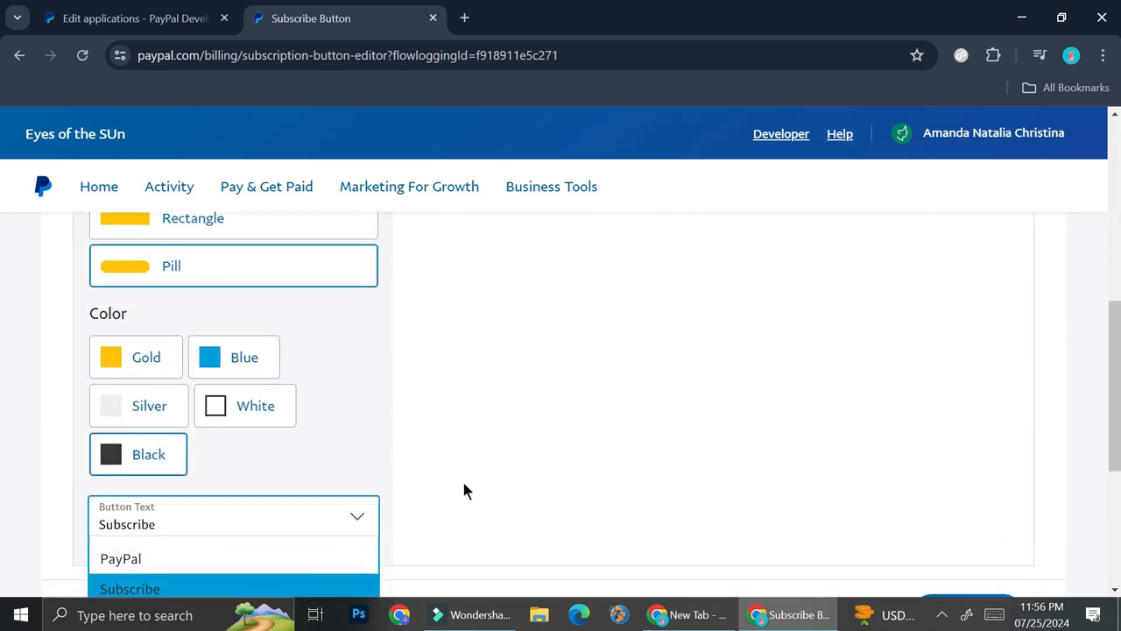
click(120, 558)
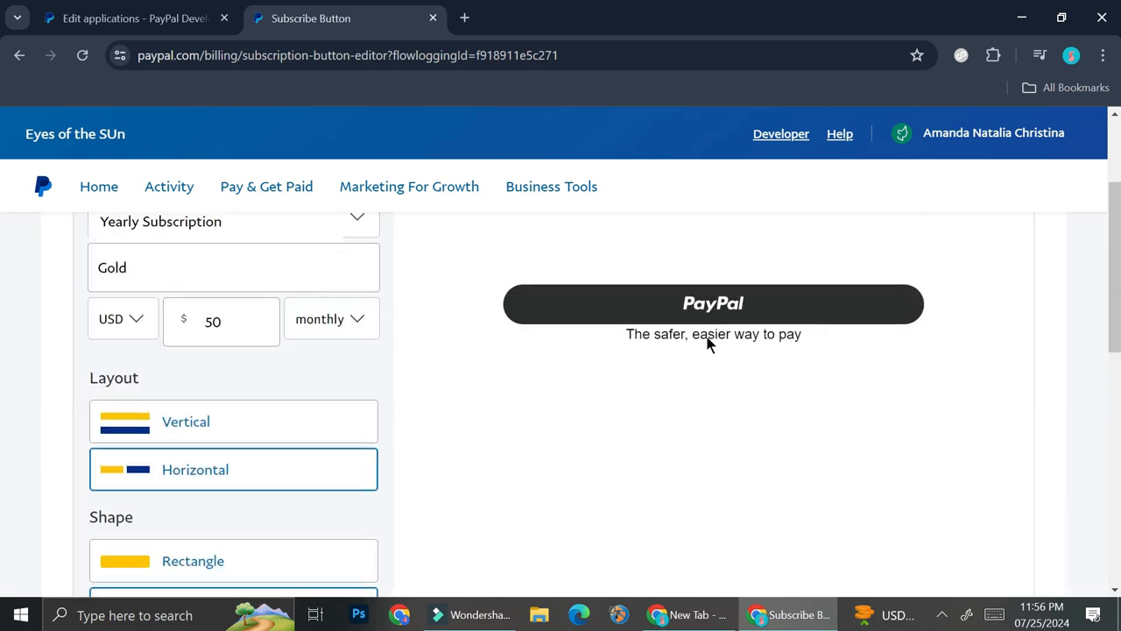
scroll(down, 3)
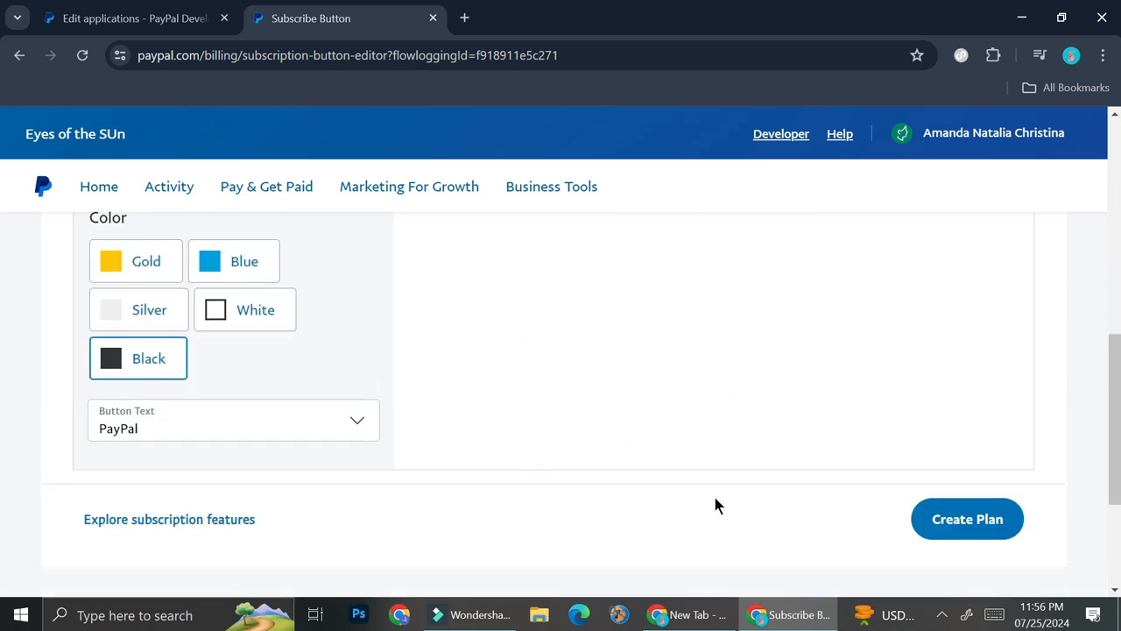
- Create the Gold Plan at 499,00 USD/year, copy its button code, and close the dialogs
click(967, 519)
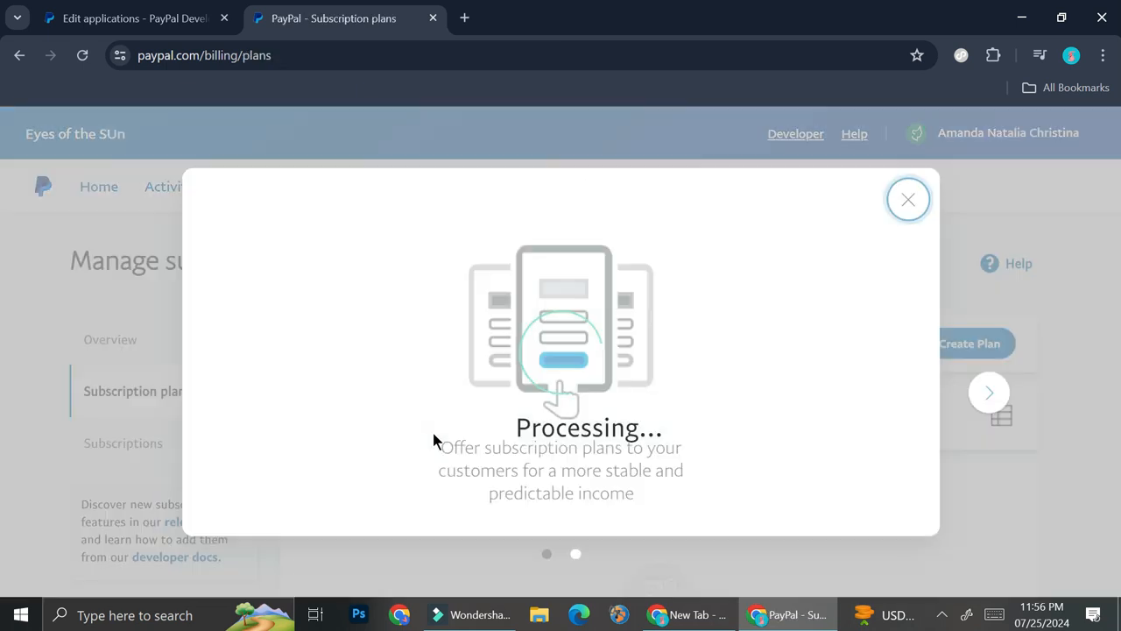
click(908, 198)
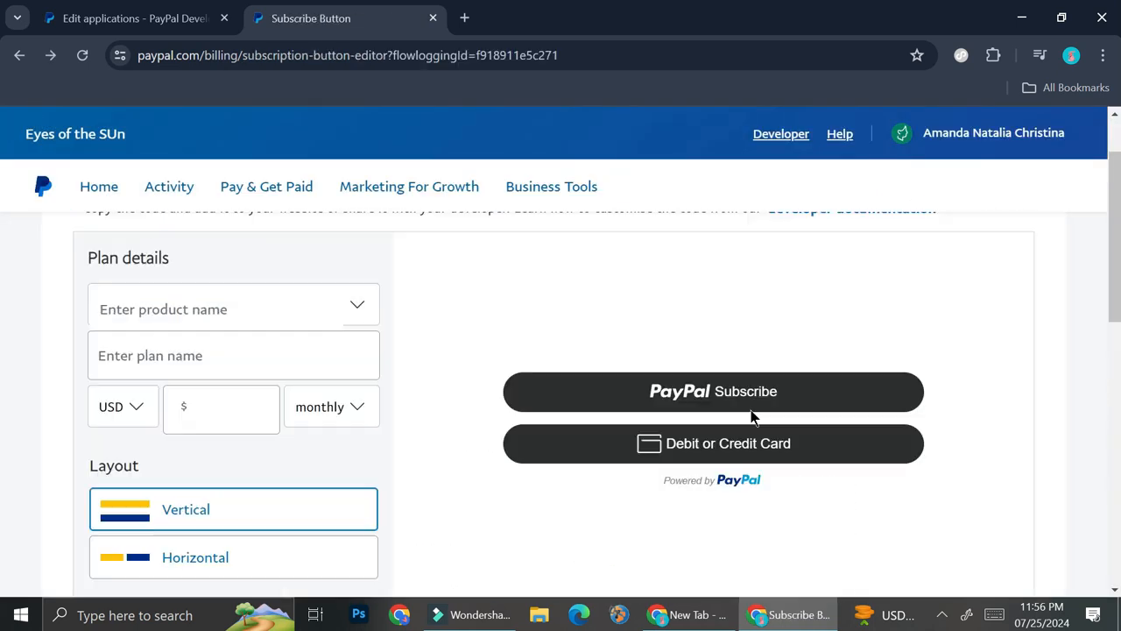
mouse_move(448, 325)
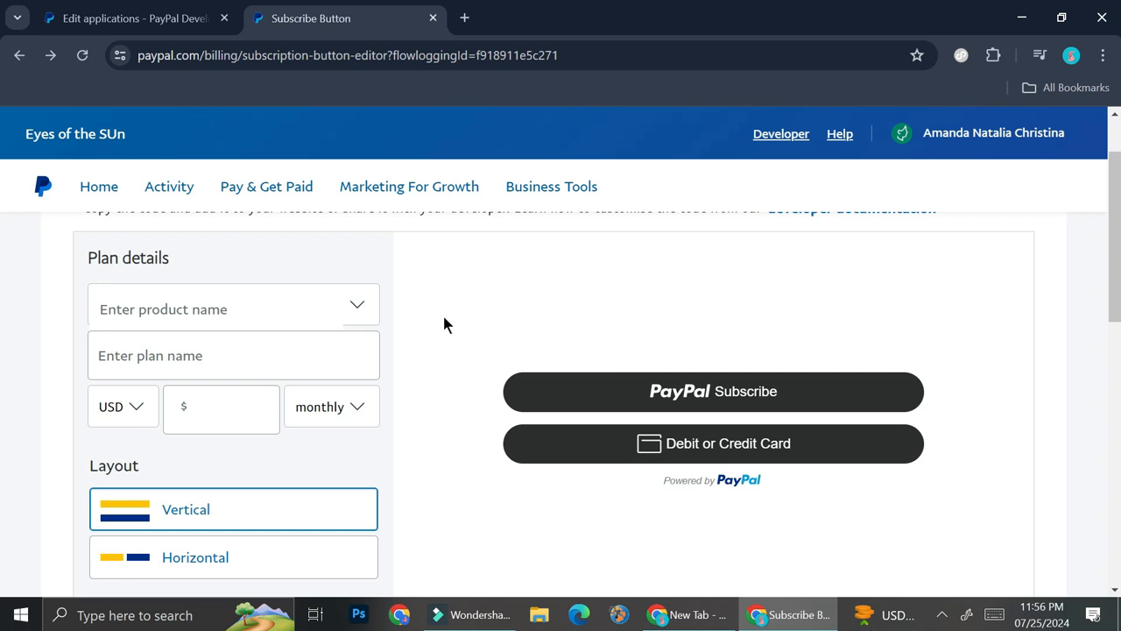
click(973, 431)
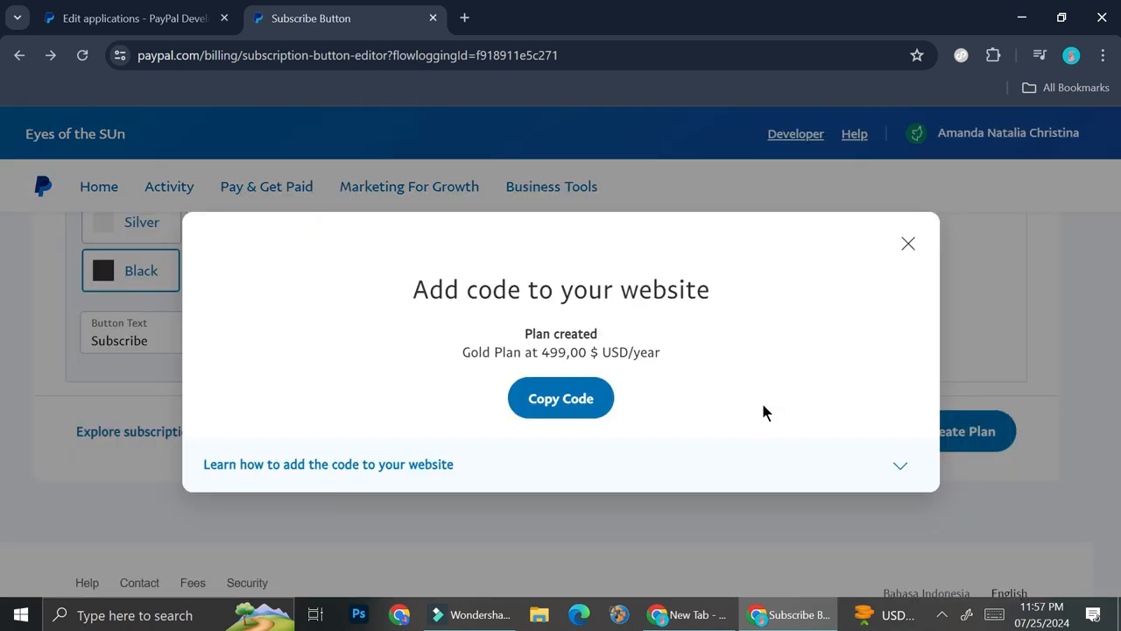
mouse_move(498, 290)
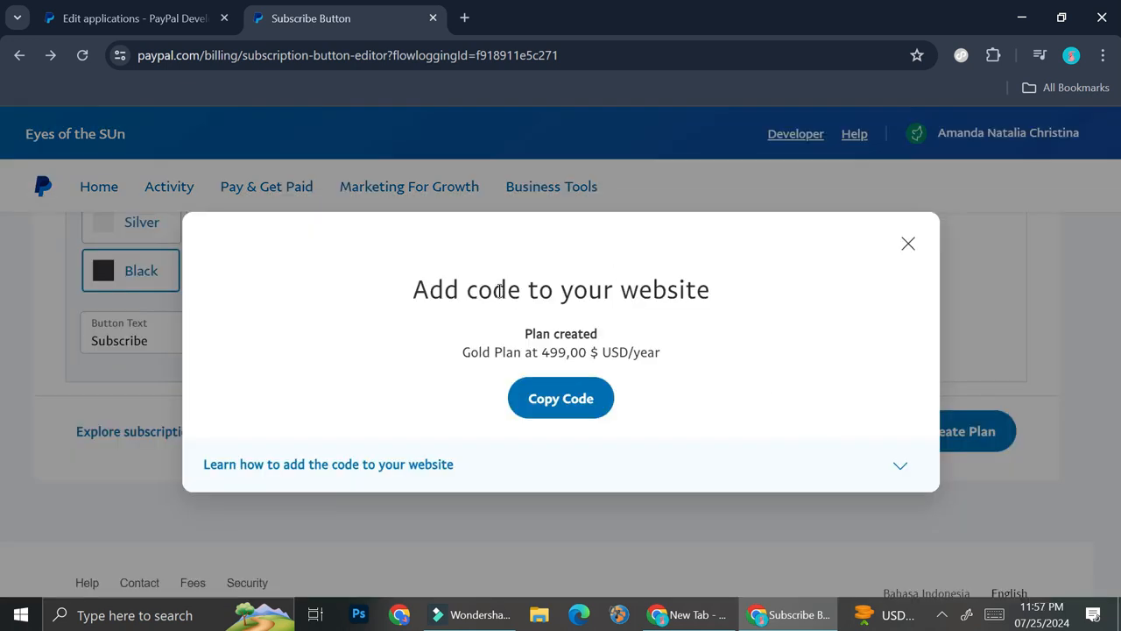
double_click(565, 352)
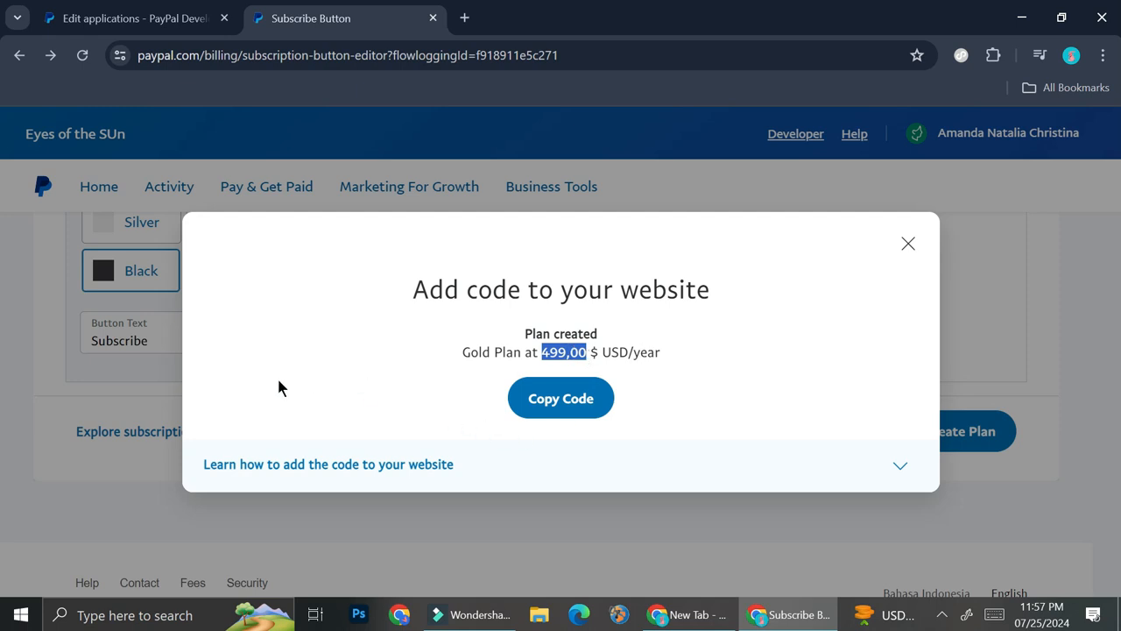
click(560, 398)
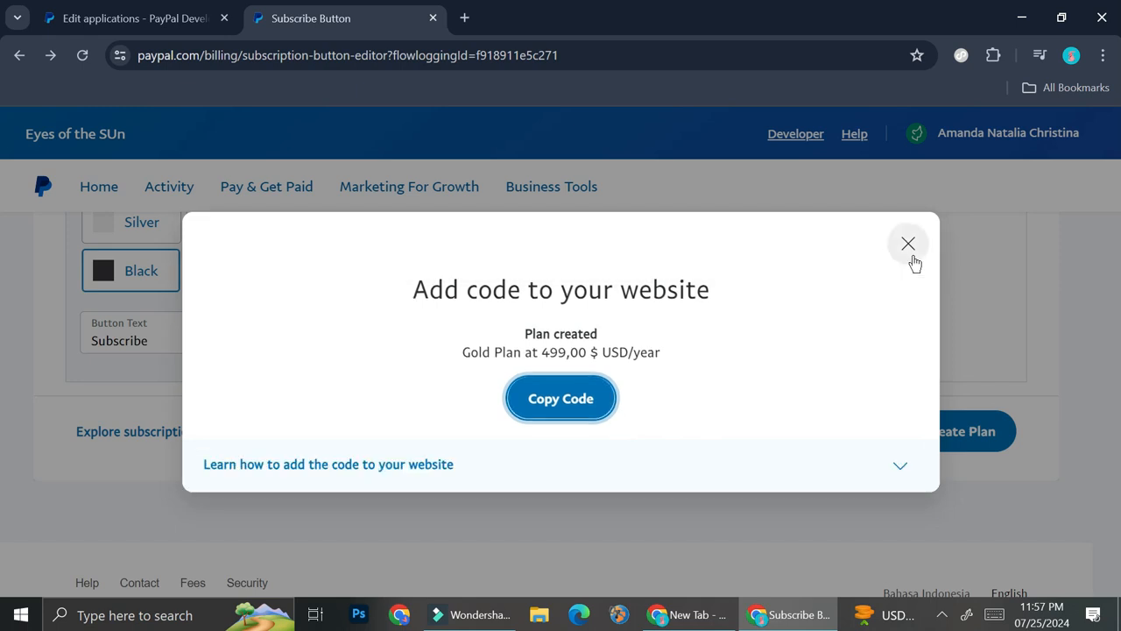
click(908, 243)
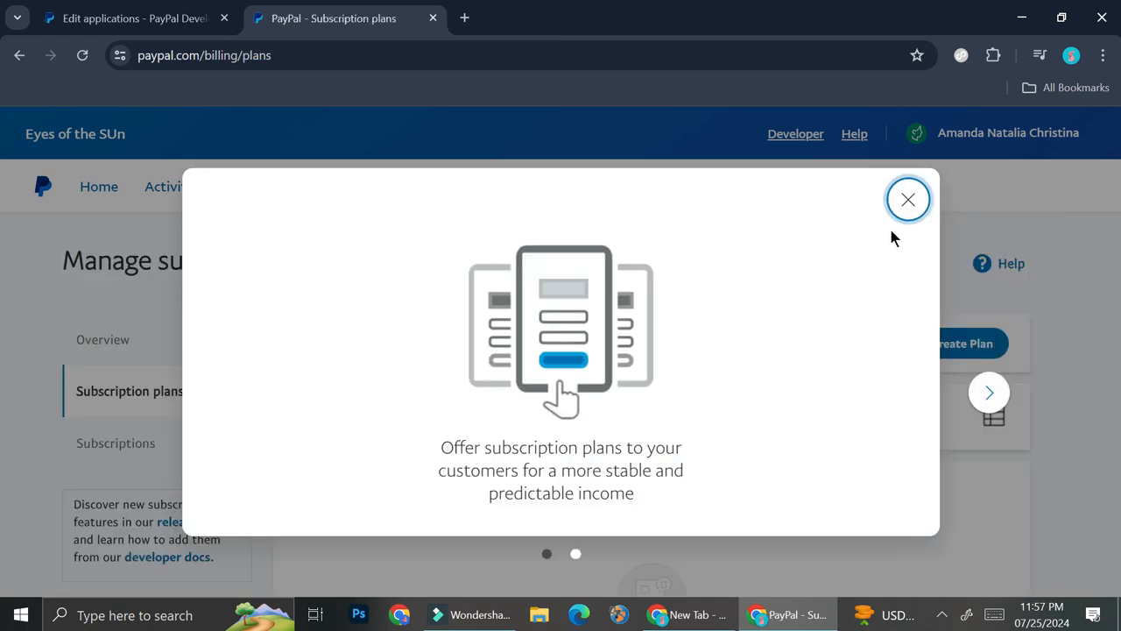
click(909, 200)
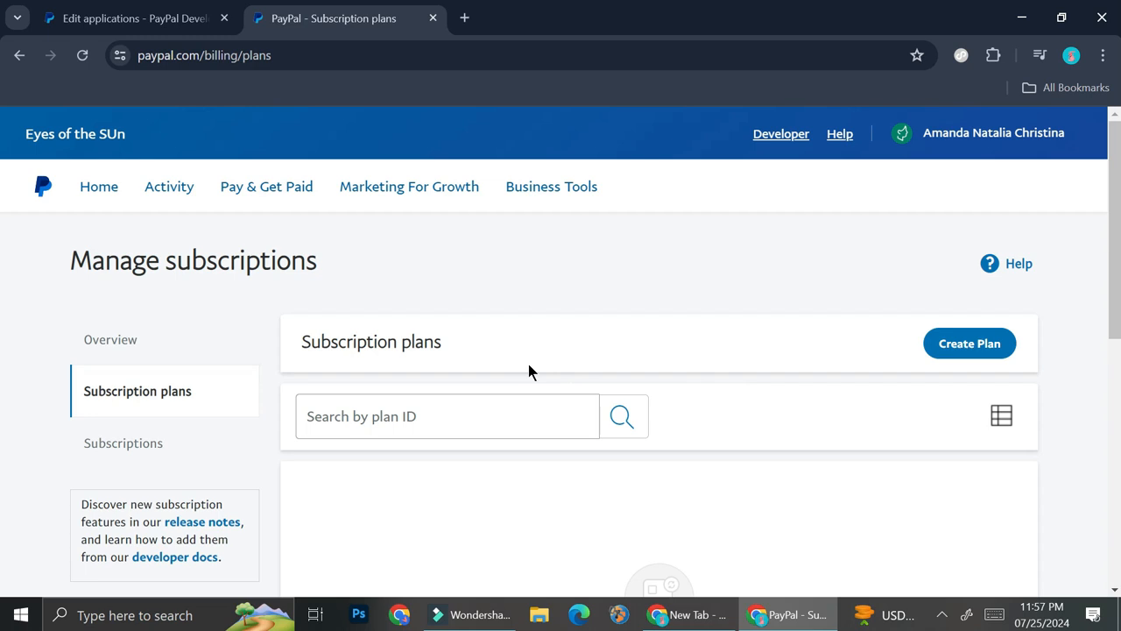
mouse_move(287, 190)
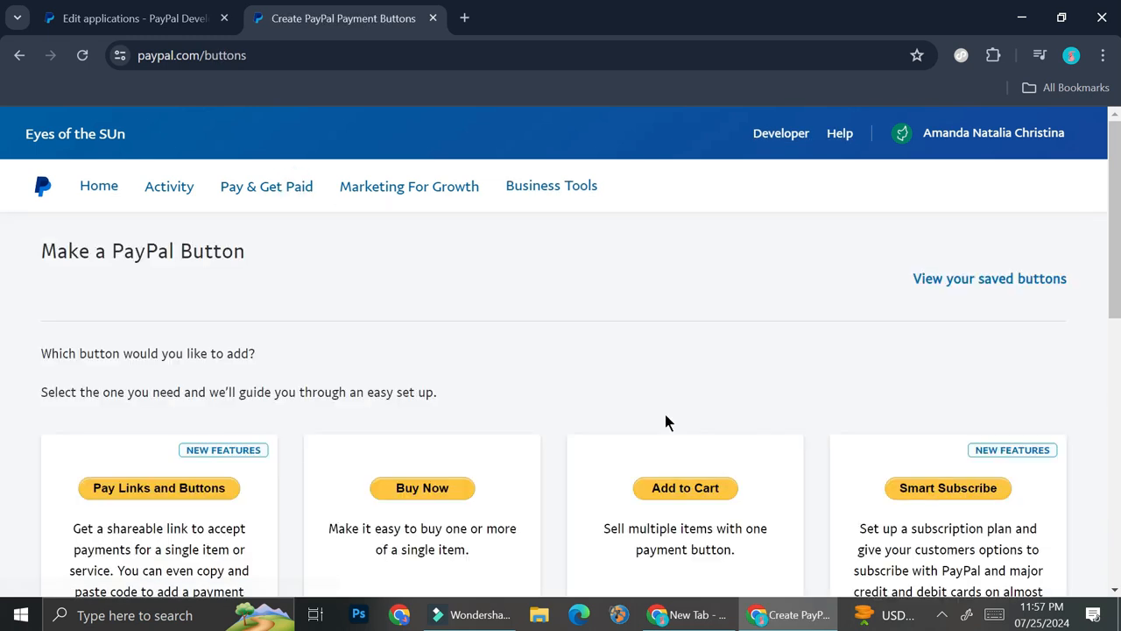
- Open the Pay Links and Buttons card from Make a PayPal Button
scroll(down, 3)
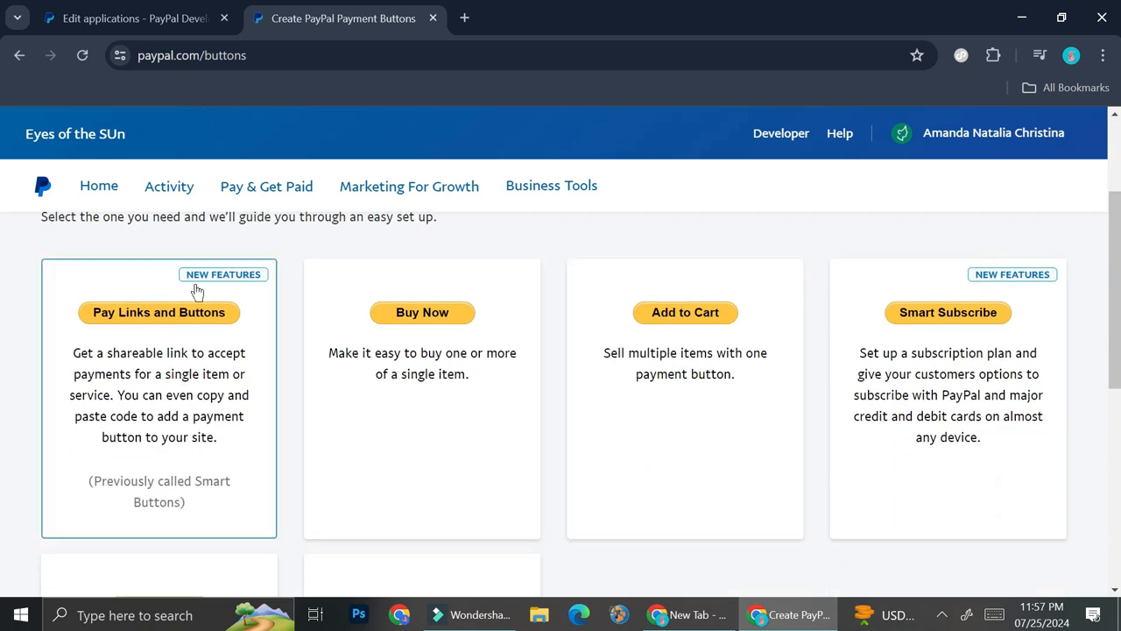
click(158, 313)
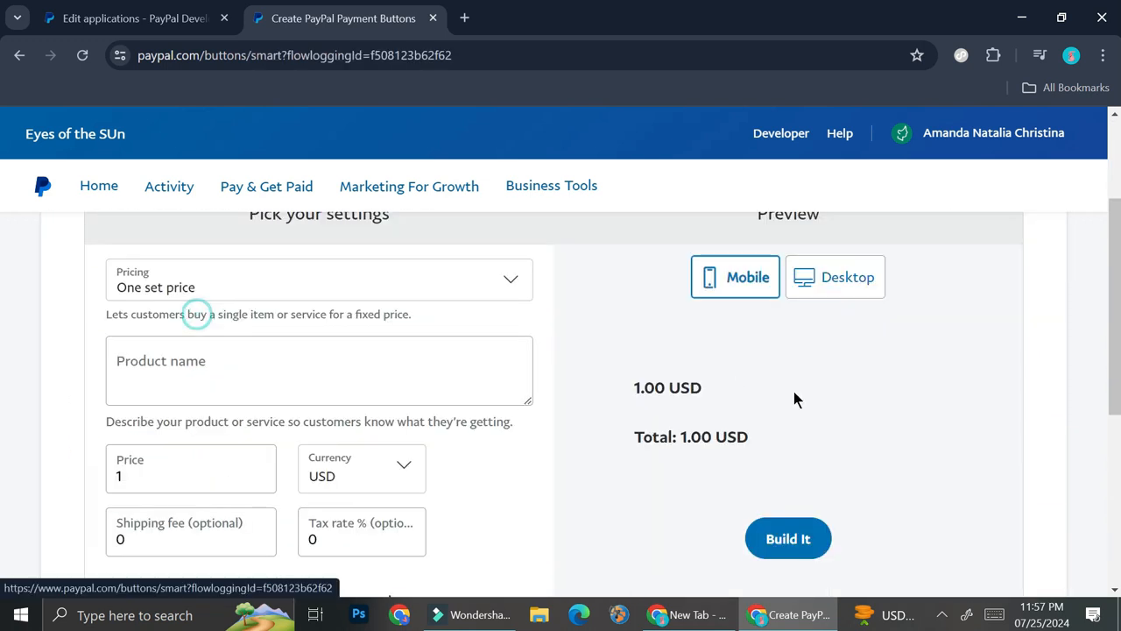
- Change the button's pricing option to 'Customer picks from a list'
click(788, 538)
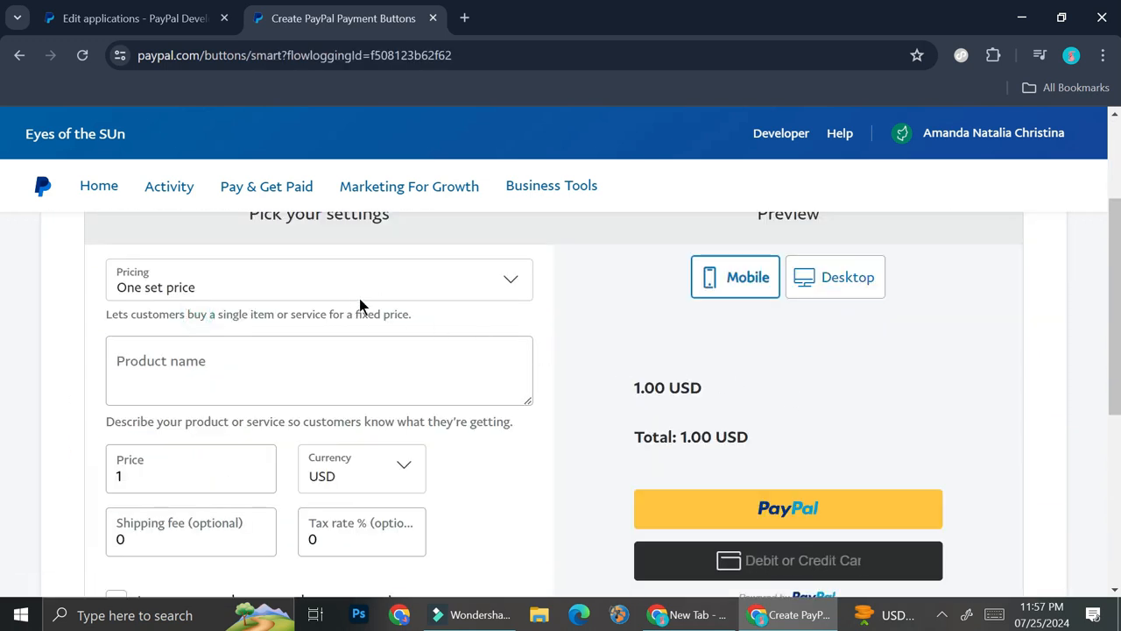
click(319, 281)
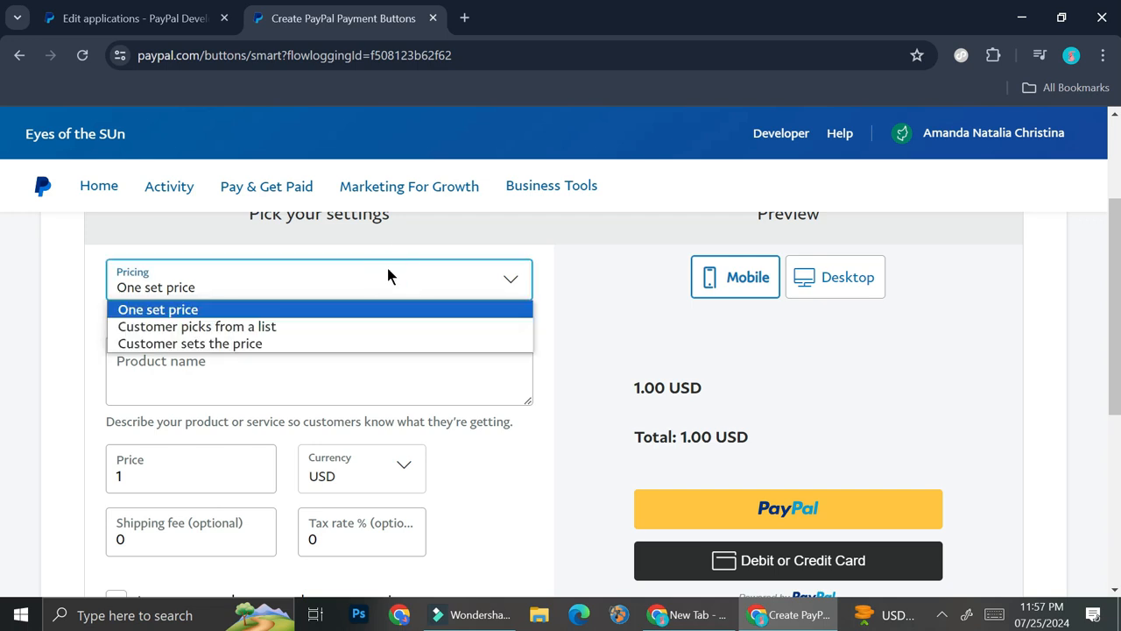
click(157, 310)
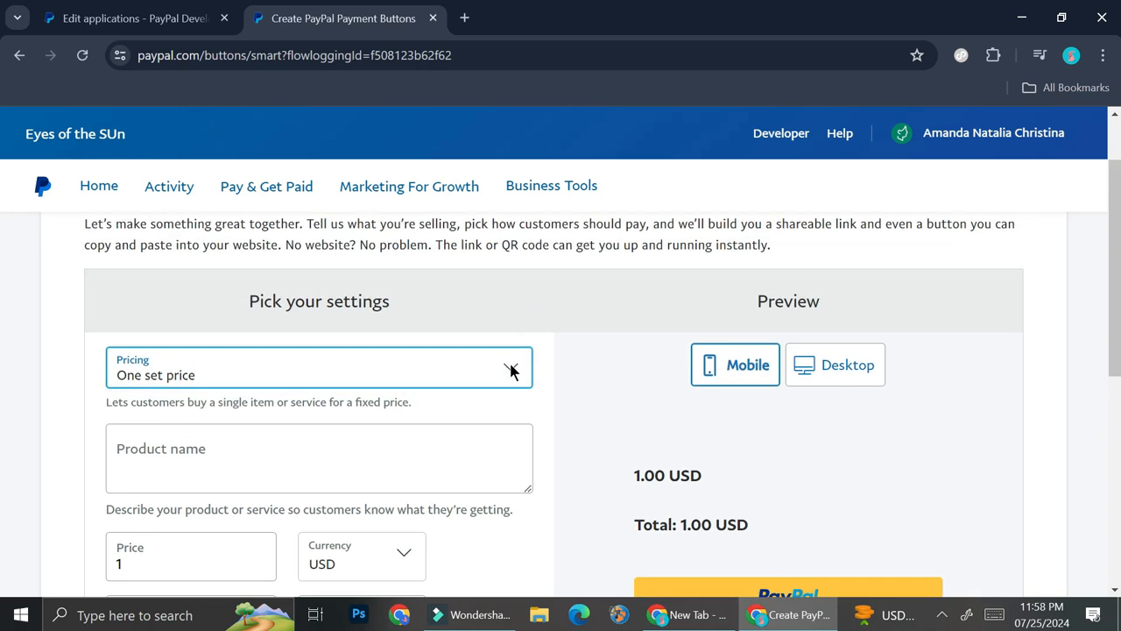
click(319, 367)
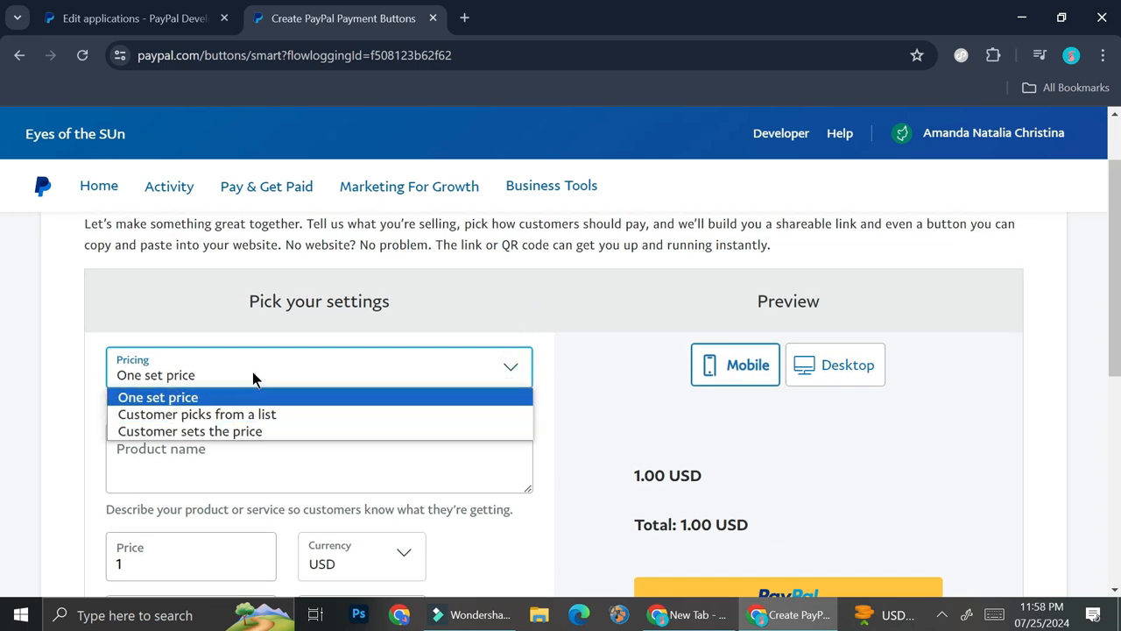
mouse_move(216, 424)
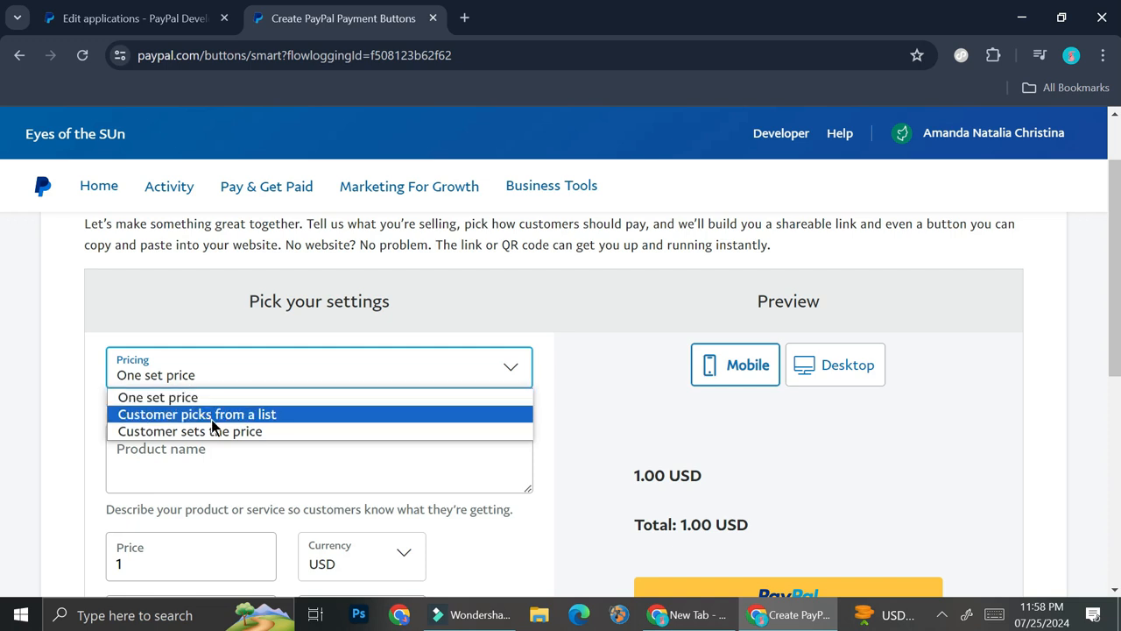
mouse_move(272, 427)
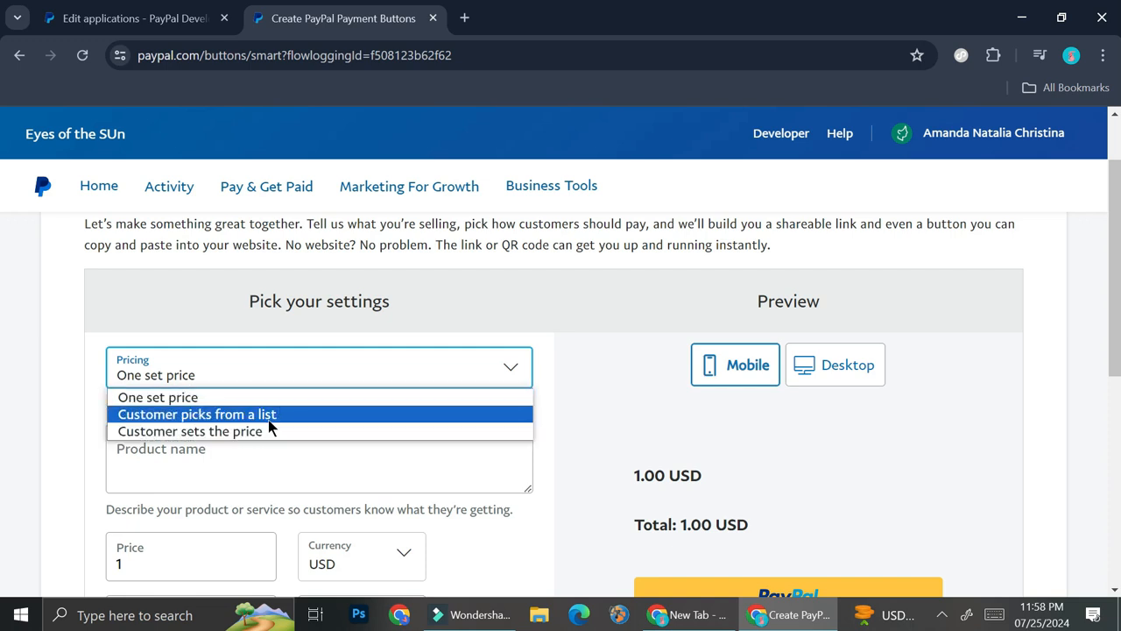
mouse_move(301, 431)
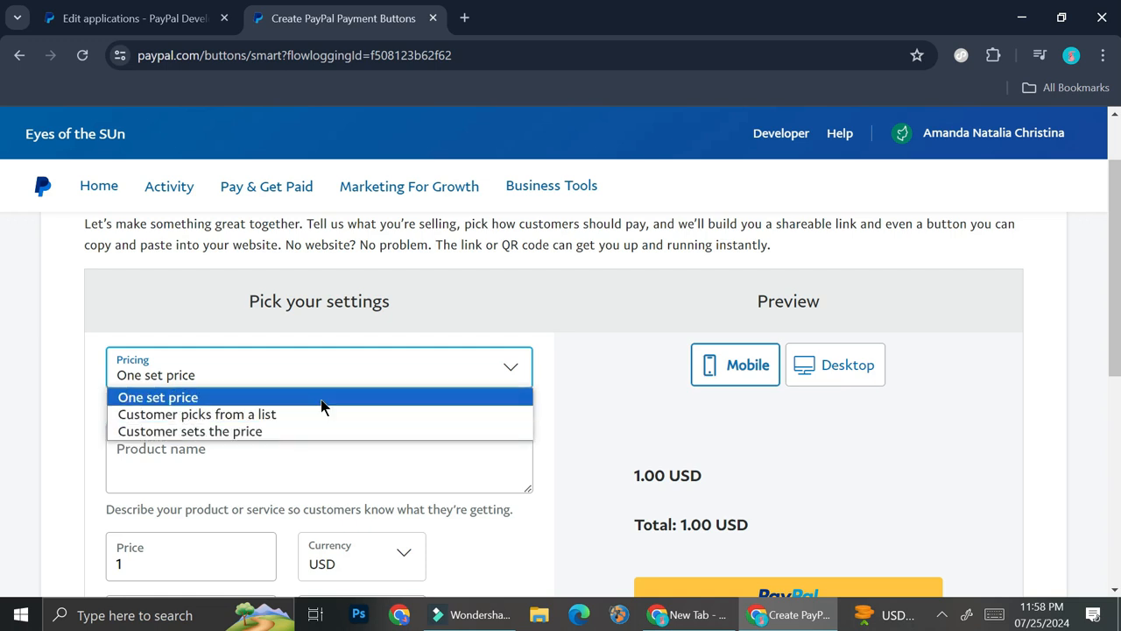
mouse_move(235, 403)
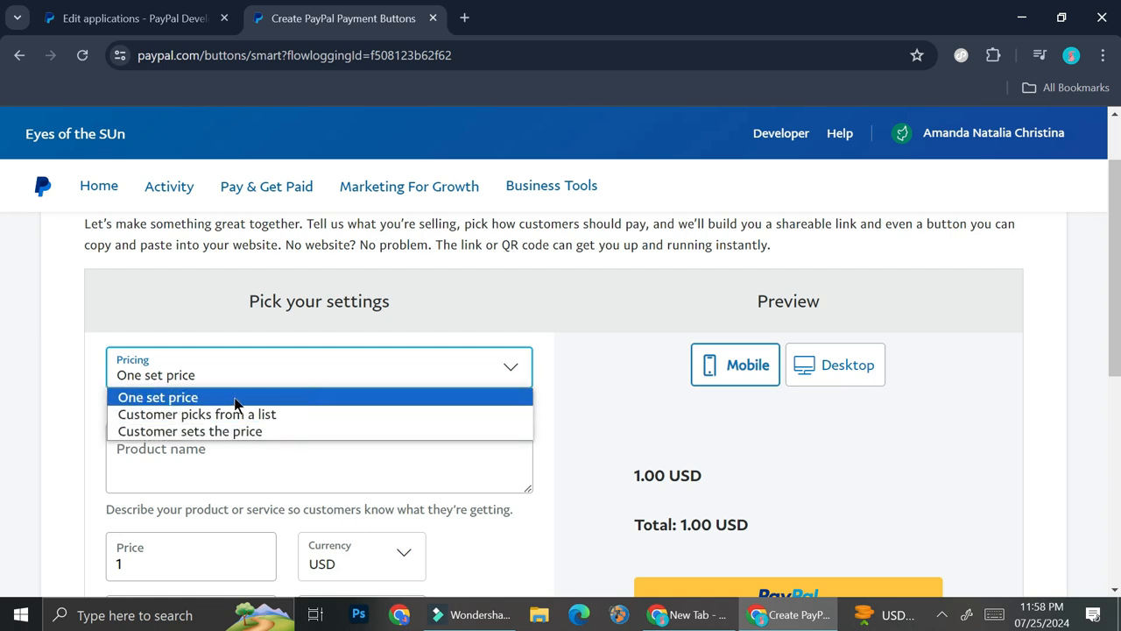
mouse_move(231, 424)
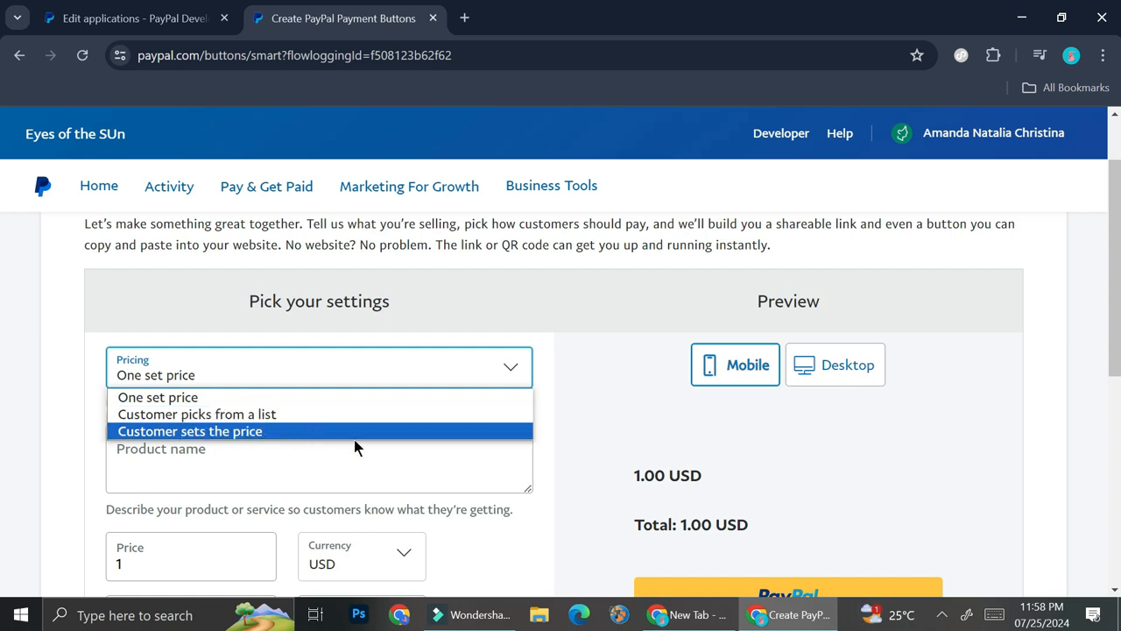
mouse_move(335, 443)
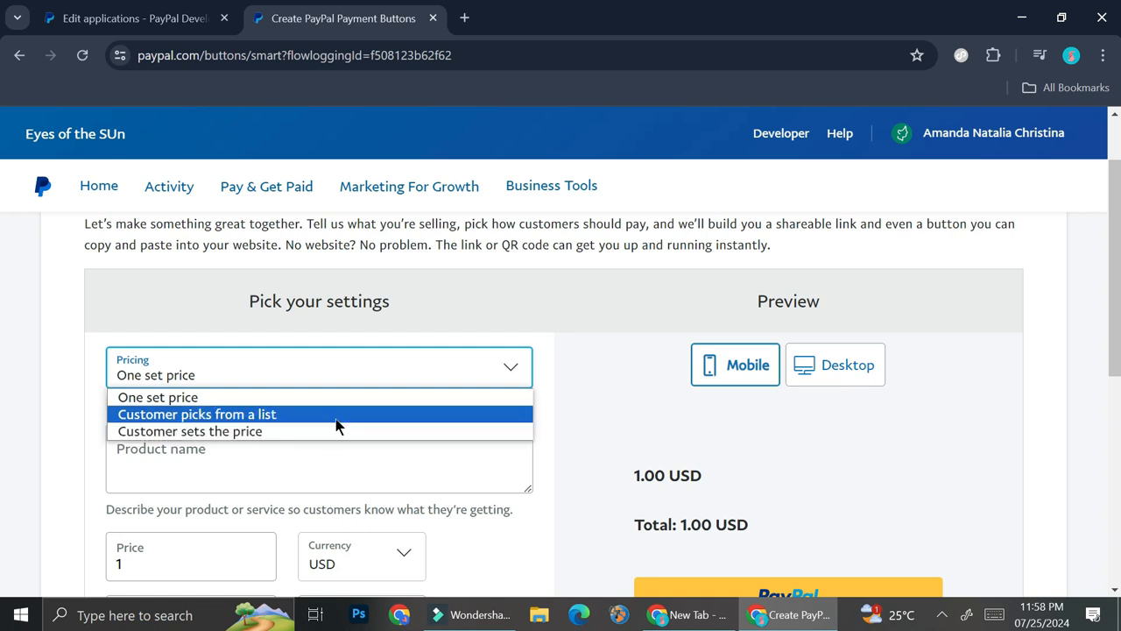
click(197, 413)
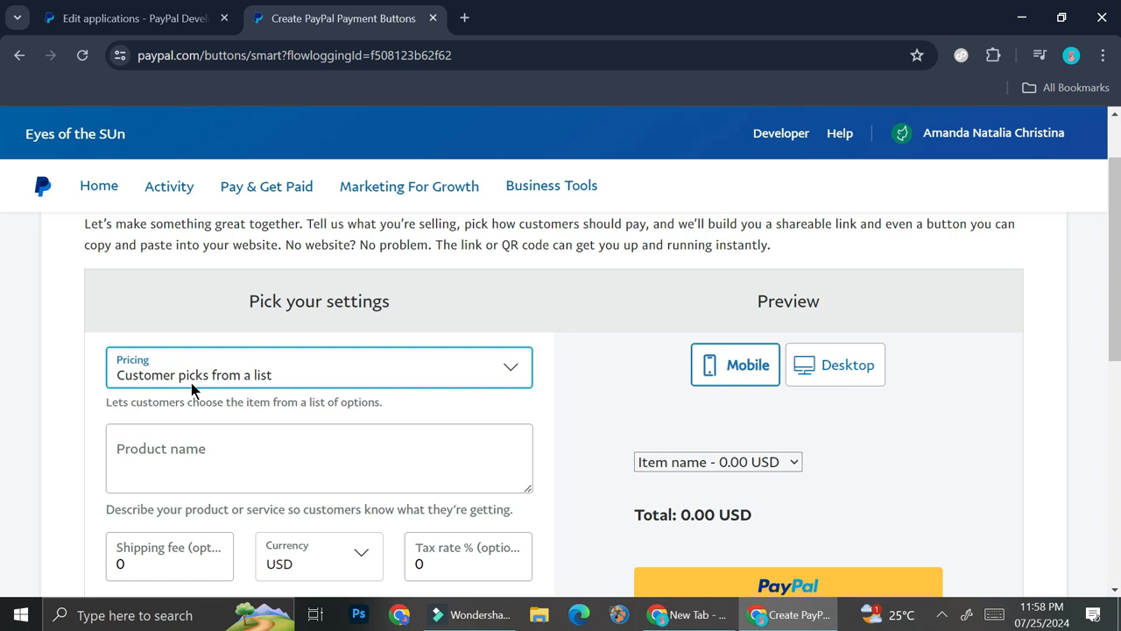
click(302, 457)
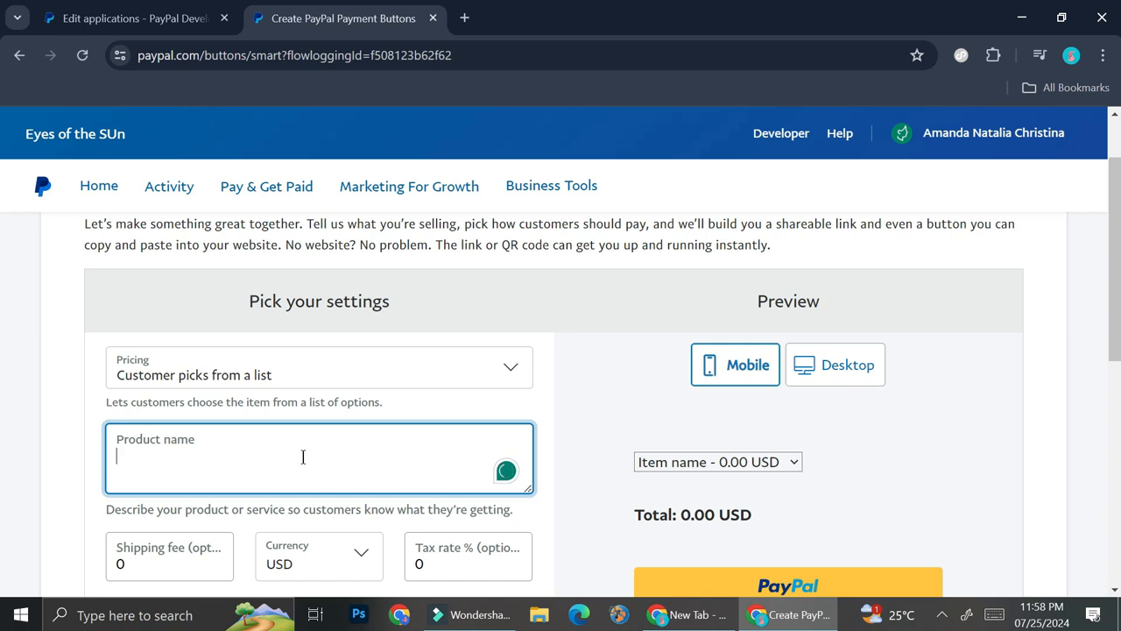
- Name the product Chocolate chips cookies, with options Vegan priced 12 and Regular priced 9
text(Chocolate chips cookies)
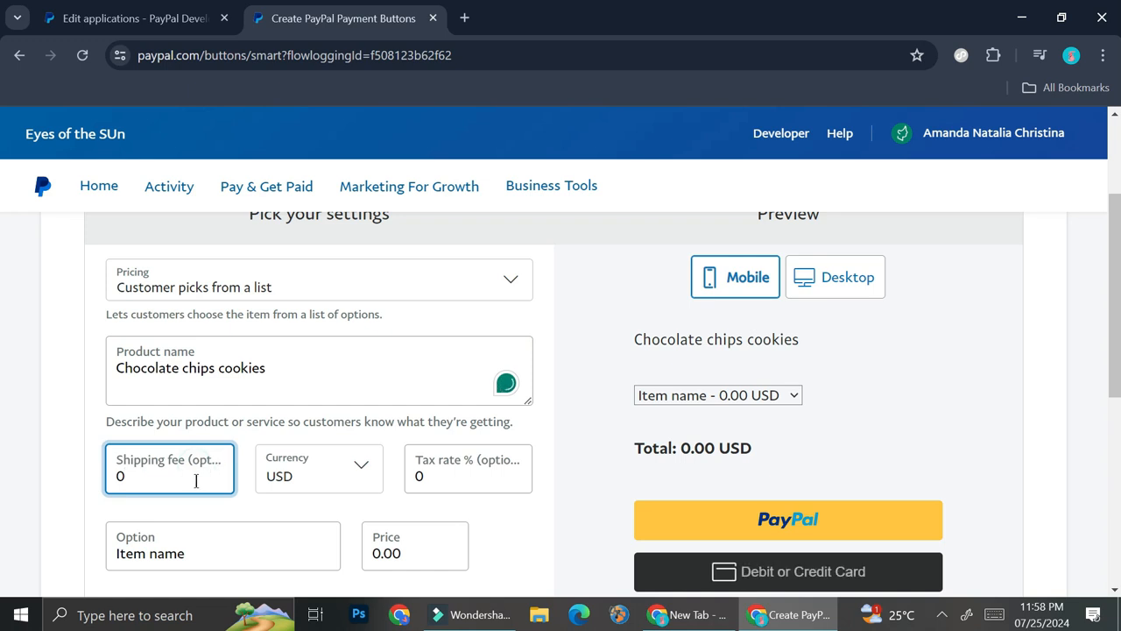
scroll(down, 3)
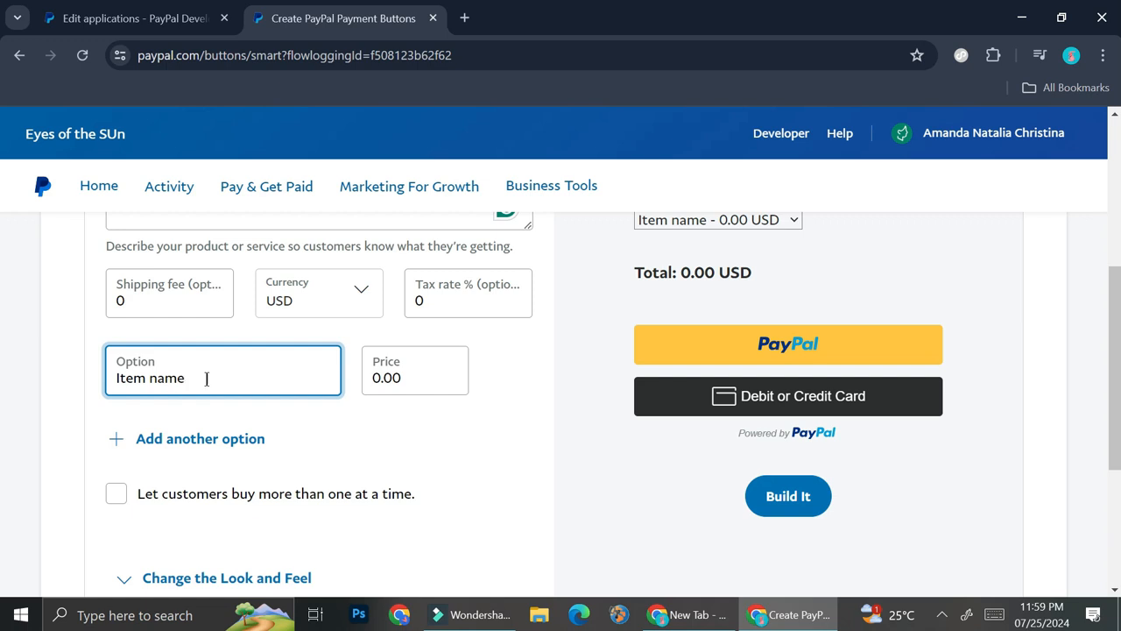
double_click(151, 378)
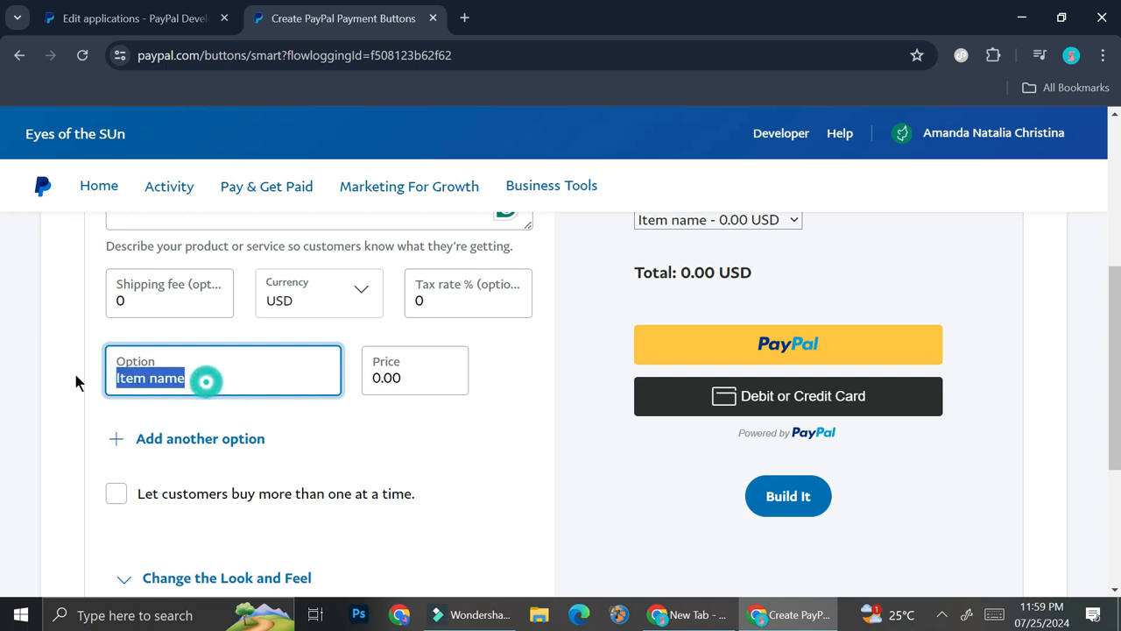
text(Vega)
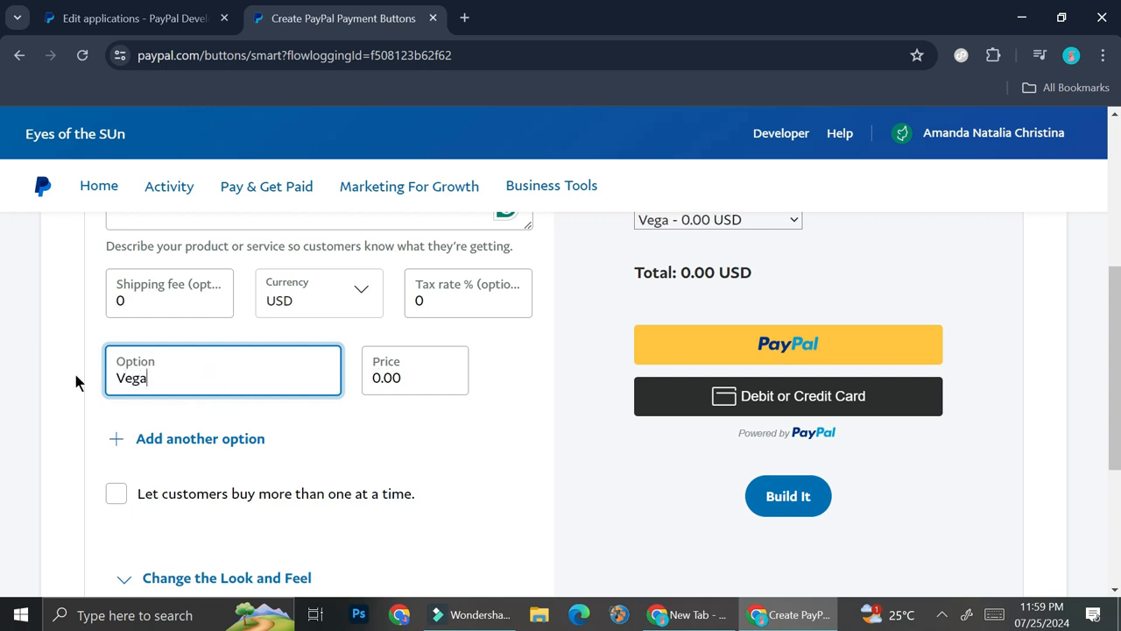
click(200, 438)
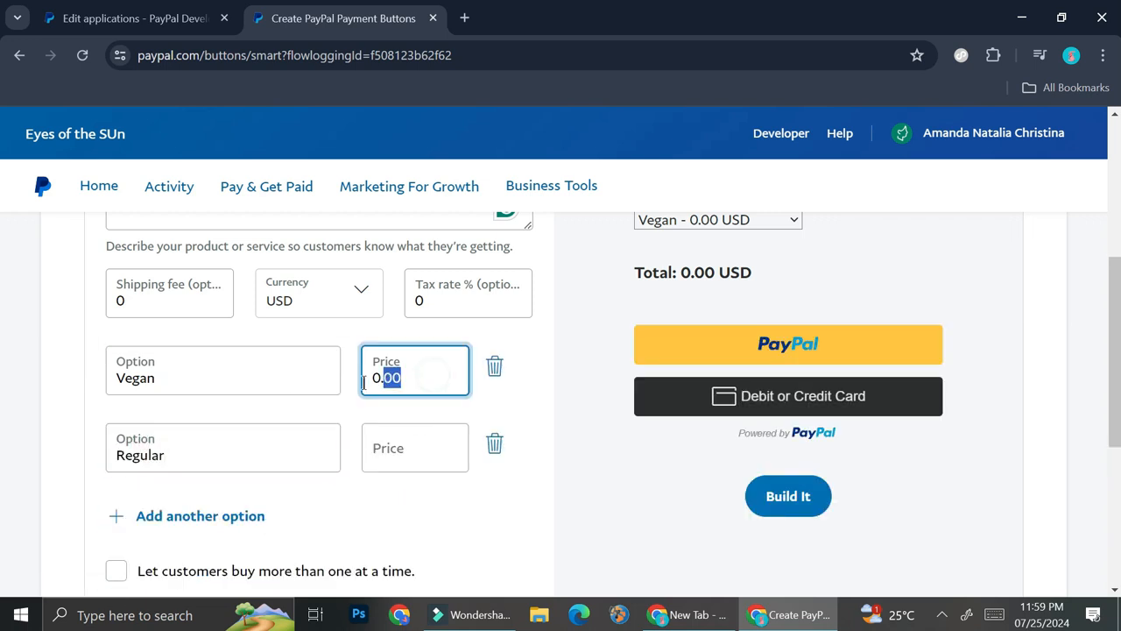
text(12)
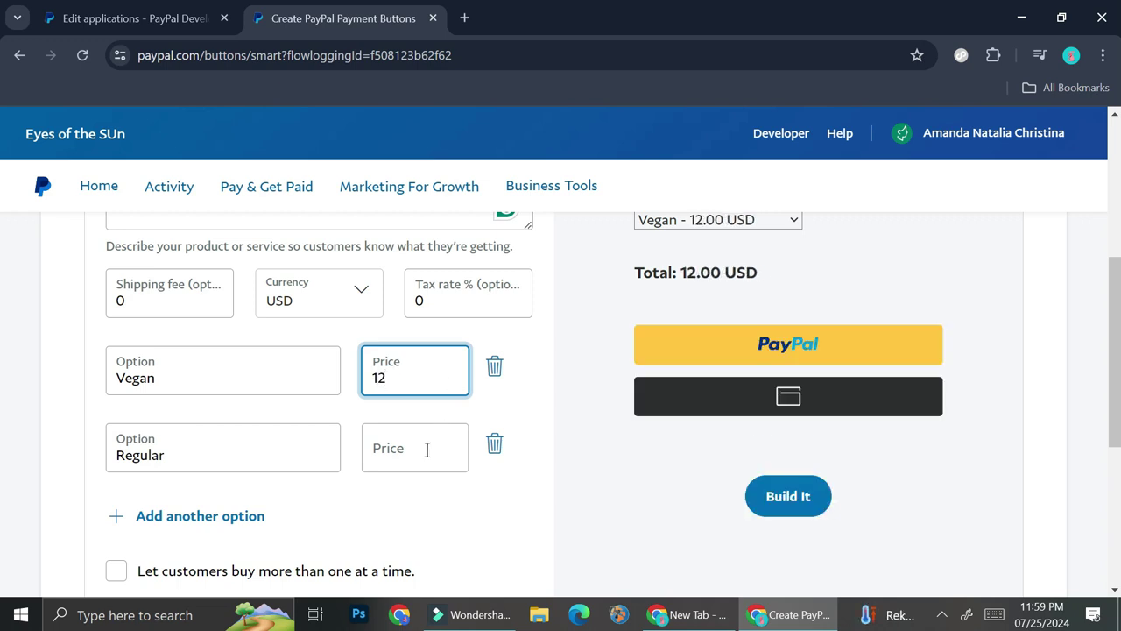
text(10)
click(416, 448)
text(9)
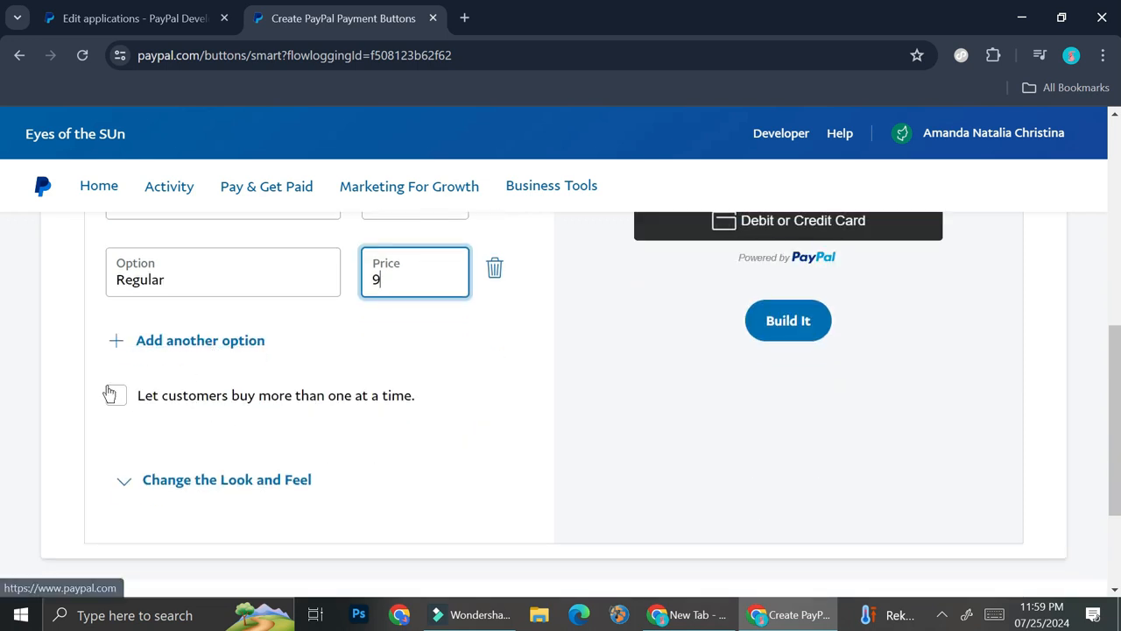
- Let customers buy more than one at a time, up to a maximum of 5
click(116, 395)
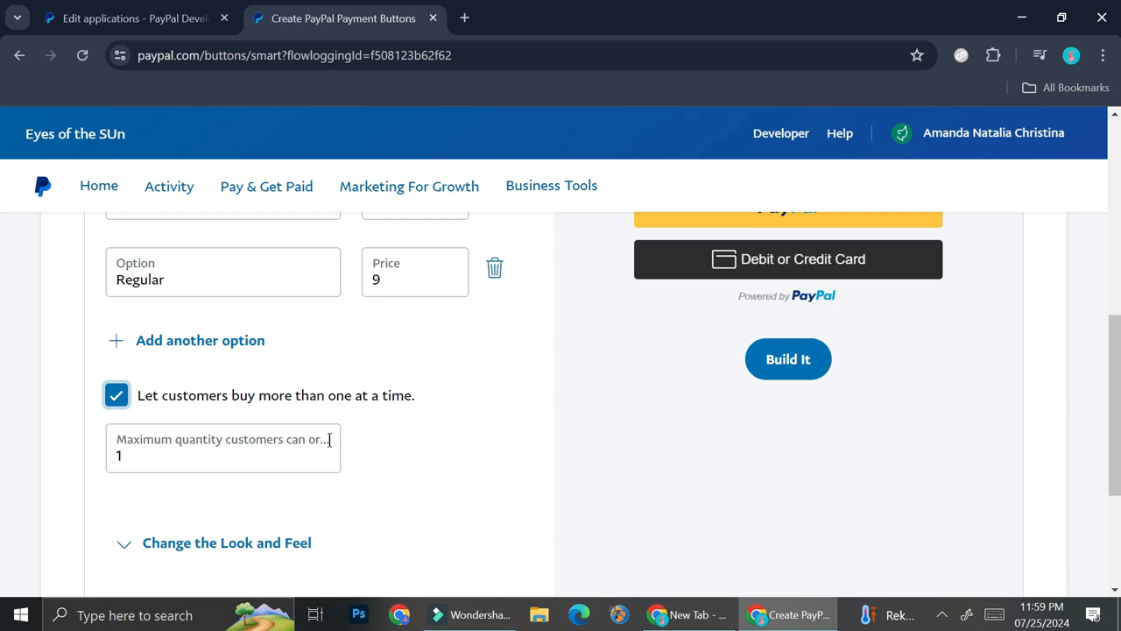
click(222, 448)
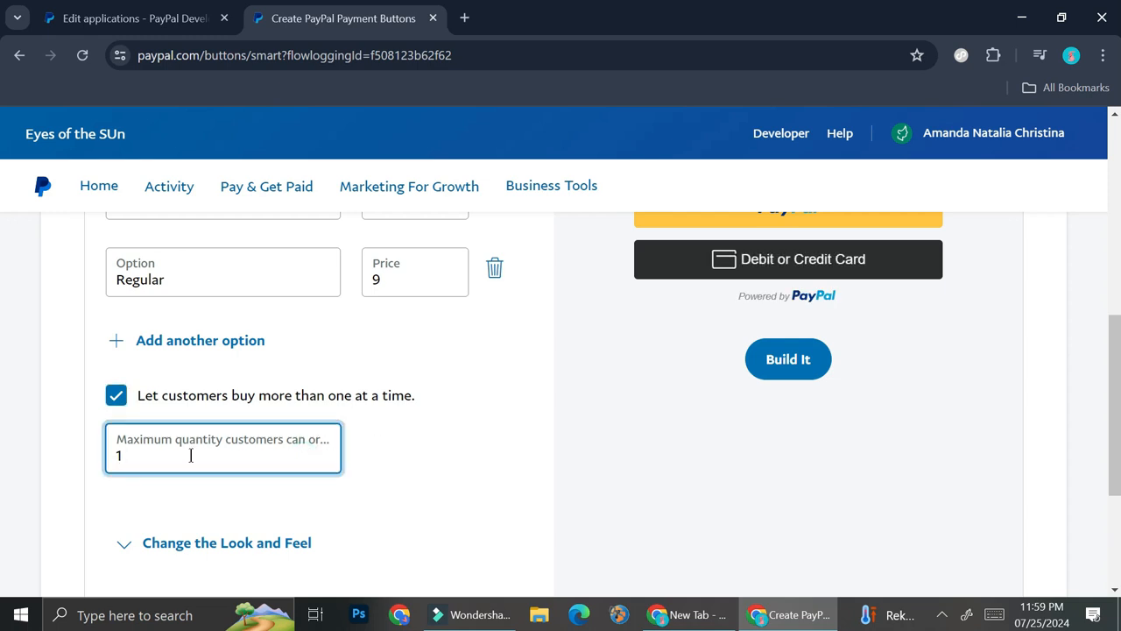
mouse_move(363, 451)
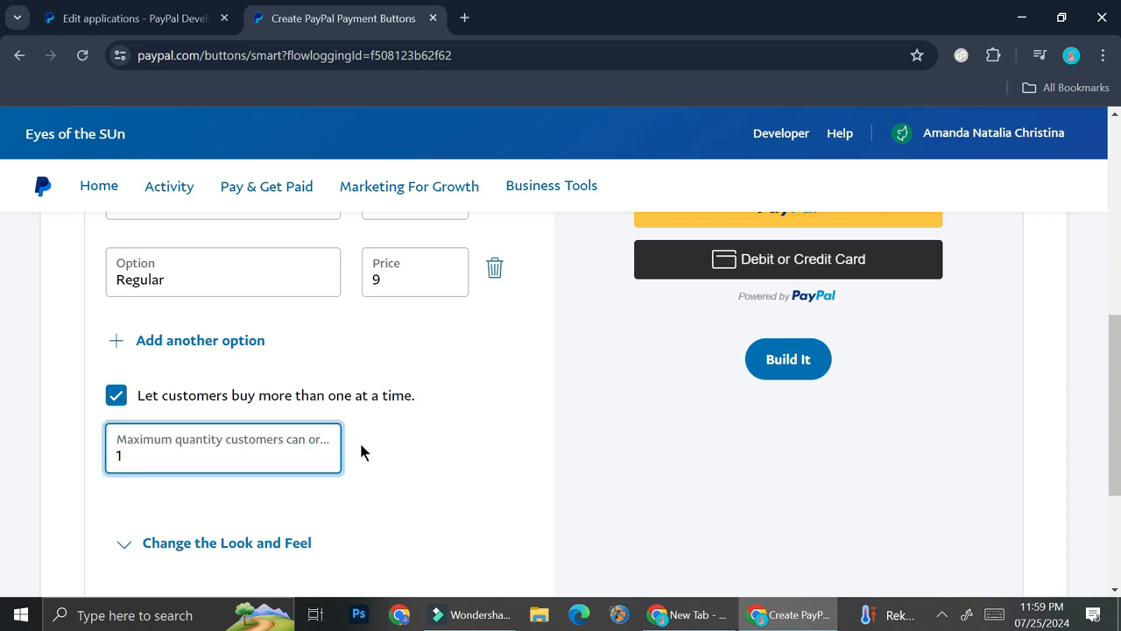
scroll(down, 3)
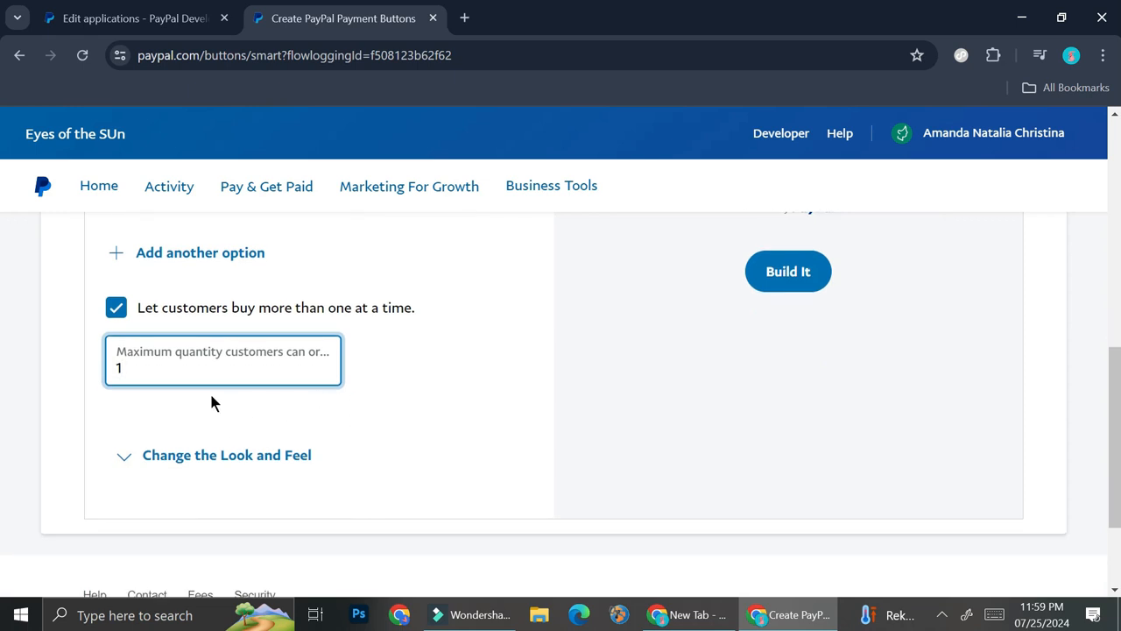
text(5)
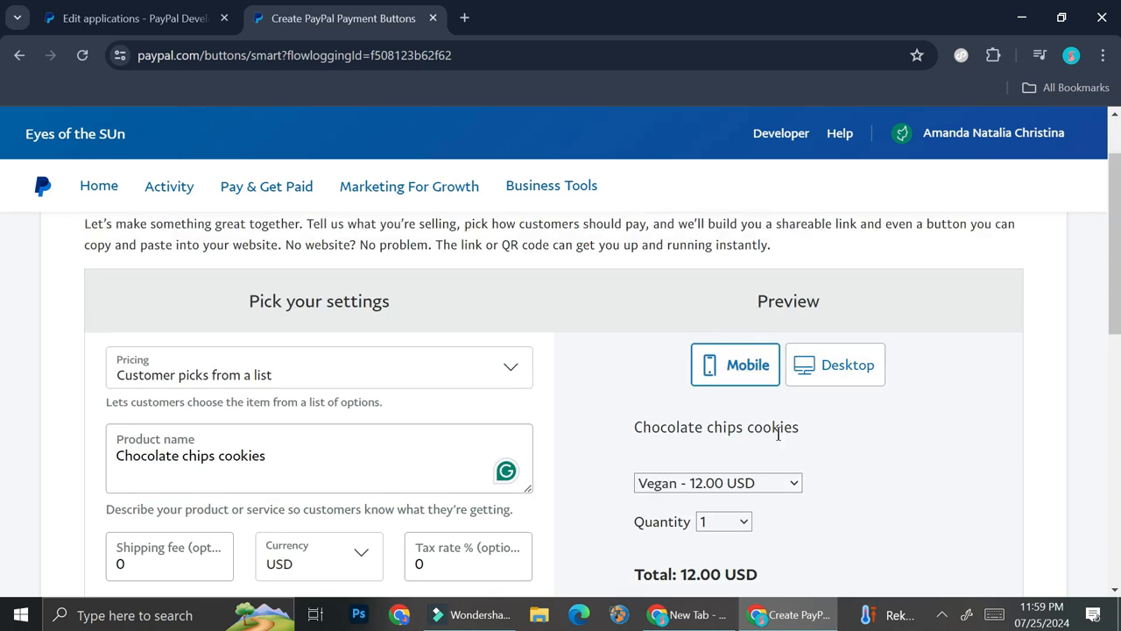
mouse_move(757, 424)
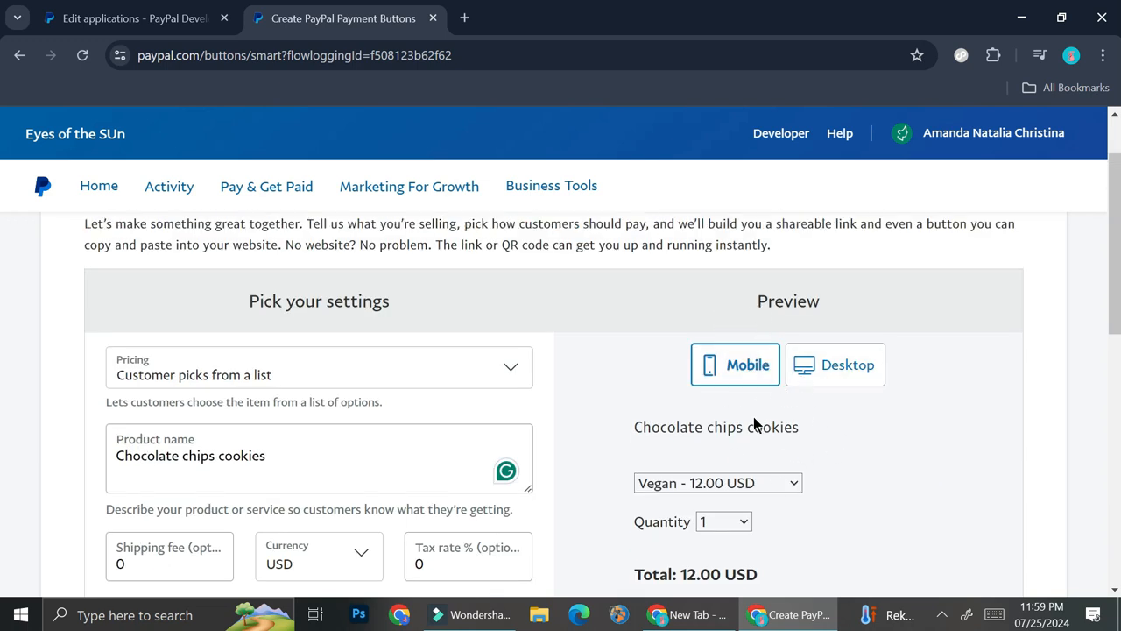
- Preview the cookies button in desktop layout and show the Vertical/Rectangle look-and-feel options
scroll(down, 3)
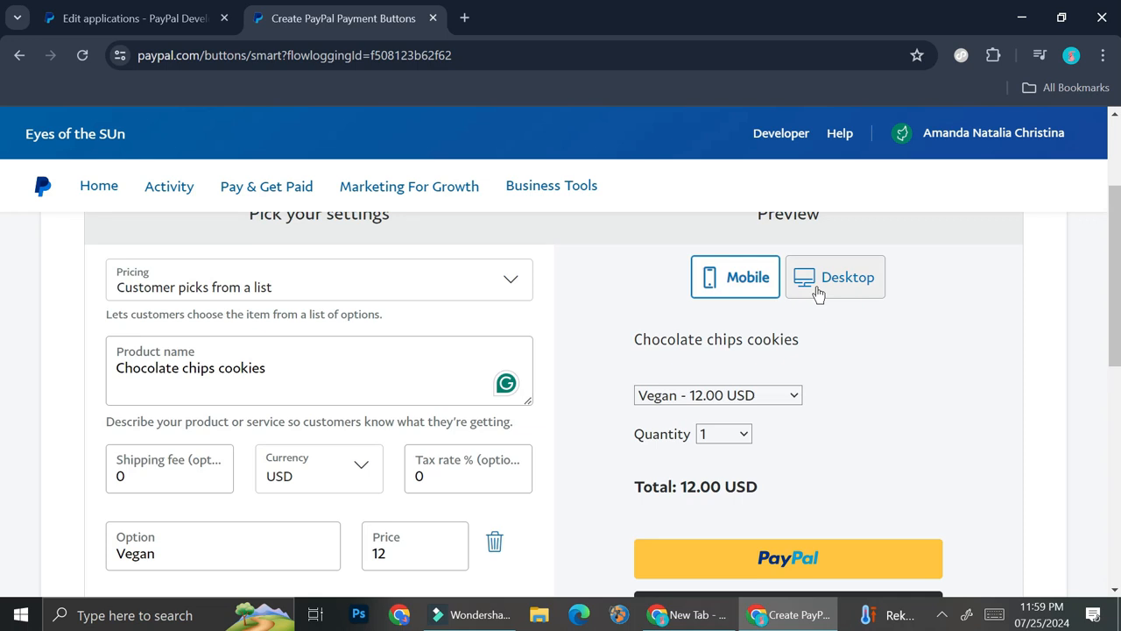
click(836, 277)
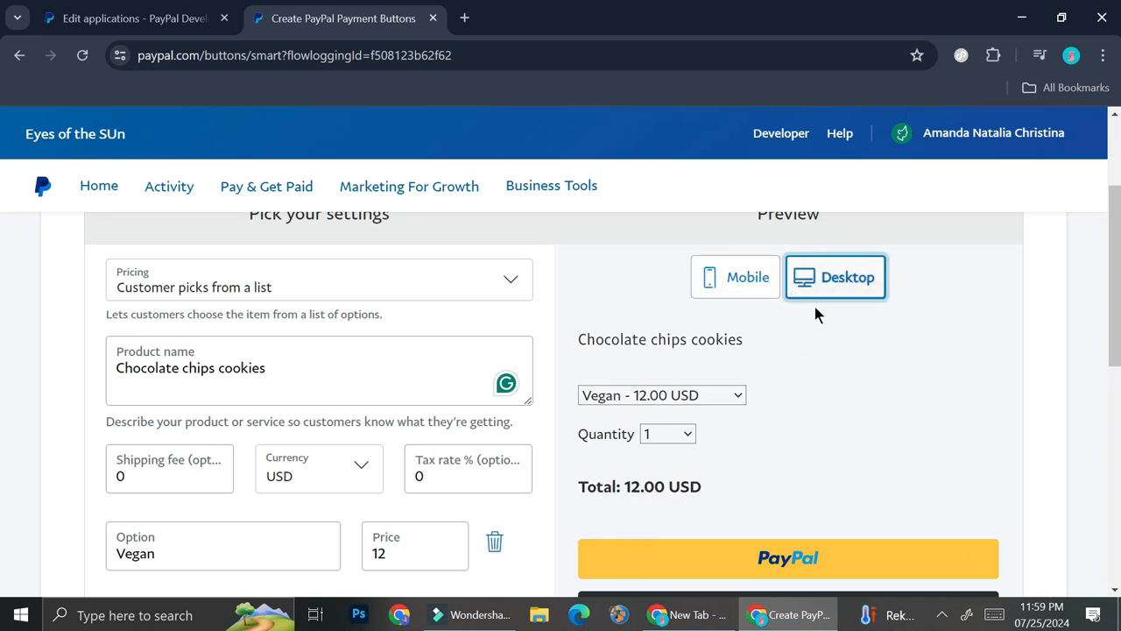
scroll(down, 3)
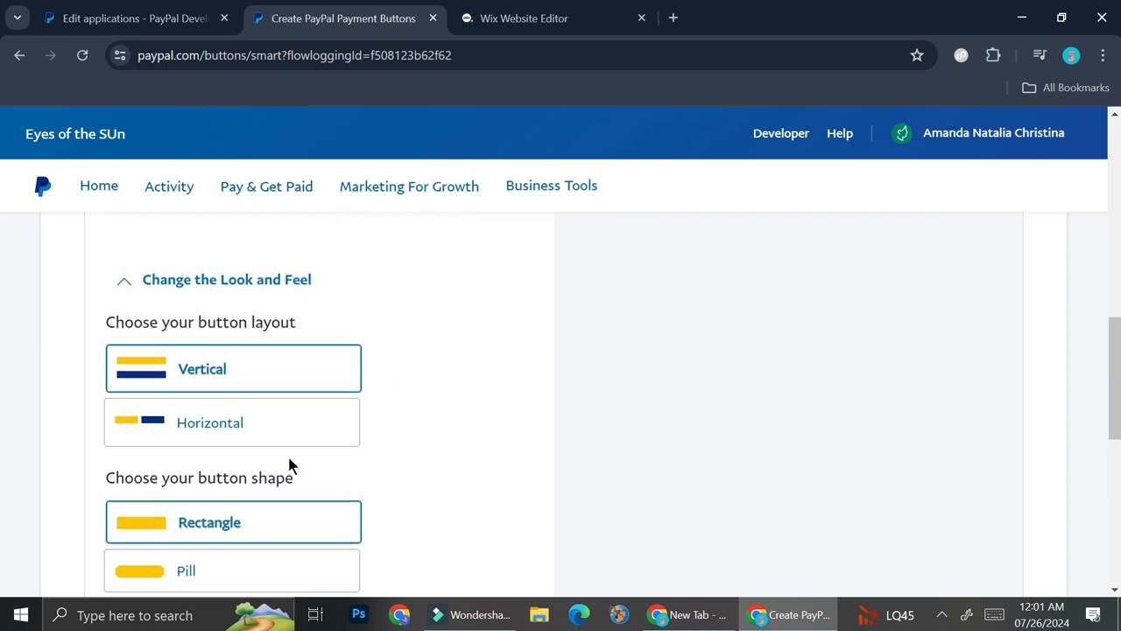
- Make the cookies button pill-shaped and build it, yielding pay link, button code and QR code
scroll(up, 3)
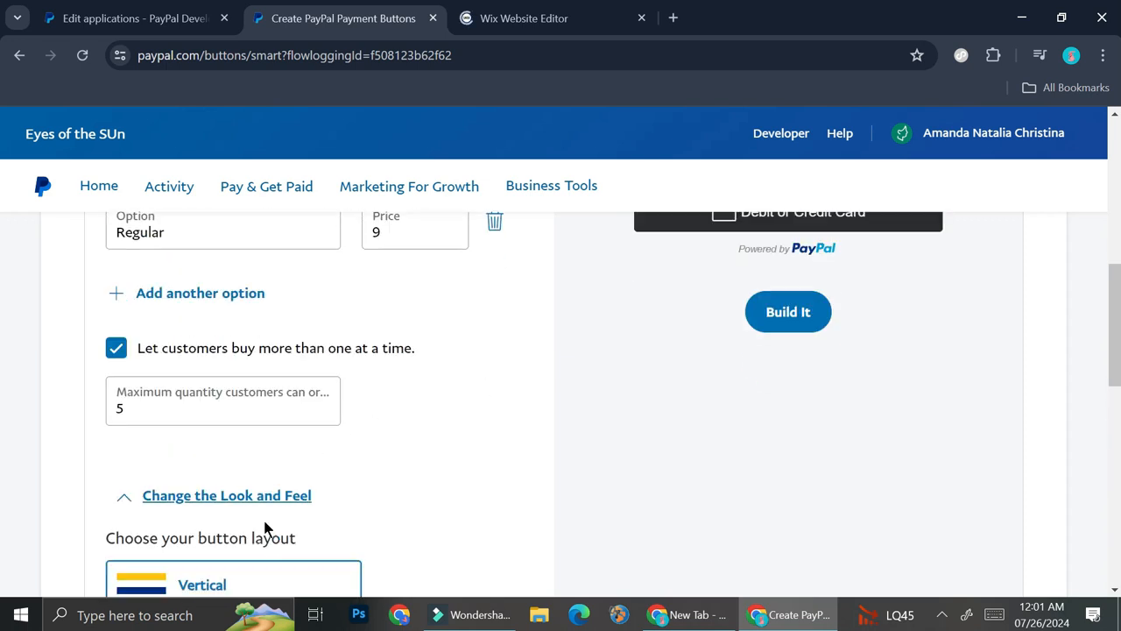
scroll(down, 3)
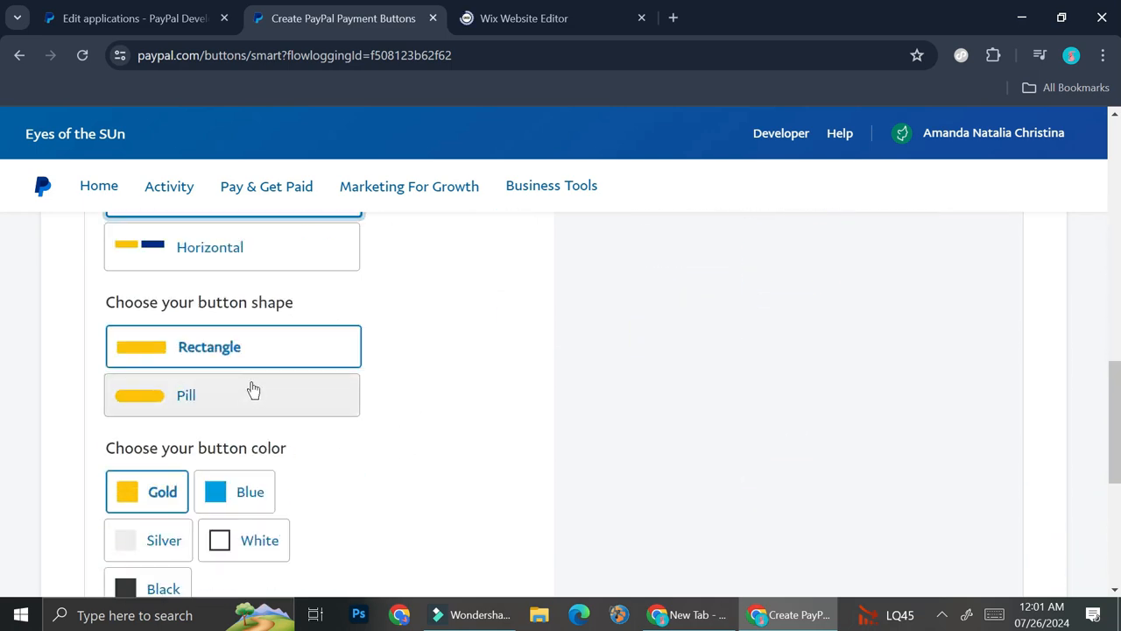
click(232, 394)
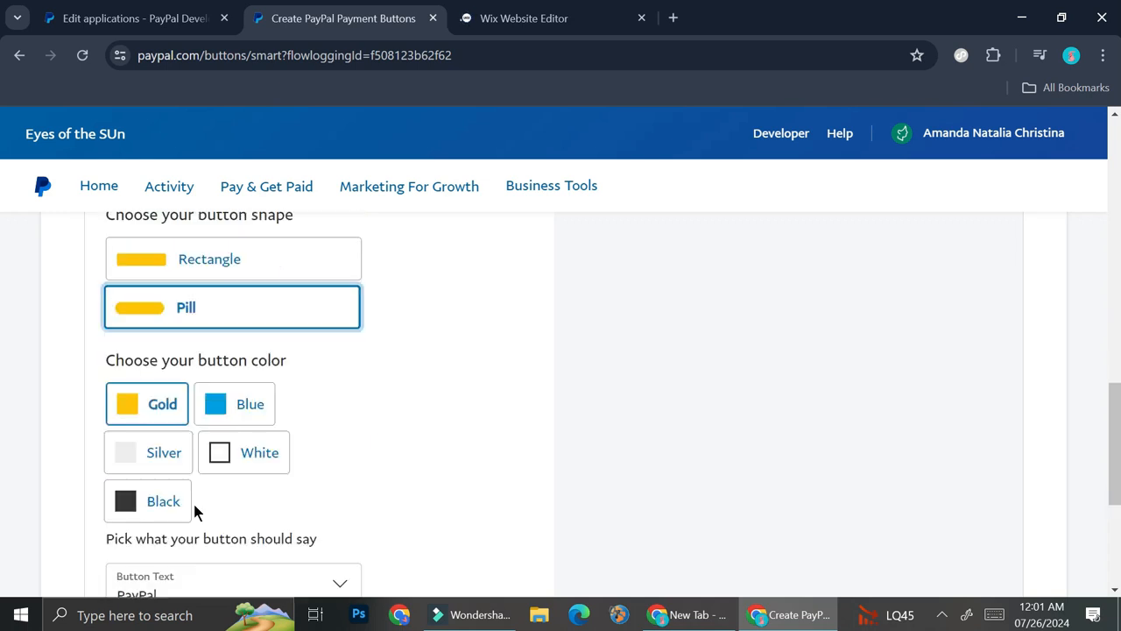
scroll(down, 3)
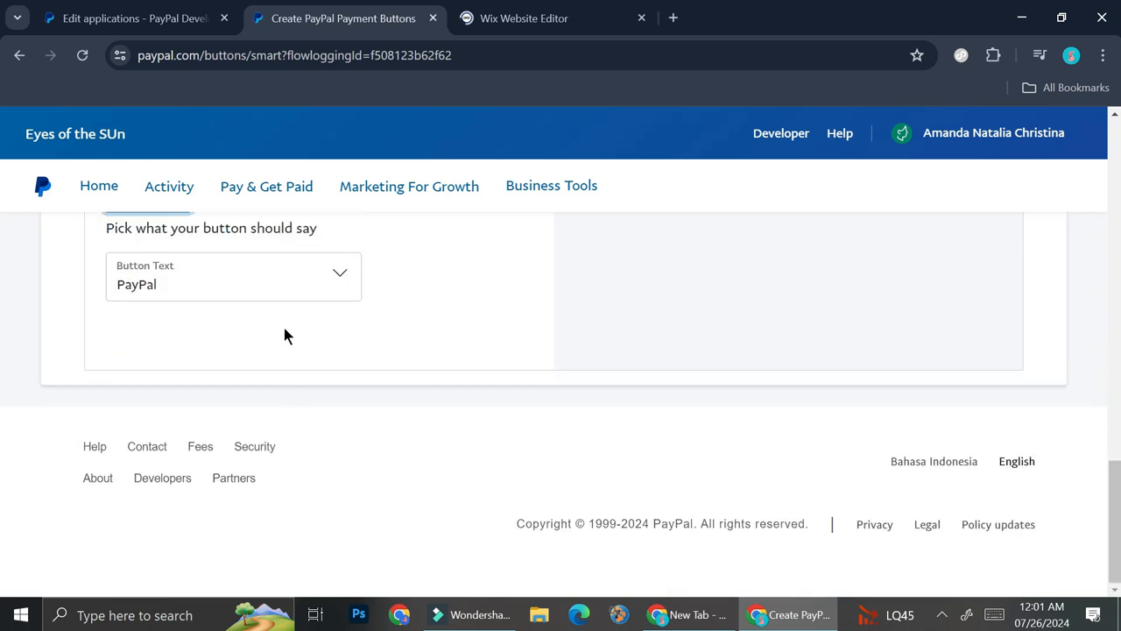
mouse_move(759, 396)
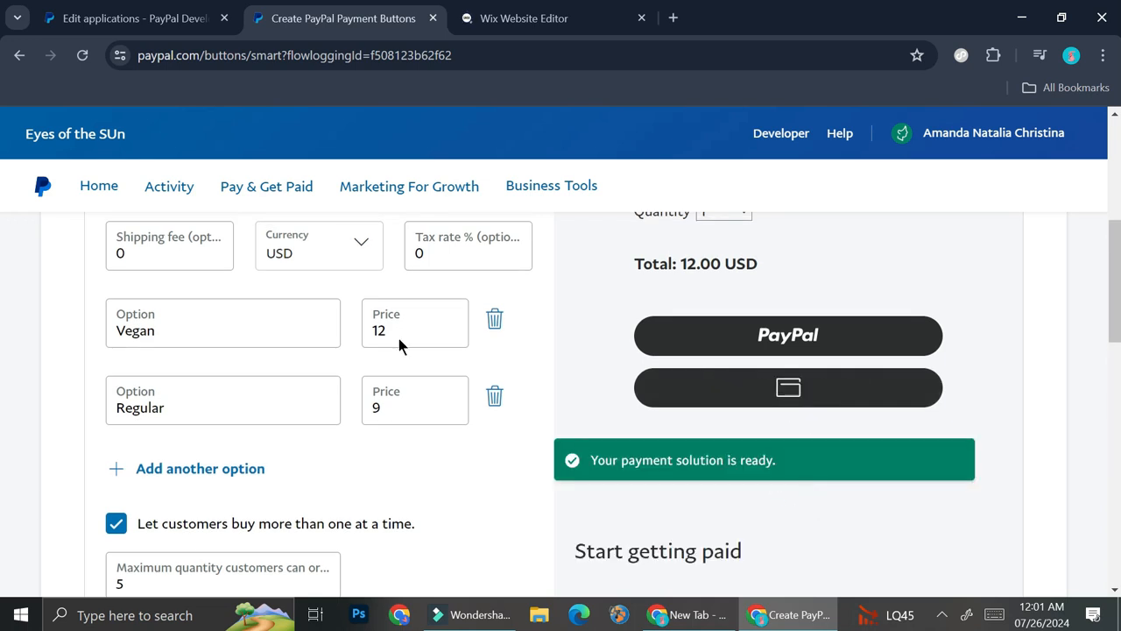
scroll(down, 3)
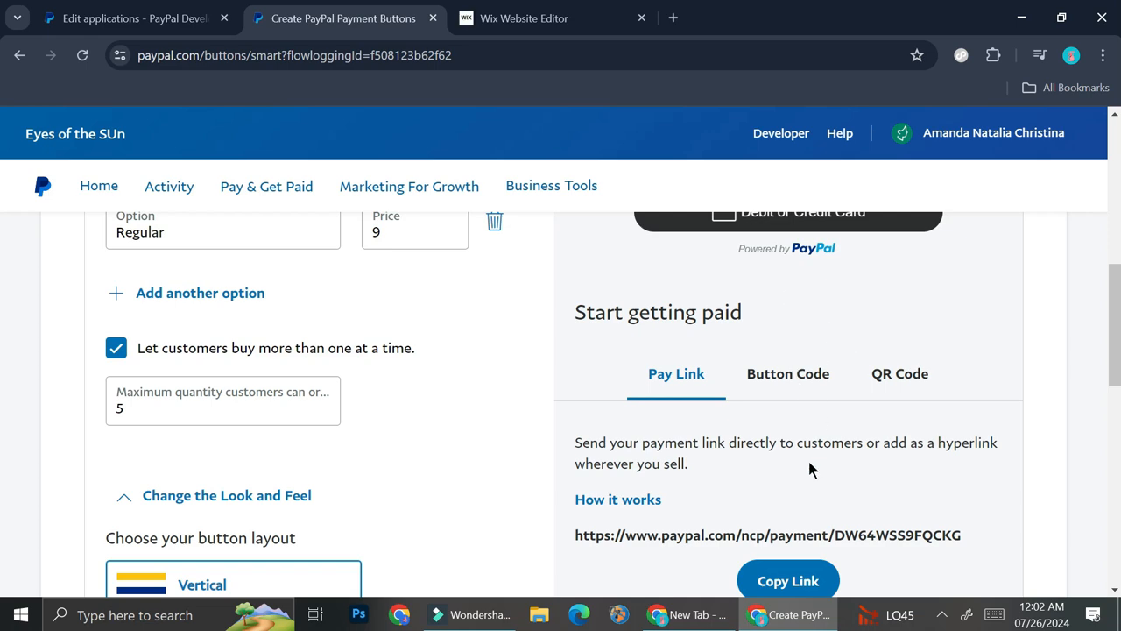
- Display the cookies button's HTML embed code under Button Code, ready to copy
click(788, 373)
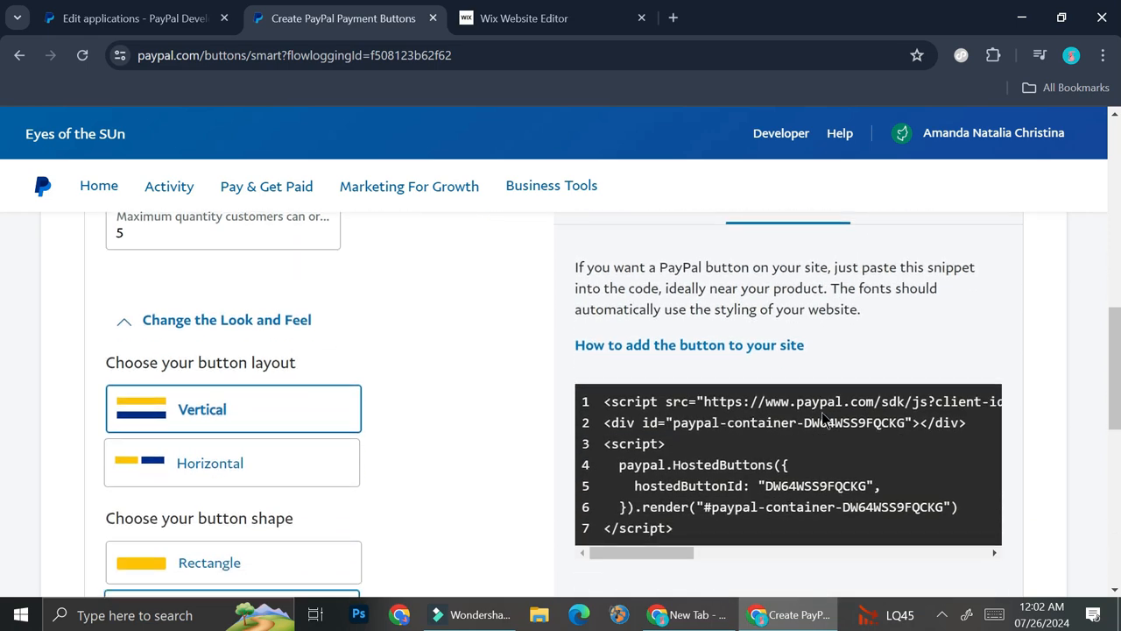
scroll(down, 3)
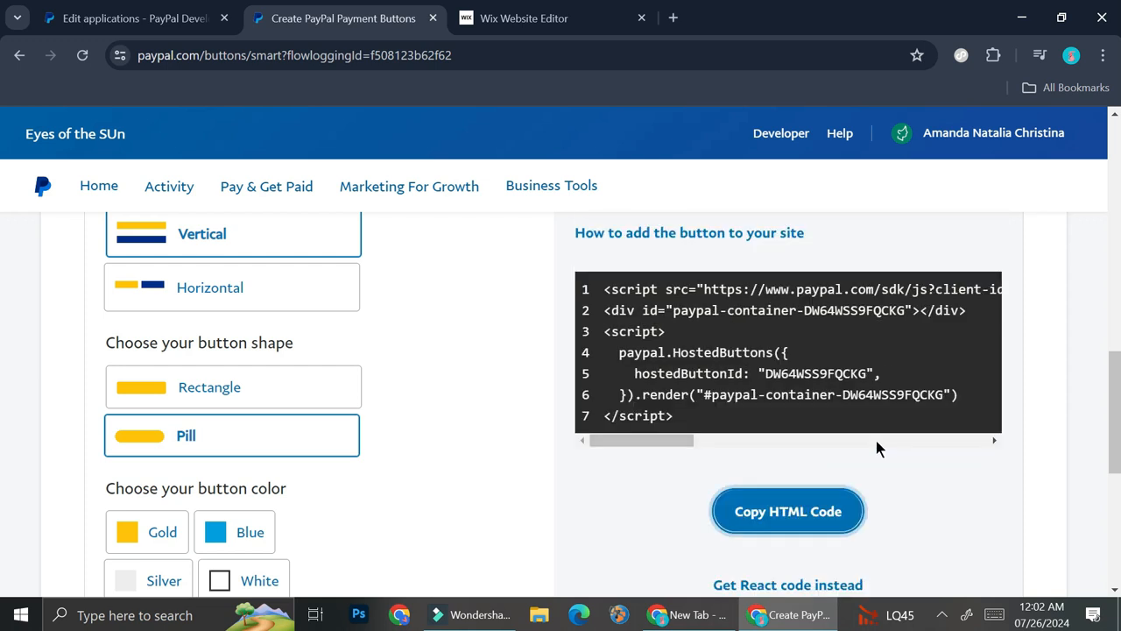
scroll(down, 3)
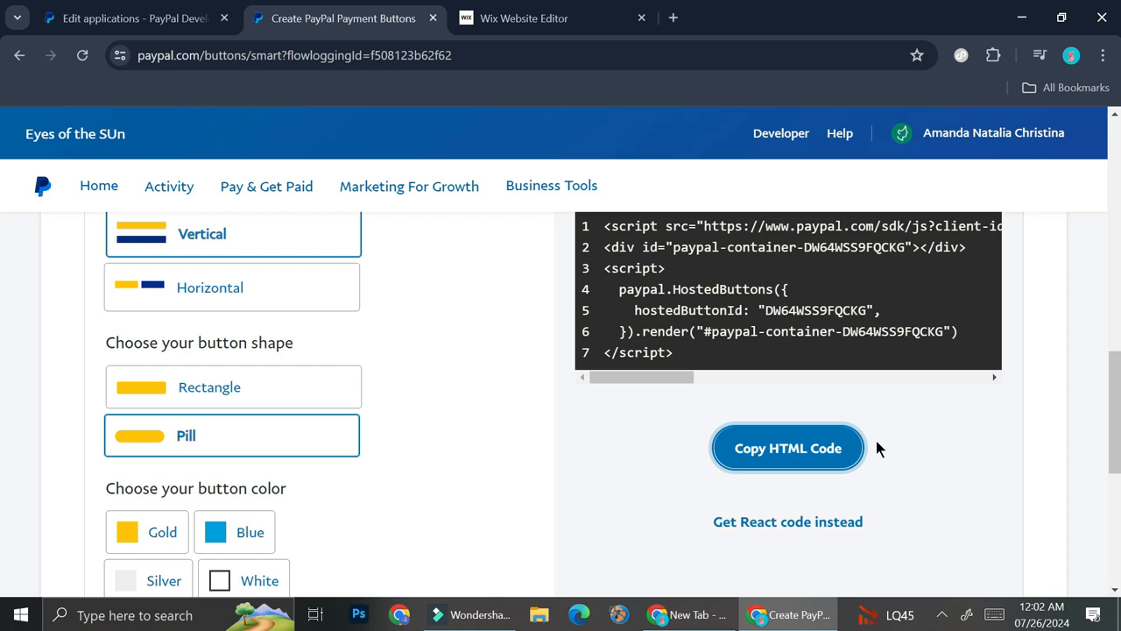
mouse_move(653, 177)
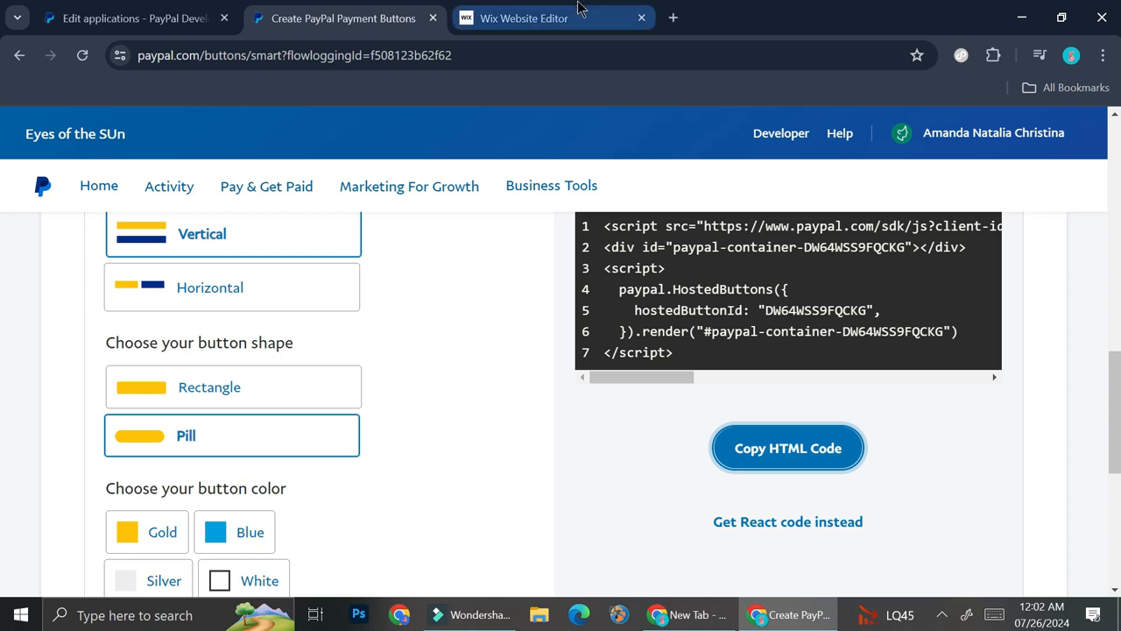
- Switch to the Wix Editor for My Site and add an Embed HTML element
click(548, 18)
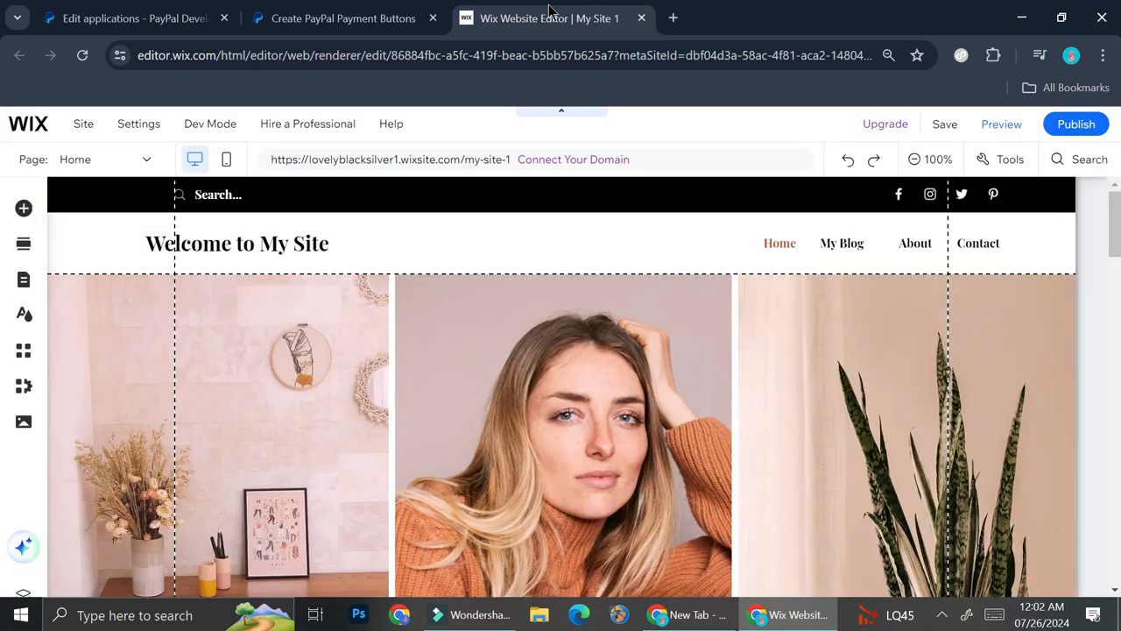
mouse_move(23, 208)
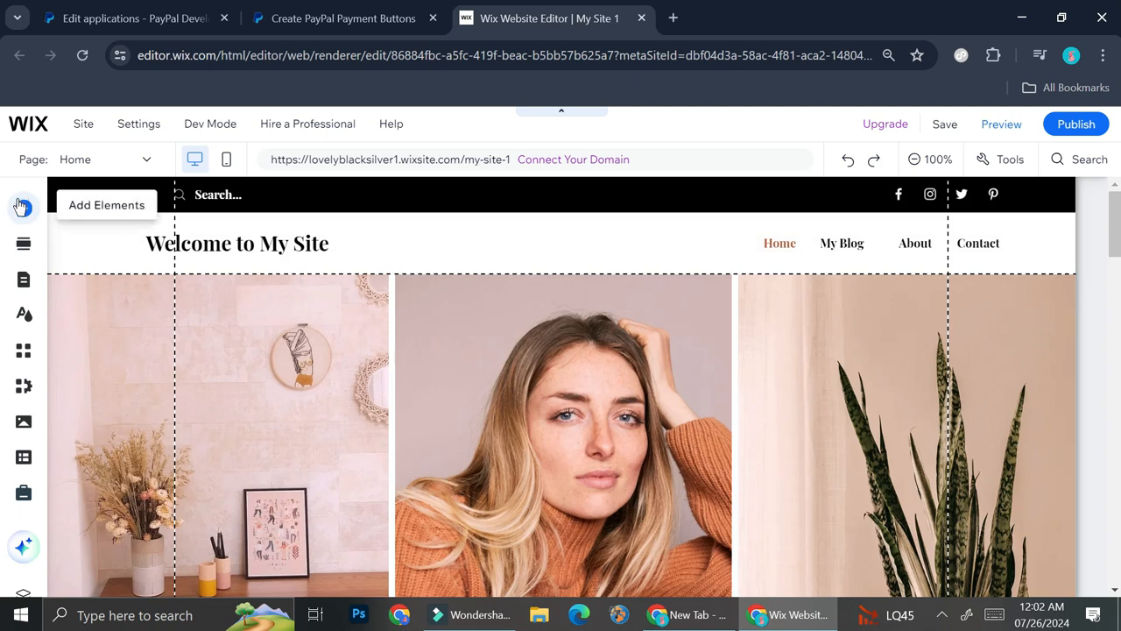
mouse_move(46, 218)
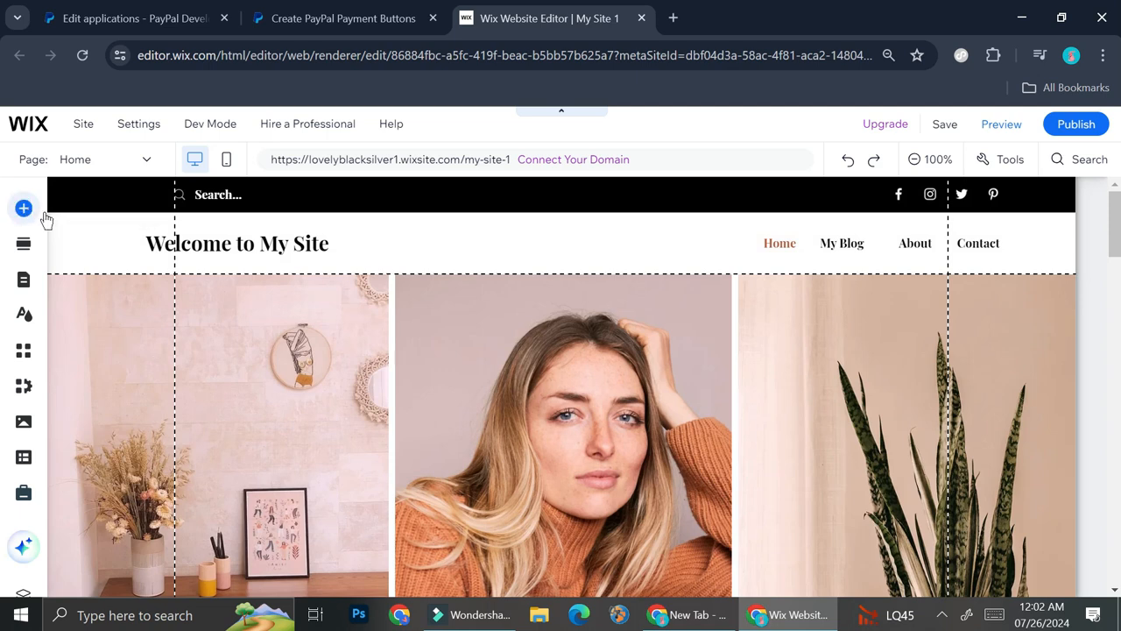
click(23, 209)
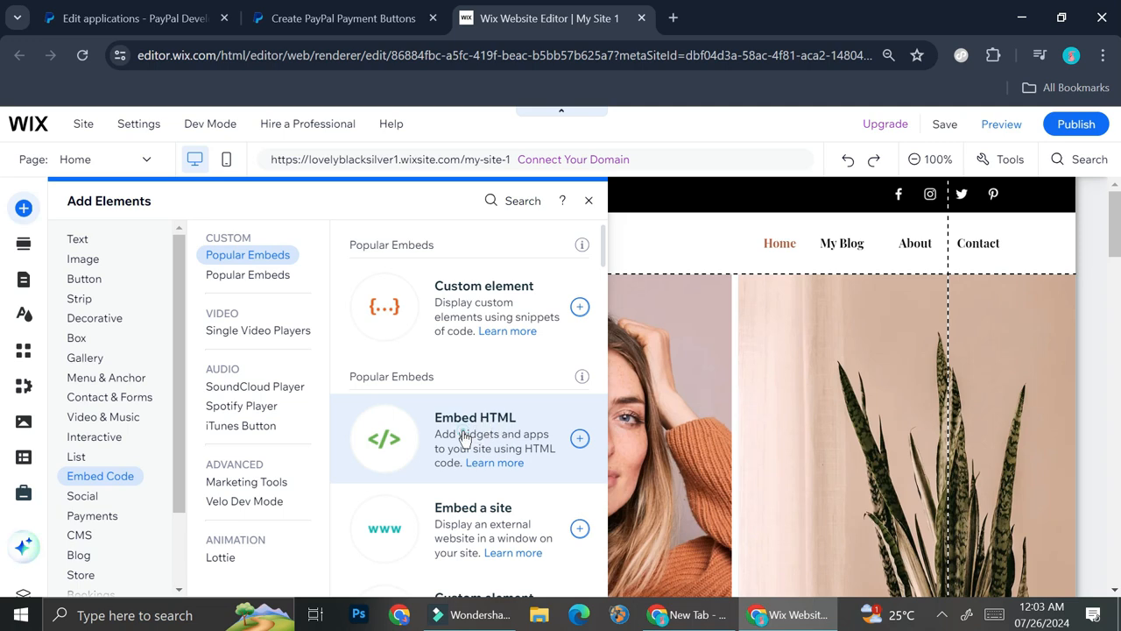
click(588, 201)
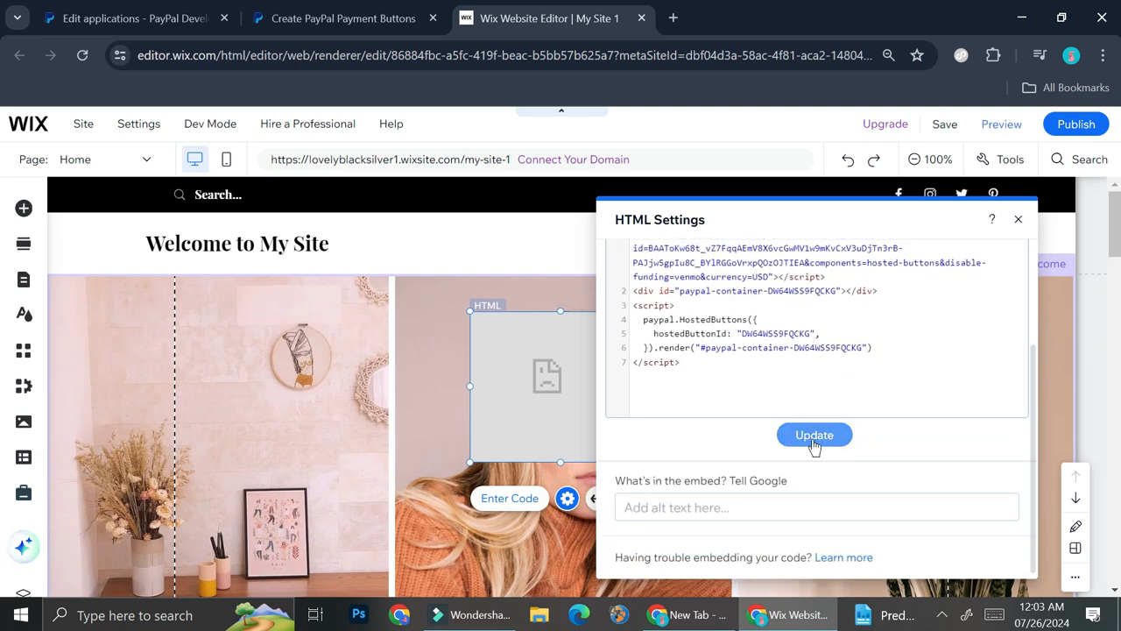
- Apply the pasted PayPal code, view the rendered cookies form, then reopen the embed's code settings
click(814, 434)
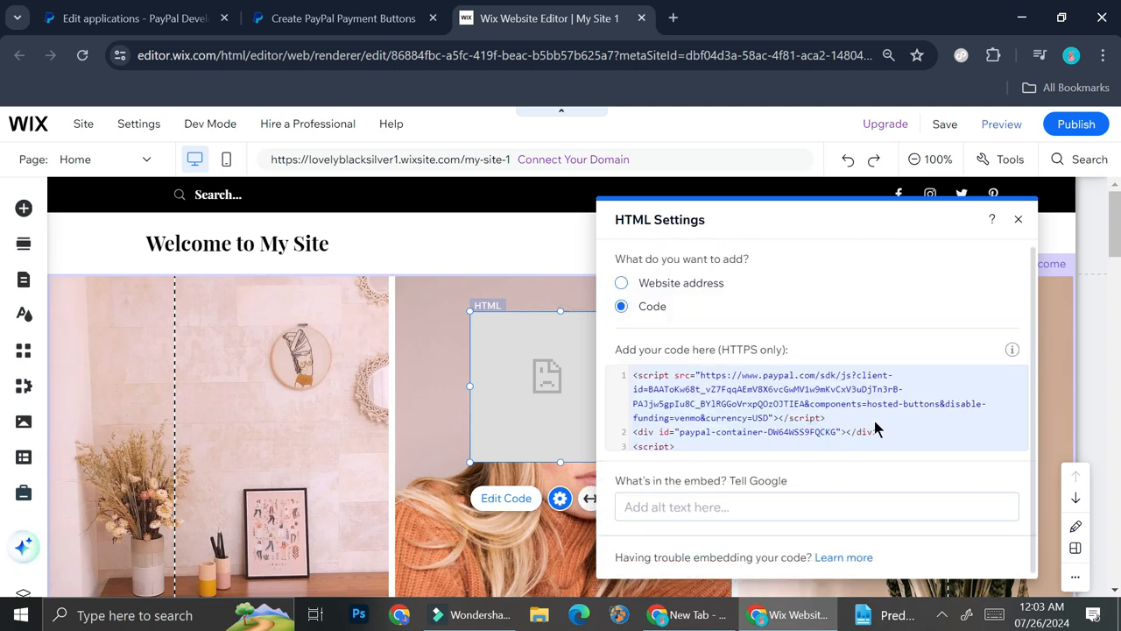
click(1018, 219)
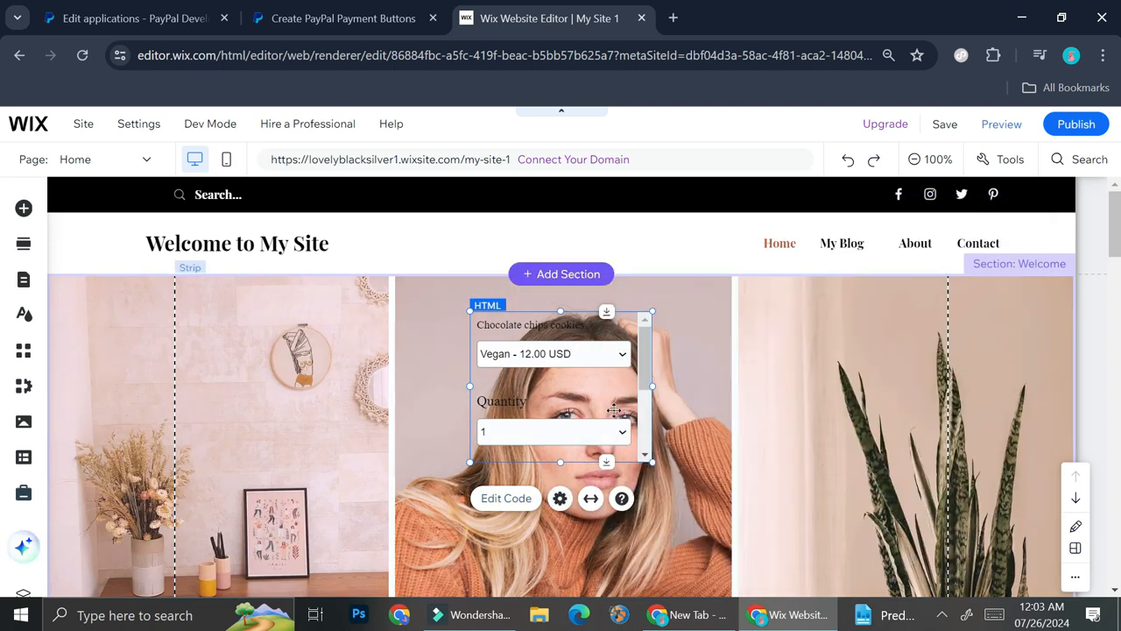
scroll(down, 3)
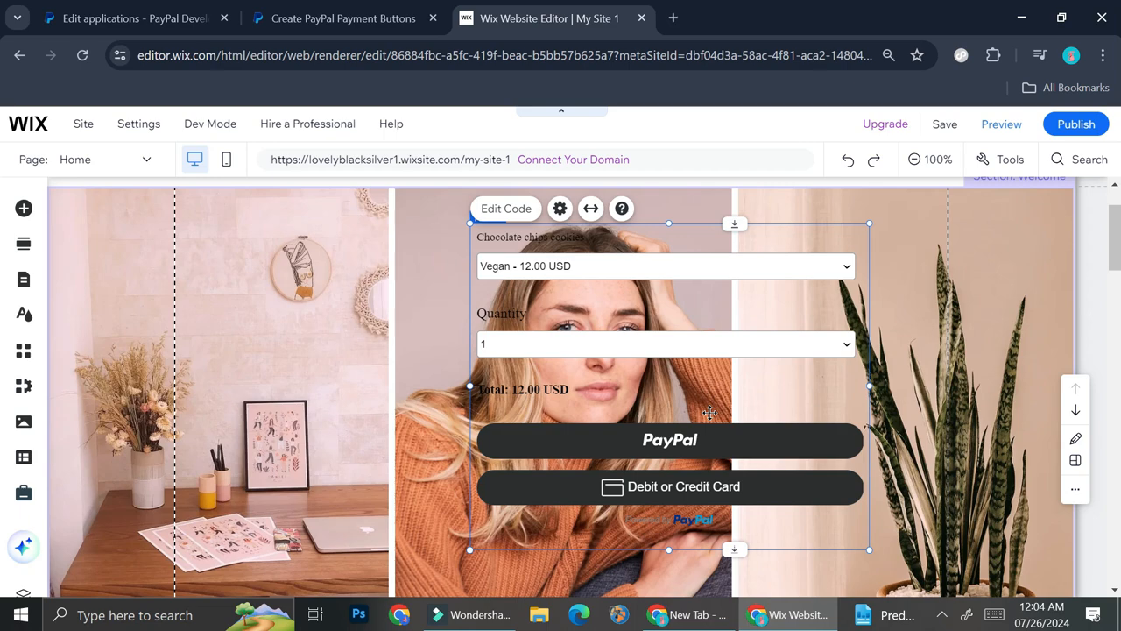
click(560, 208)
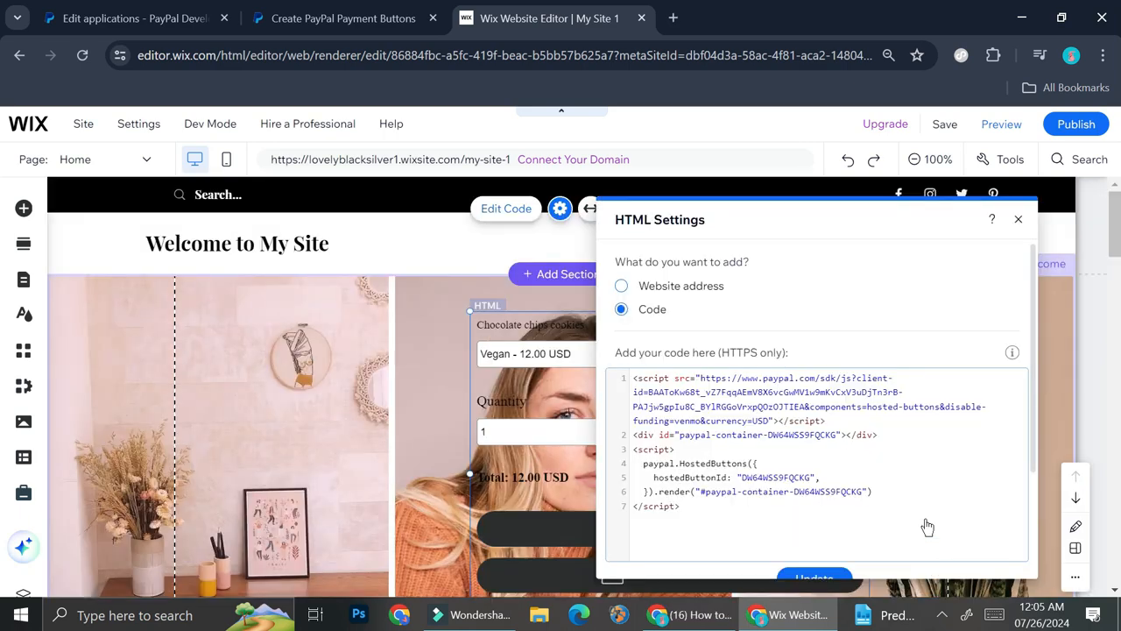